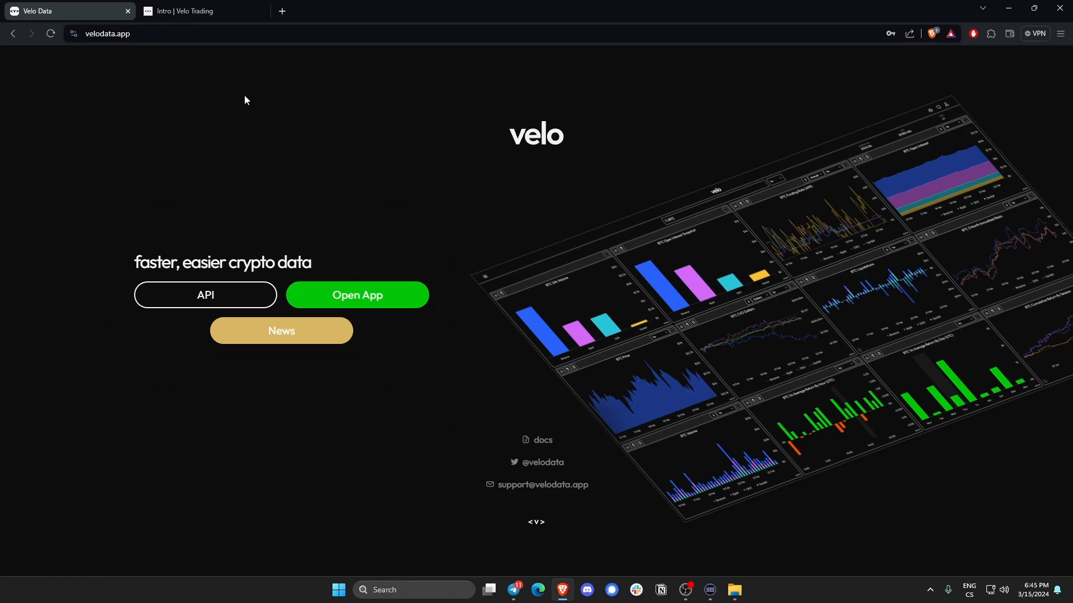
mouse_move(363, 303)
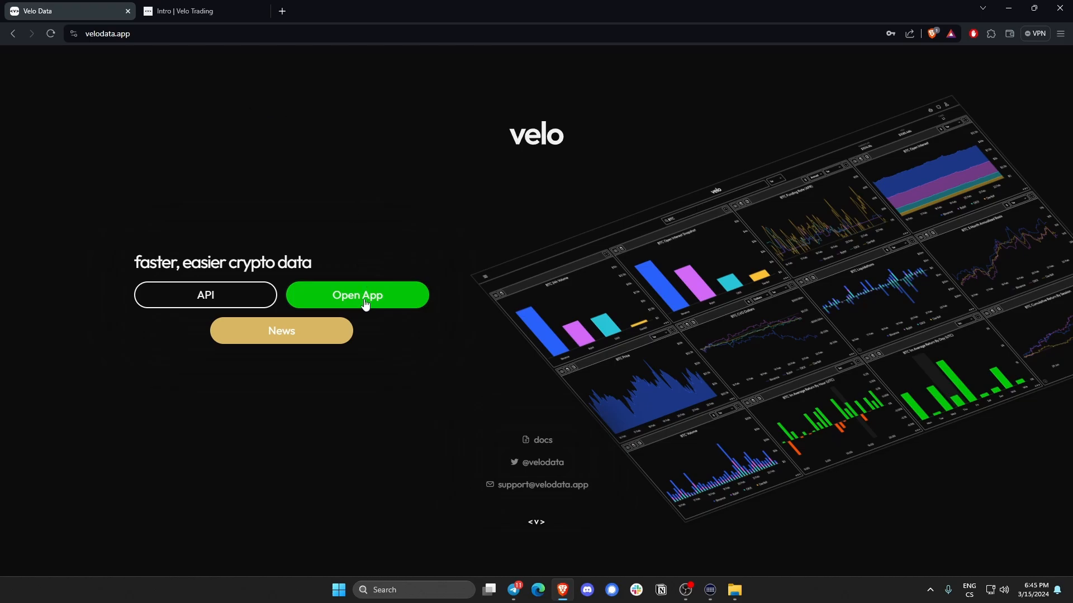
Step: Launch the app from velodata.app and log in to reach the BTC futures dashboard
left_click(357, 295)
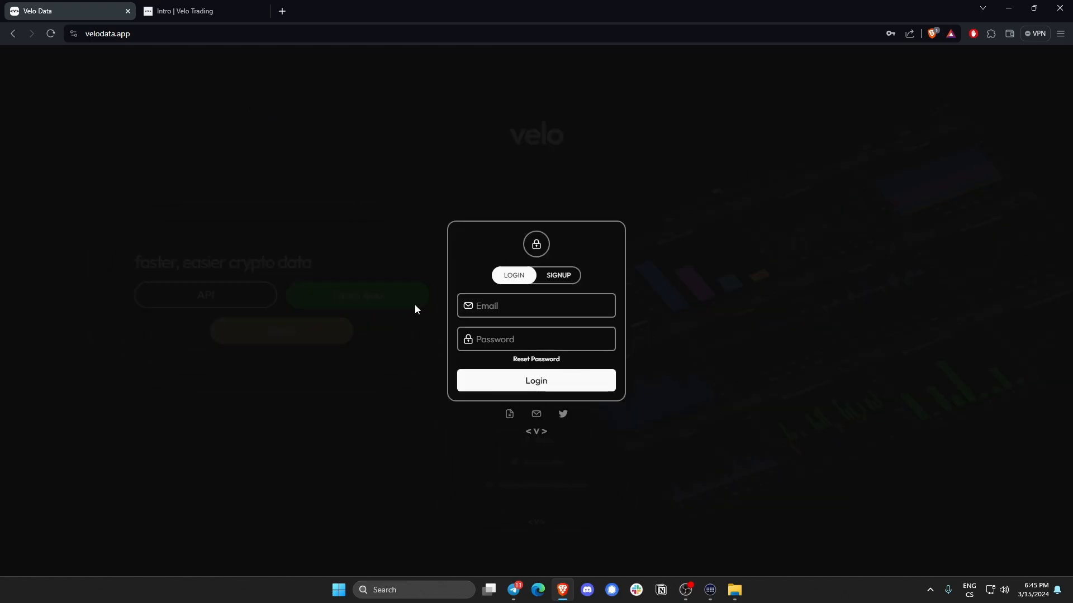
mouse_move(426, 301)
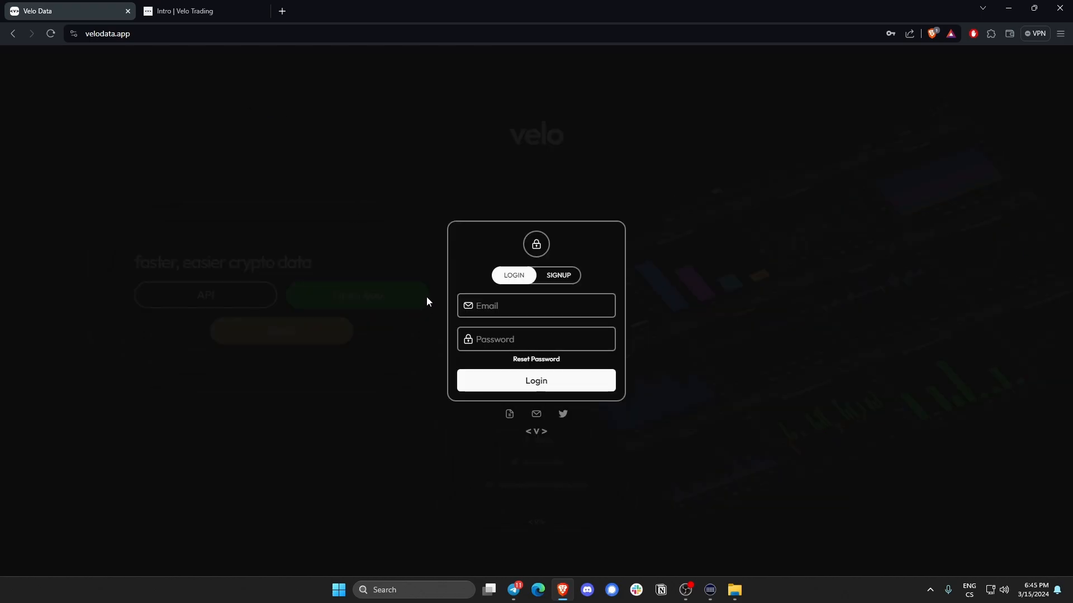
left_click(535, 380)
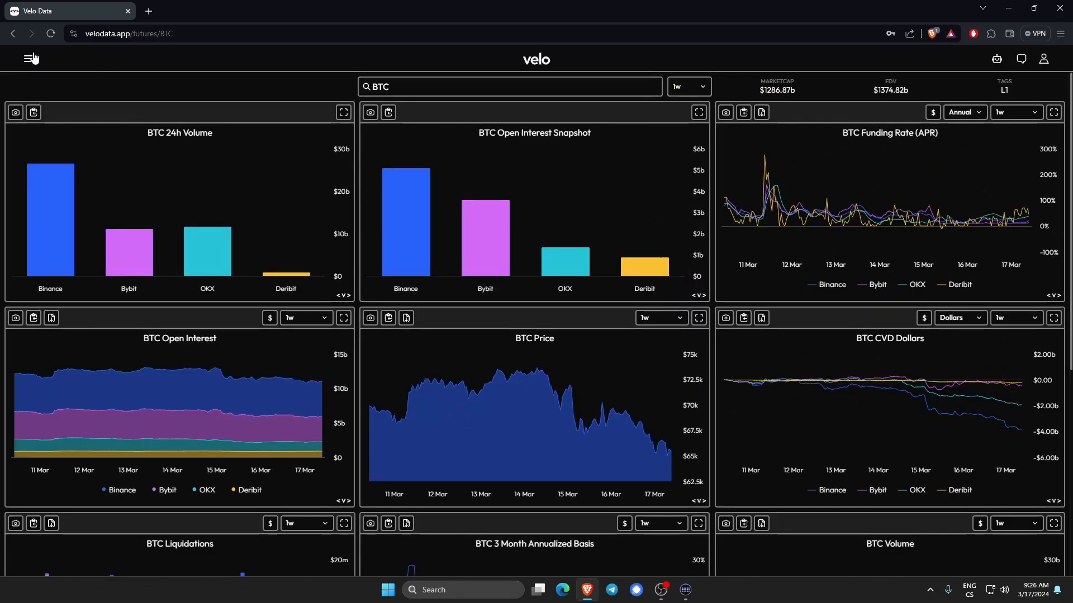
Step: Navigate via the main menu to the Chart page and follow the docs link under the Bybit connect form
left_click(30, 57)
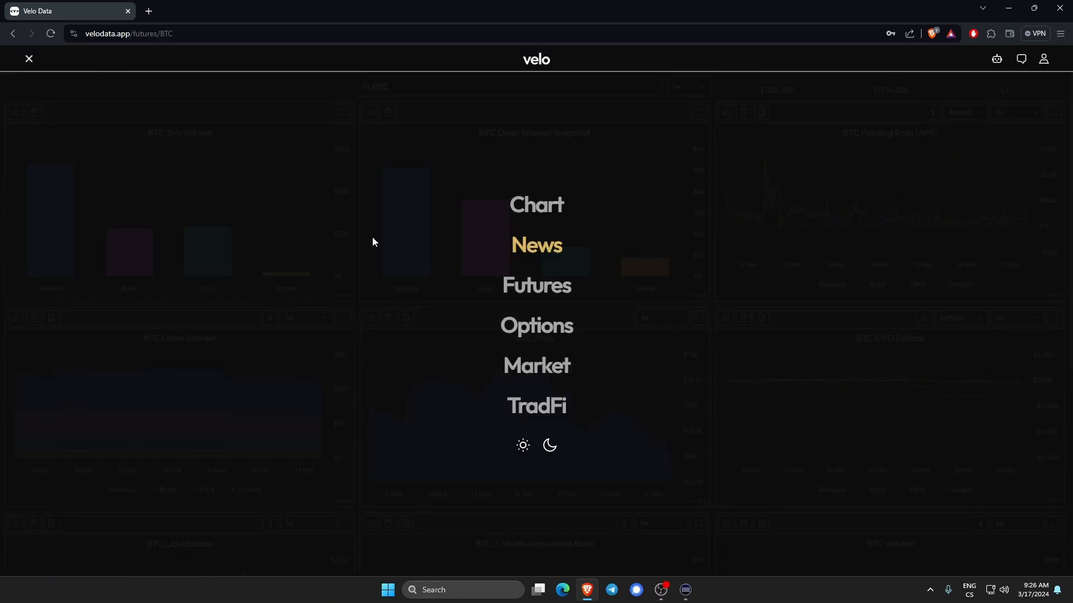
left_click(535, 205)
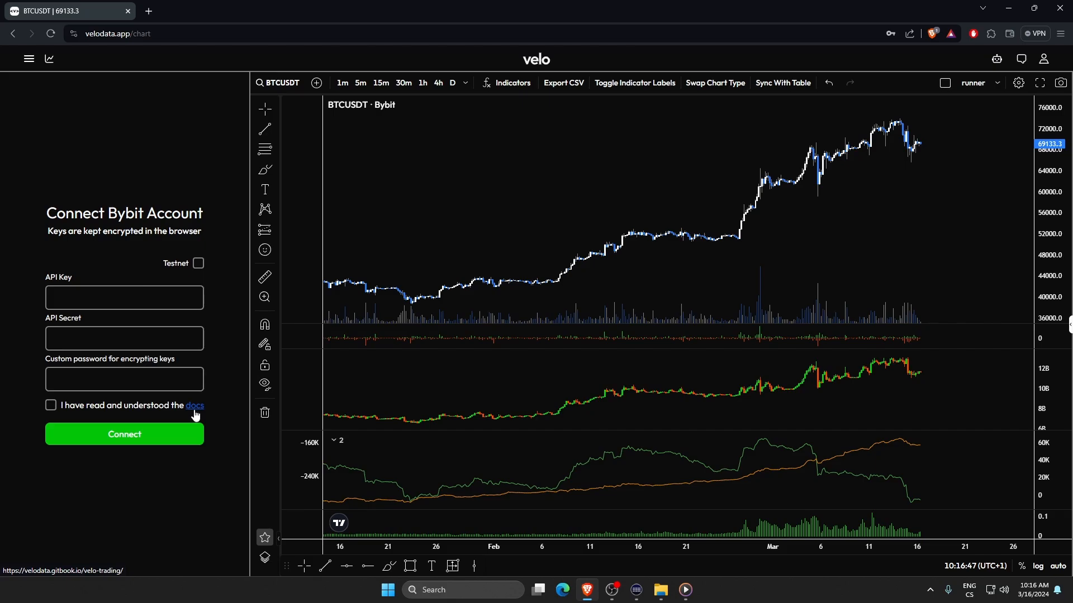
left_click(194, 406)
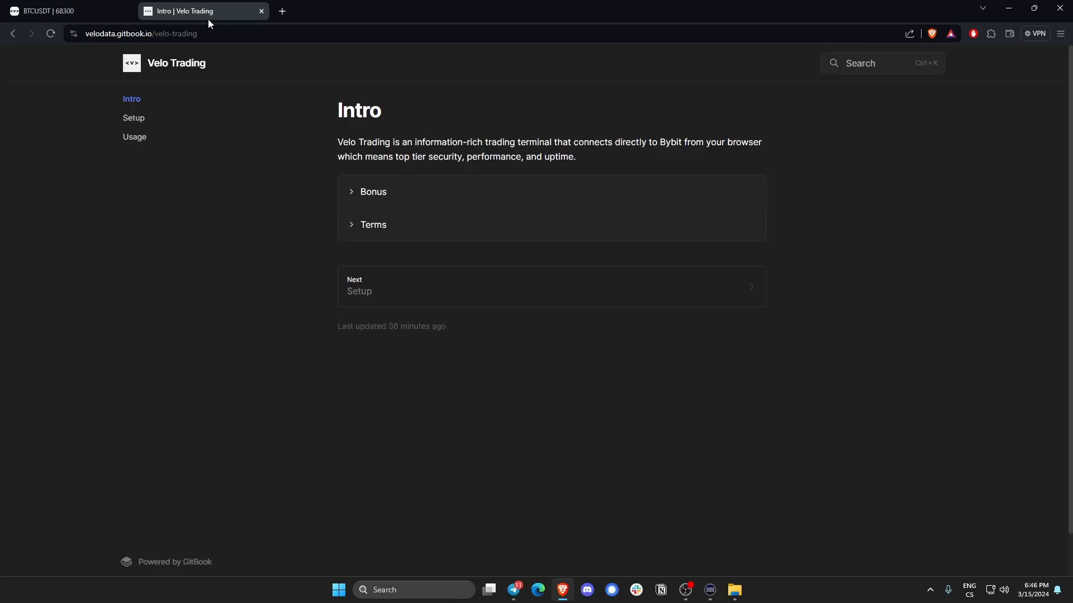
mouse_move(218, 52)
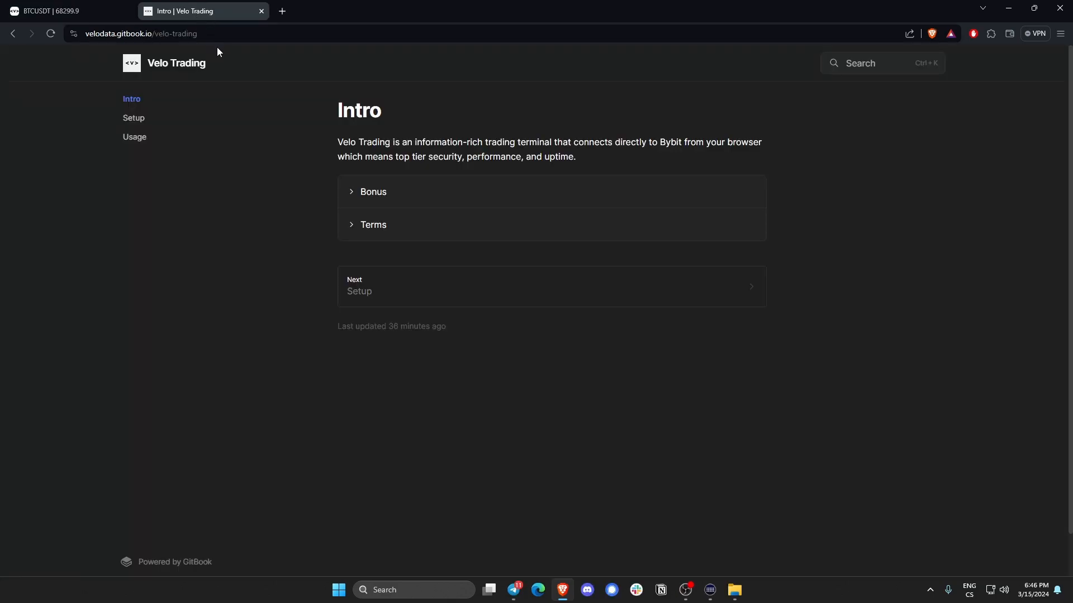
left_click(373, 191)
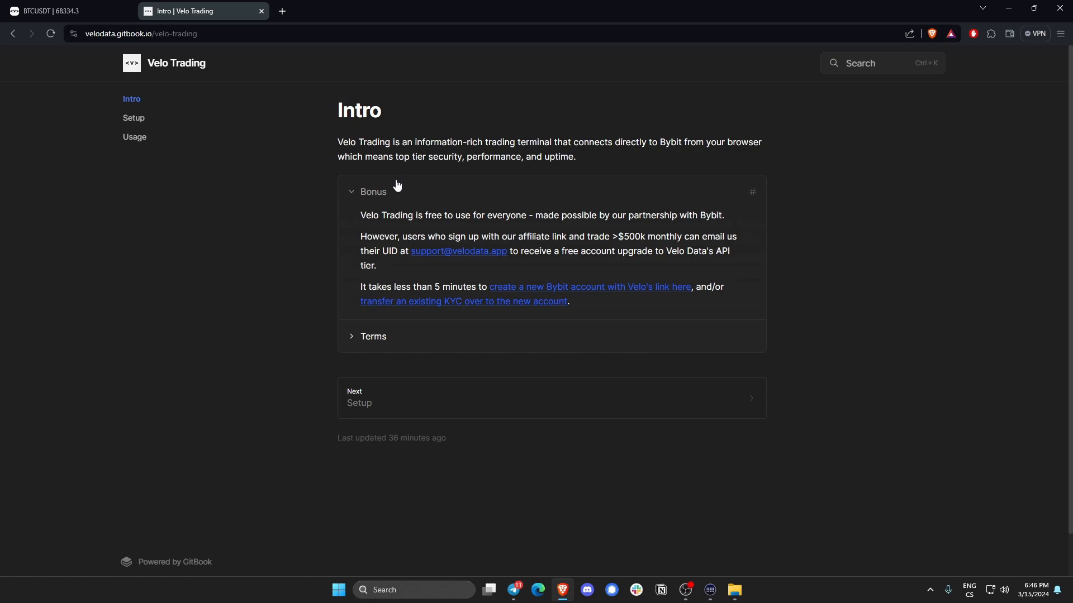
mouse_move(405, 209)
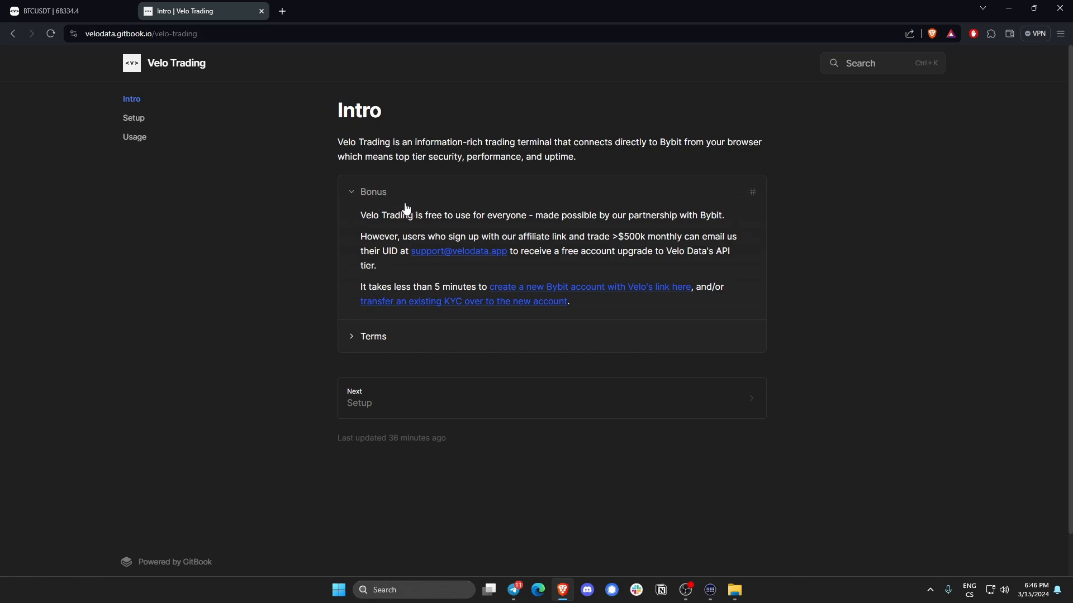
mouse_move(399, 208)
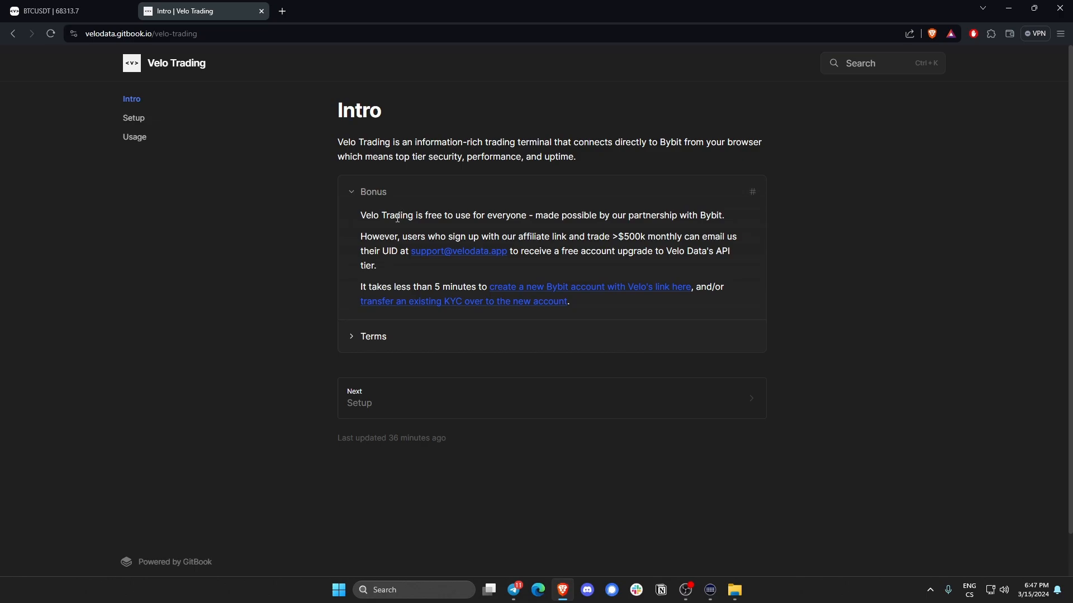
mouse_move(495, 249)
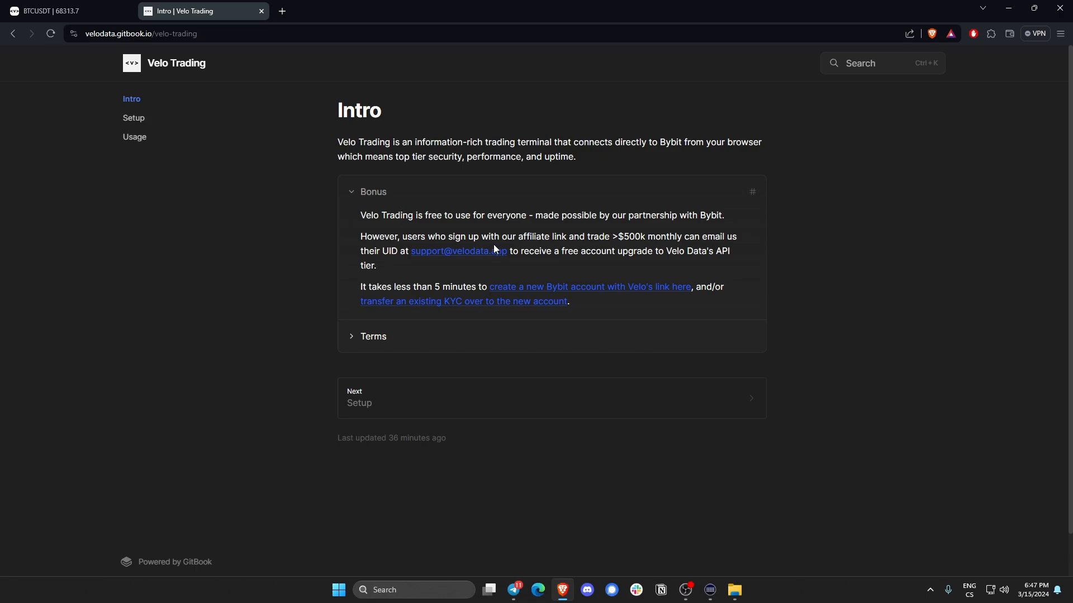
mouse_move(499, 249)
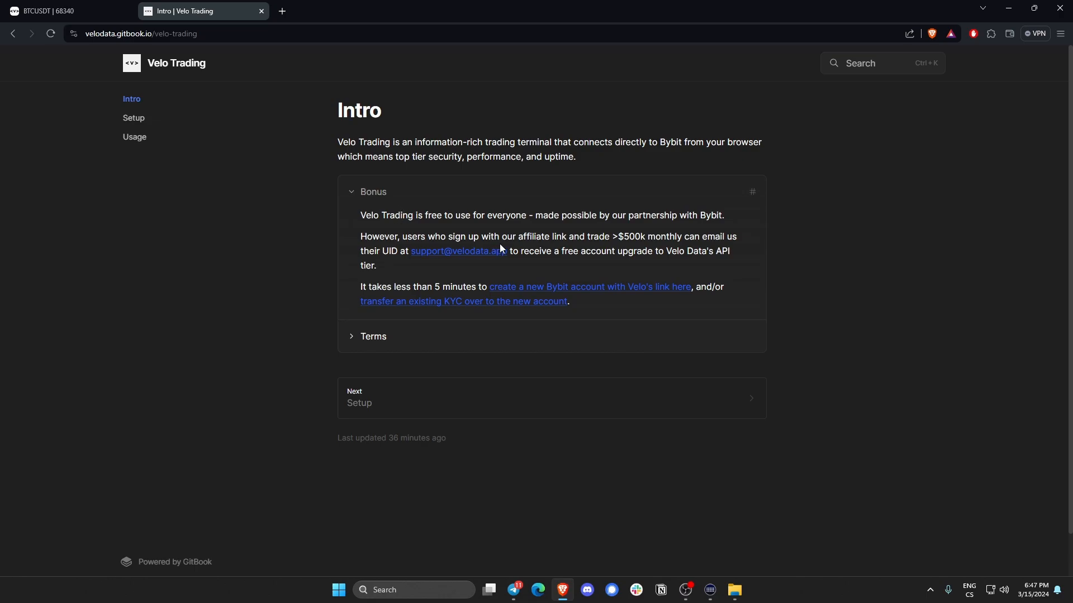
mouse_move(429, 202)
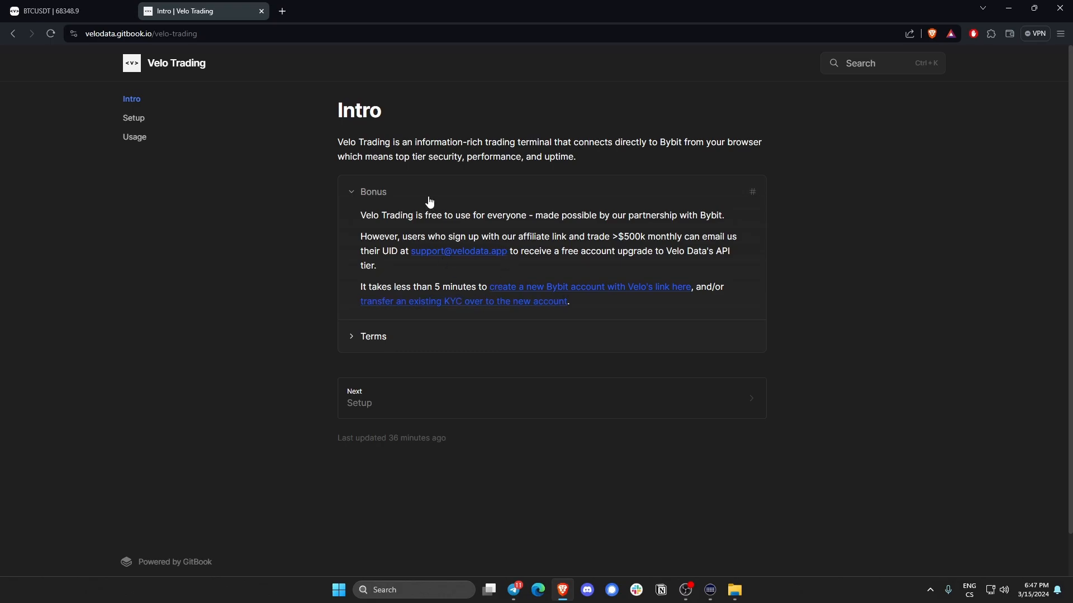
left_click(373, 192)
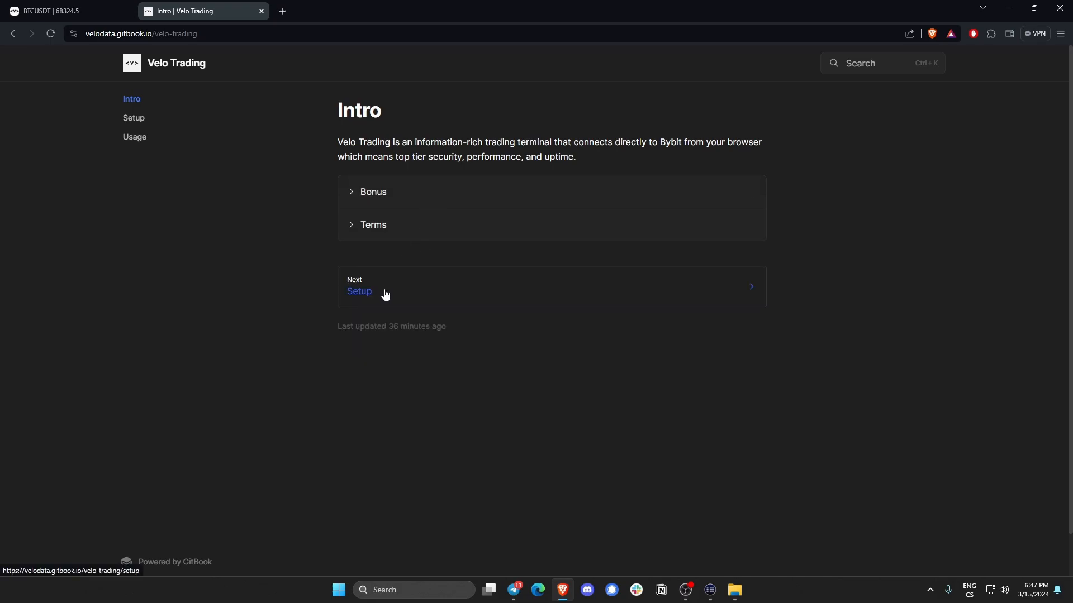
Step: Read the Setup page with Security expanded and the API key screenshot, then continue to Usage
left_click(359, 291)
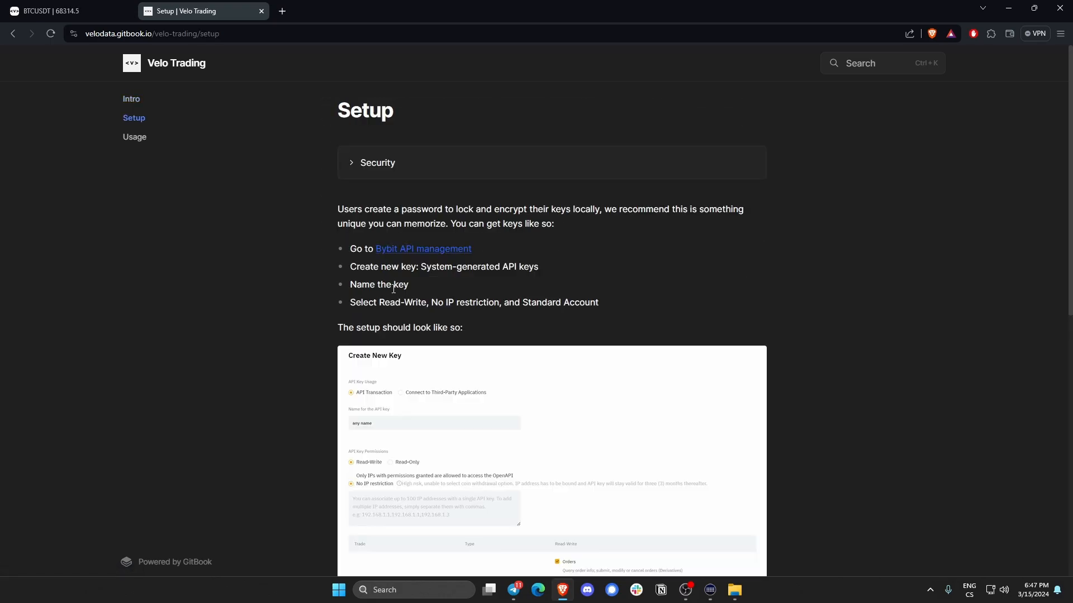
left_click(376, 163)
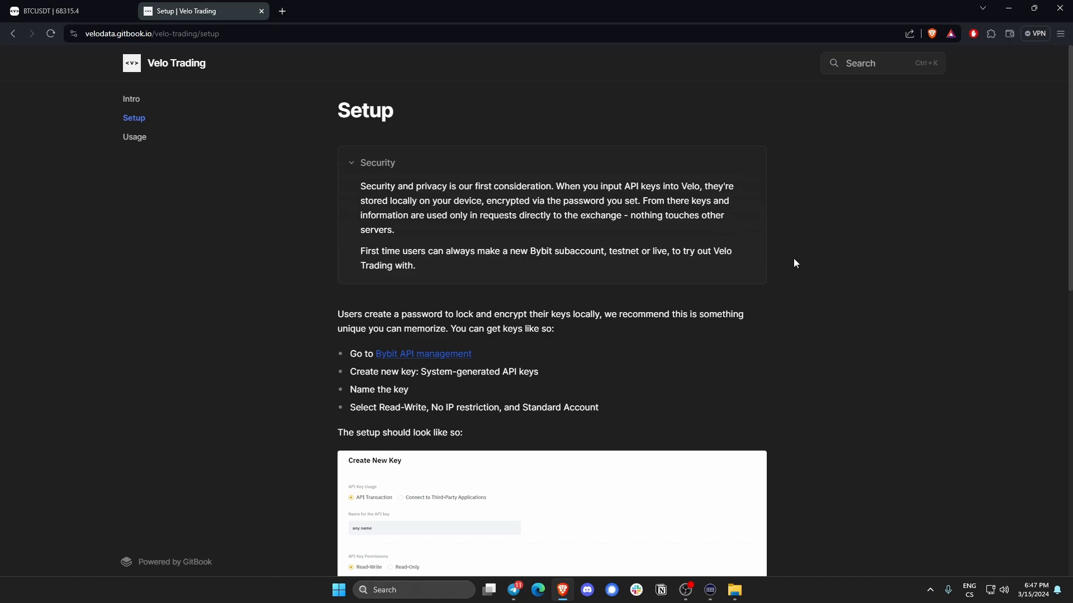
mouse_move(785, 287)
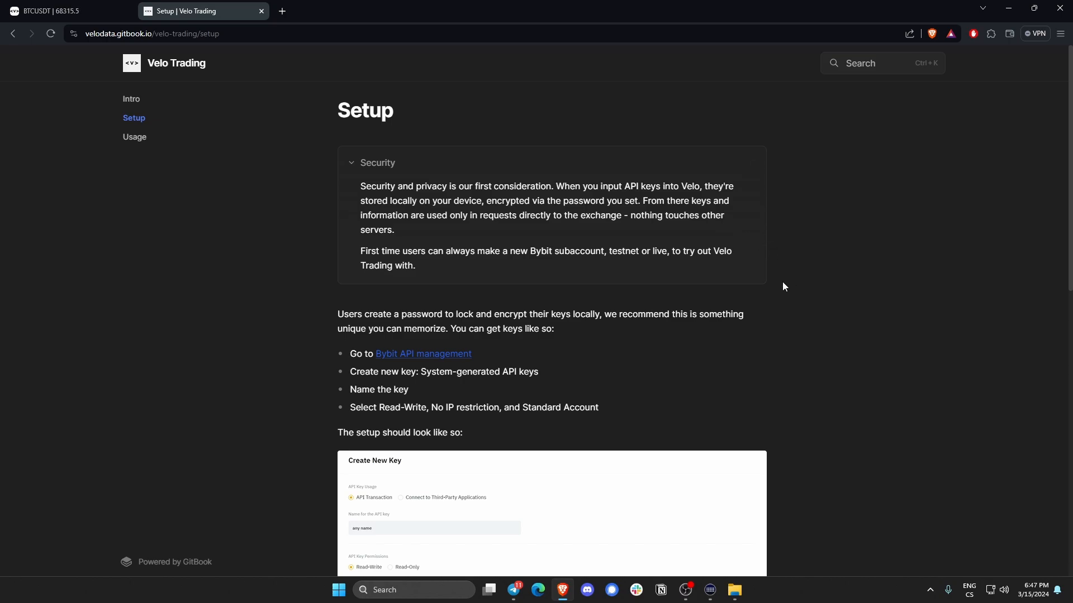
mouse_move(755, 340)
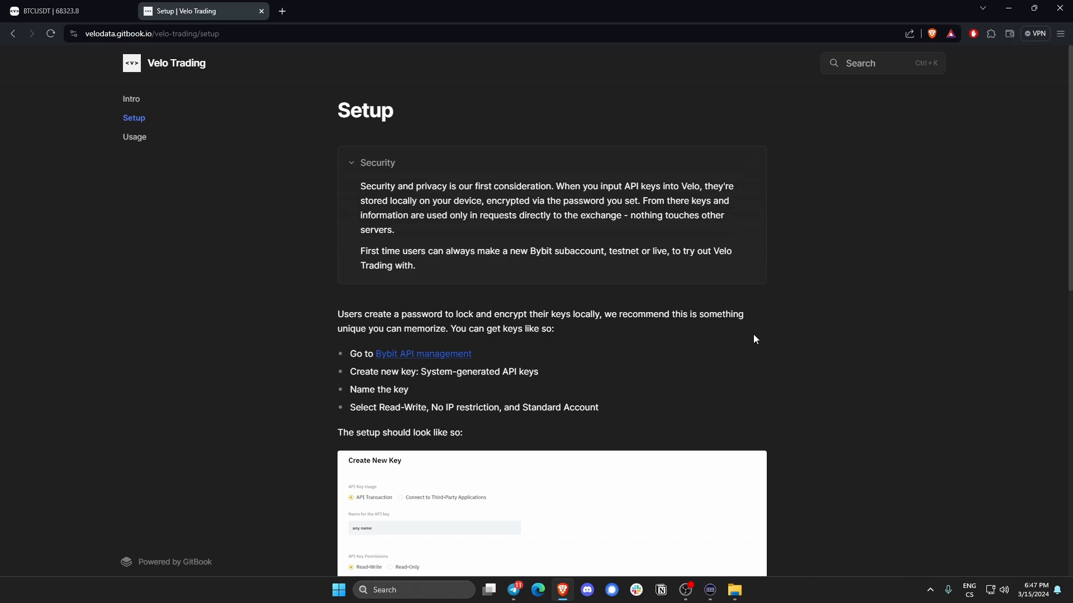
mouse_move(764, 334)
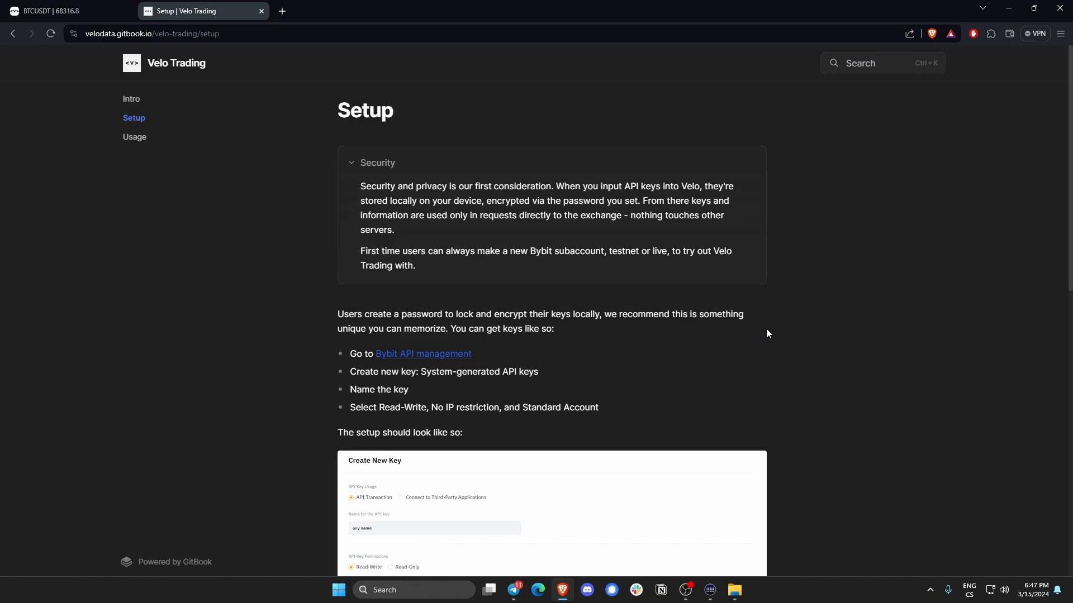
scroll("down", 3)
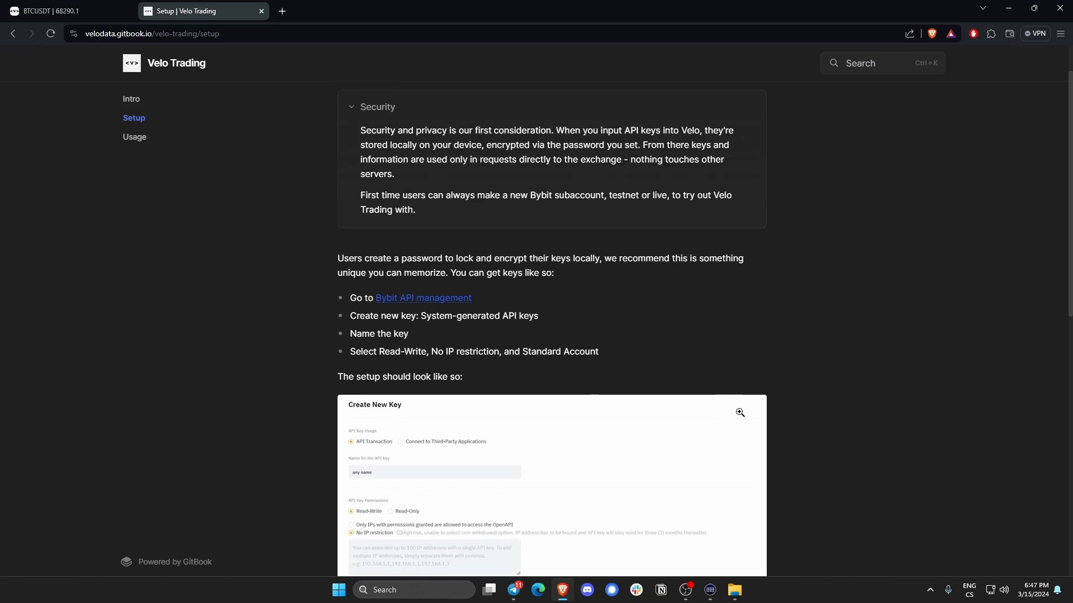
scroll("down", 3)
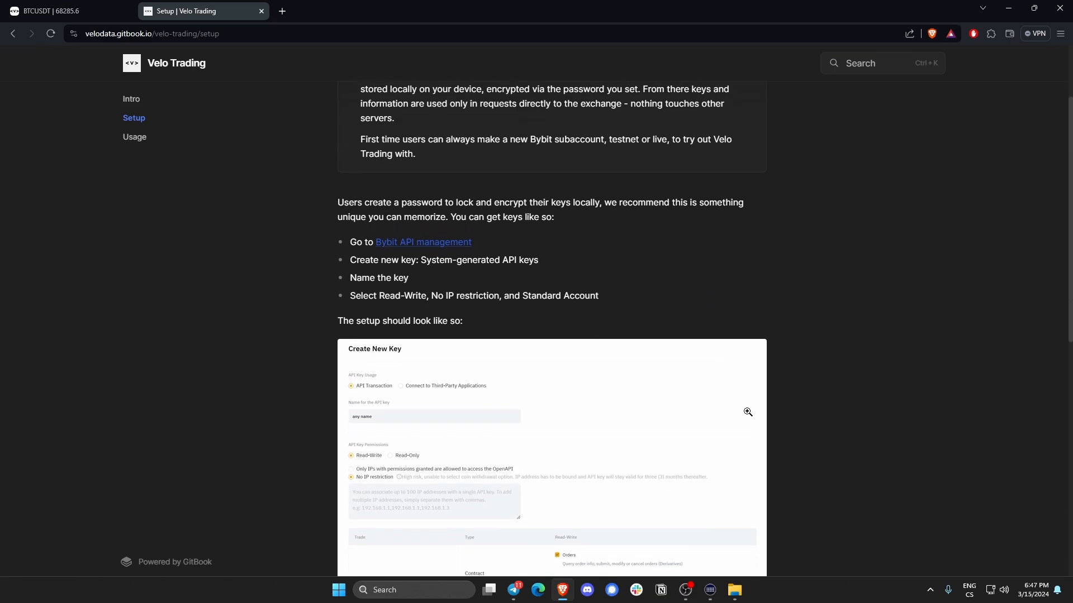
mouse_move(728, 417)
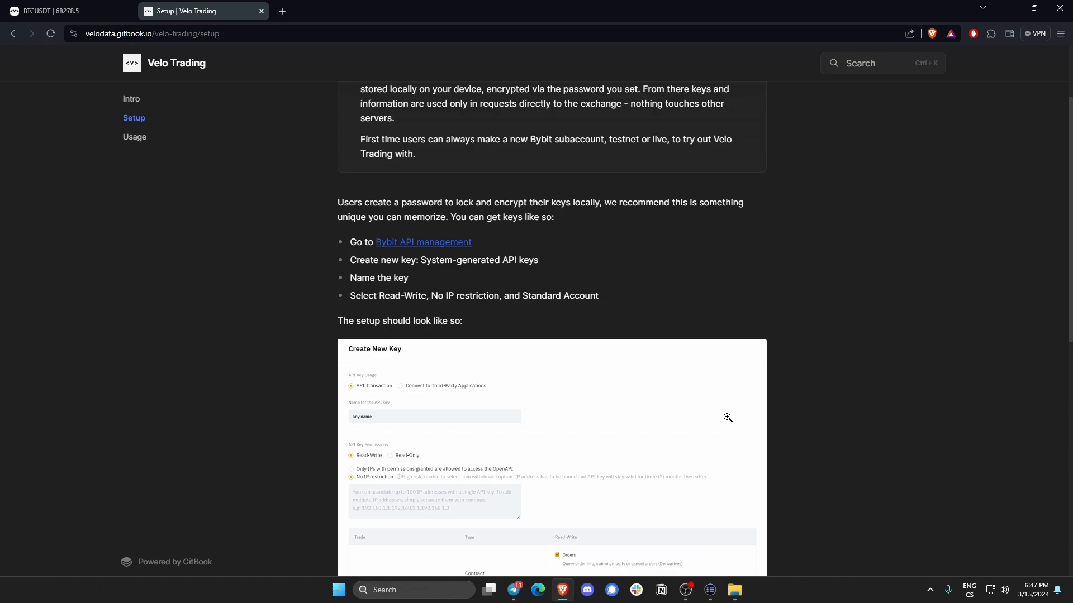
scroll("down", 3)
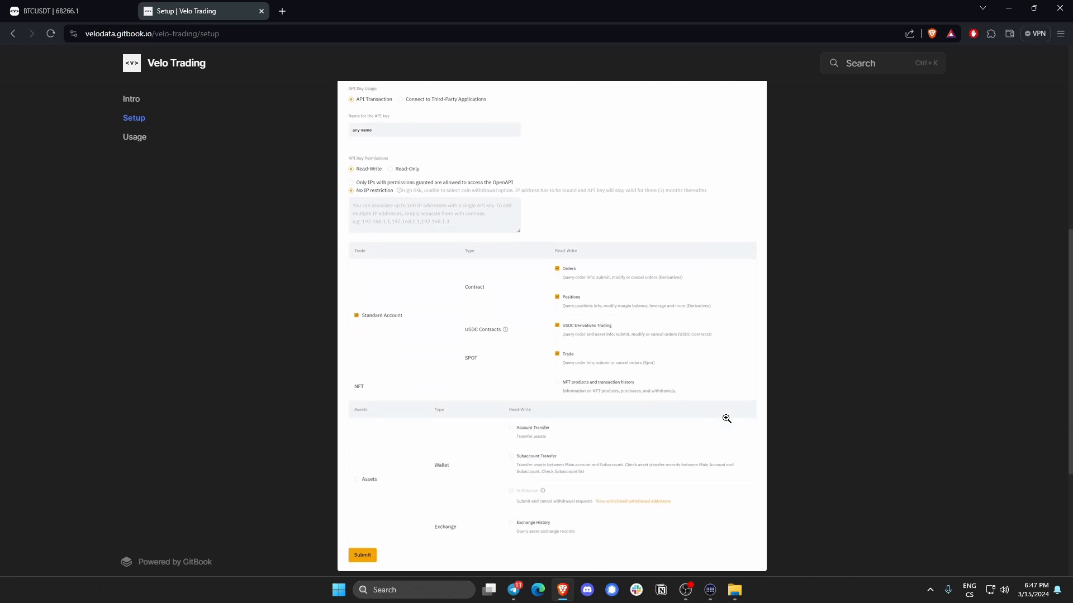
scroll("down", 3)
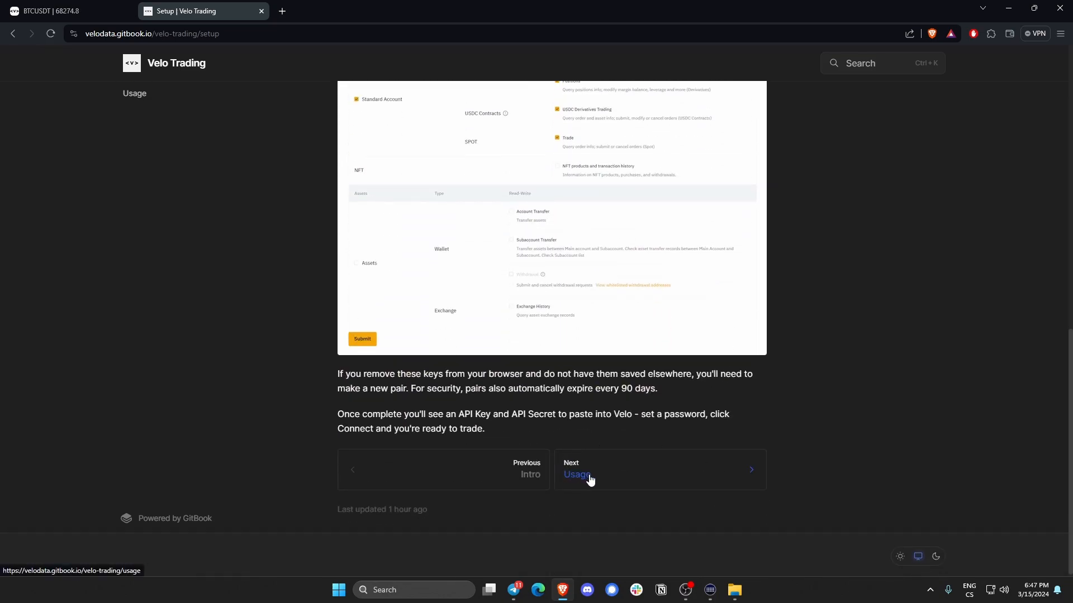
left_click(576, 475)
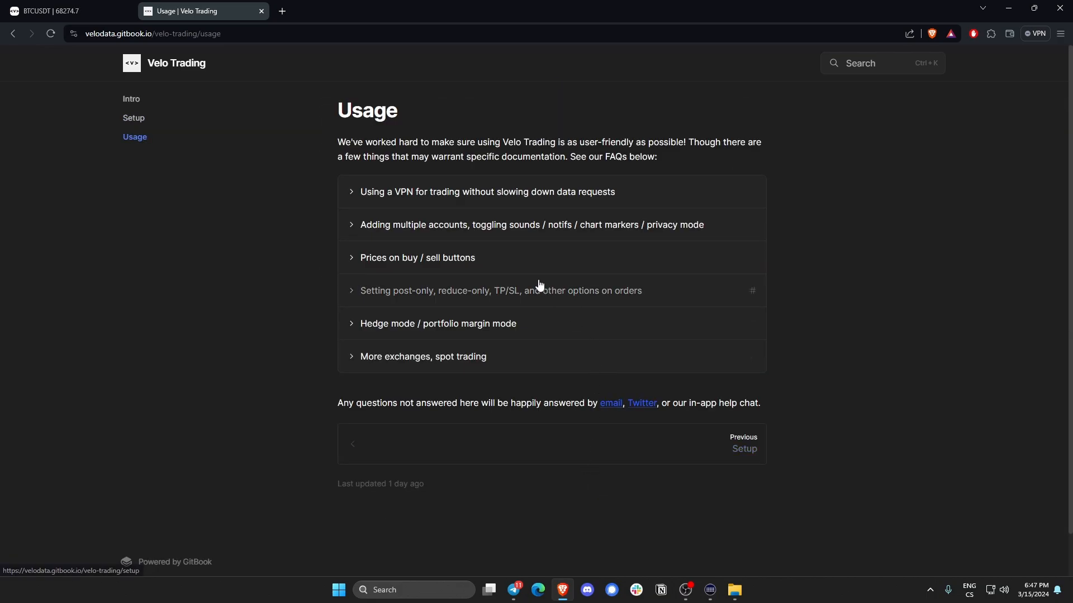
mouse_move(511, 257)
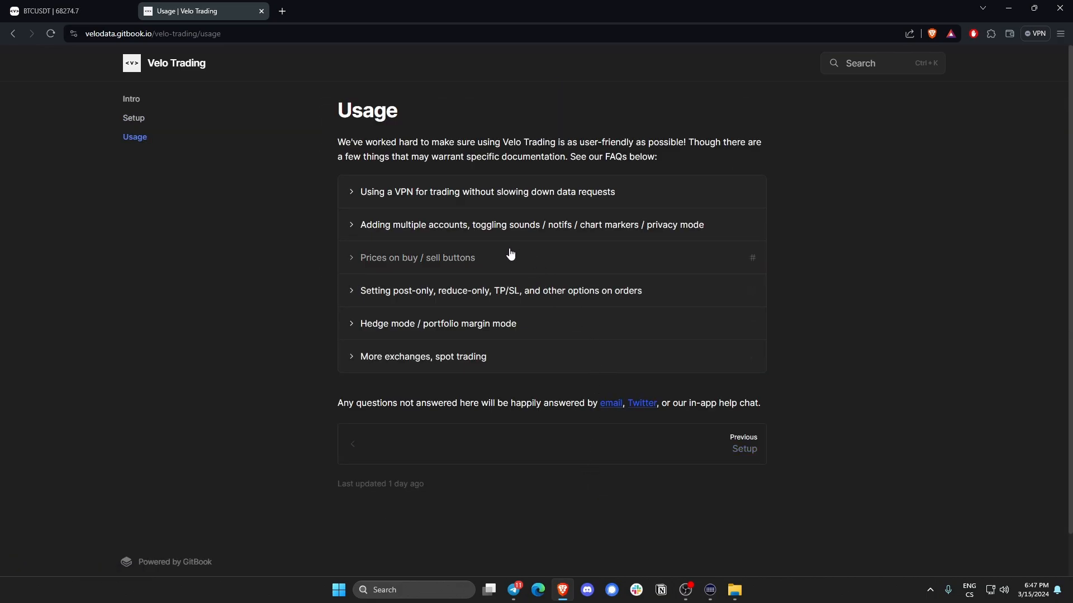
mouse_move(492, 362)
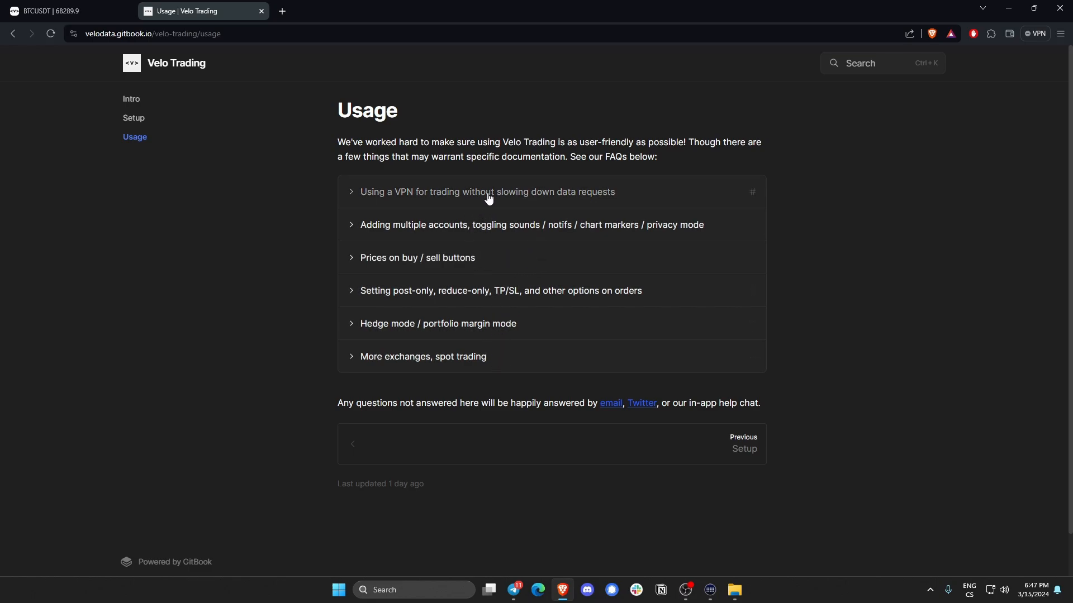
Step: Expand and read the 'Using a VPN for trading' FAQ answer on the Usage page
left_click(487, 192)
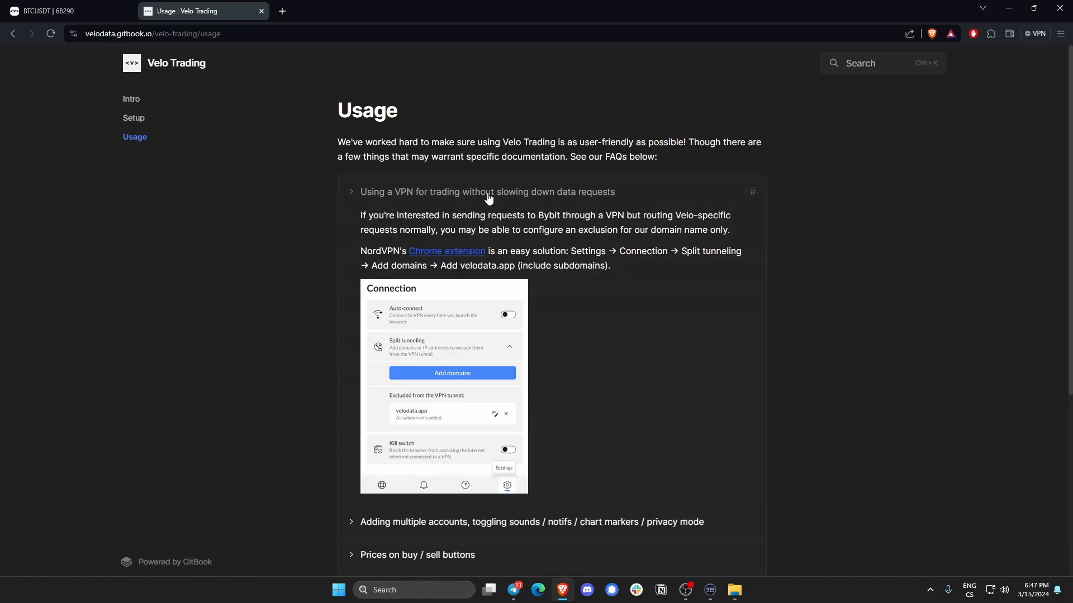
left_click(351, 191)
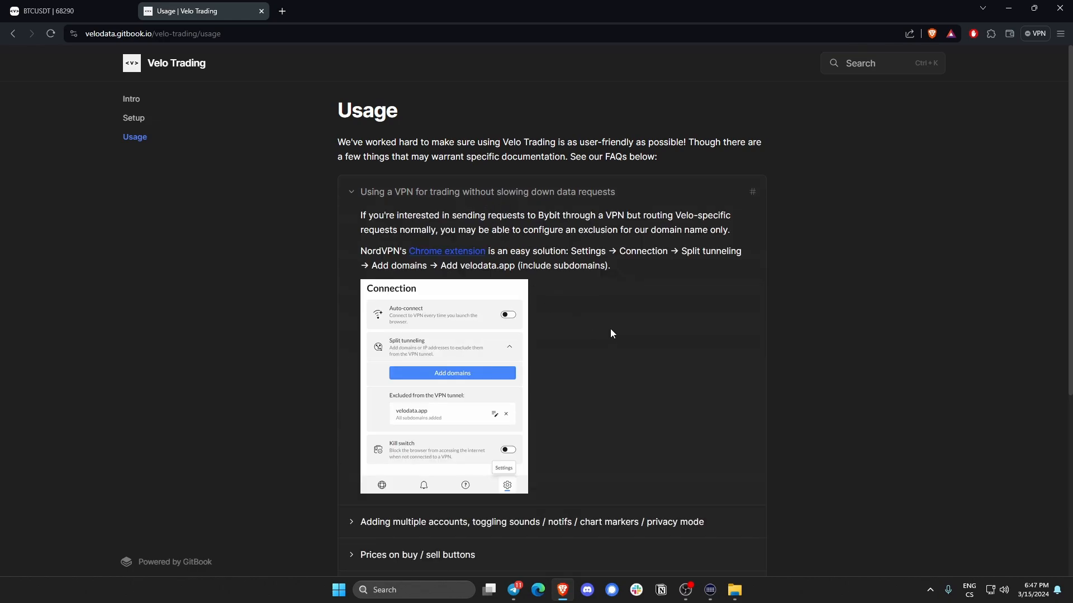
scroll("down", 3)
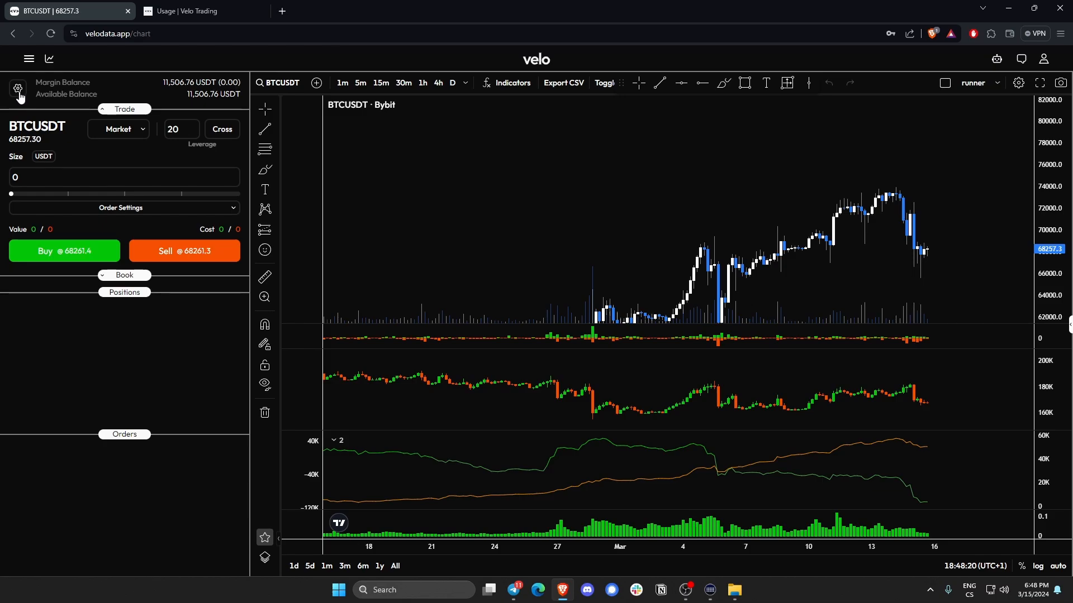
Step: Show Trade Settings via the gear beside Margin Balance, then return to the Usage docs tab
left_click(17, 90)
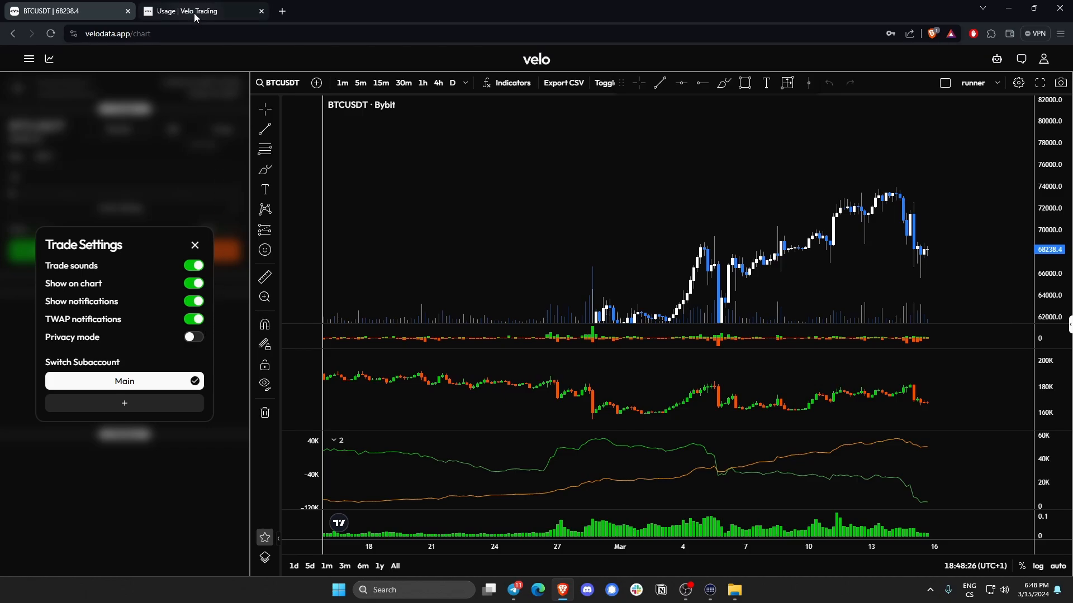
left_click(199, 11)
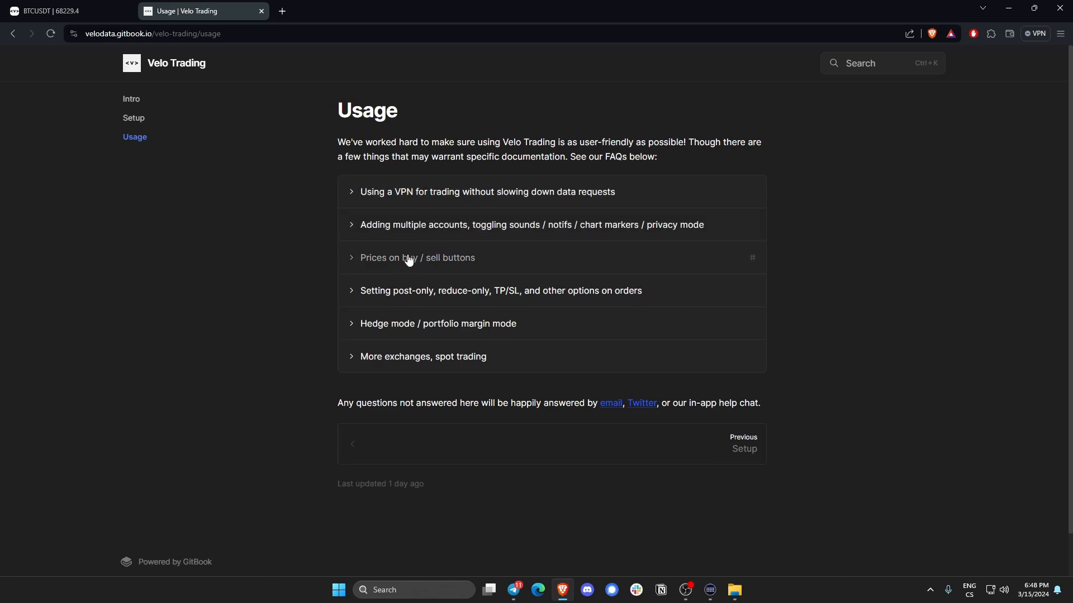
Step: Expand and read the 'Prices on buy / sell buttons' FAQ answer
left_click(416, 258)
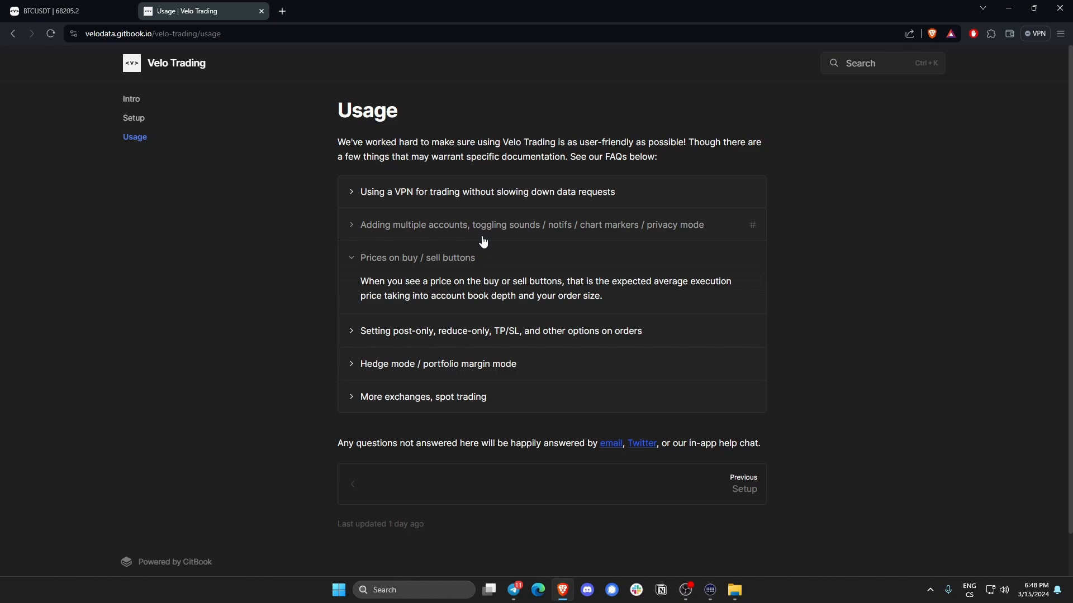
mouse_move(491, 239)
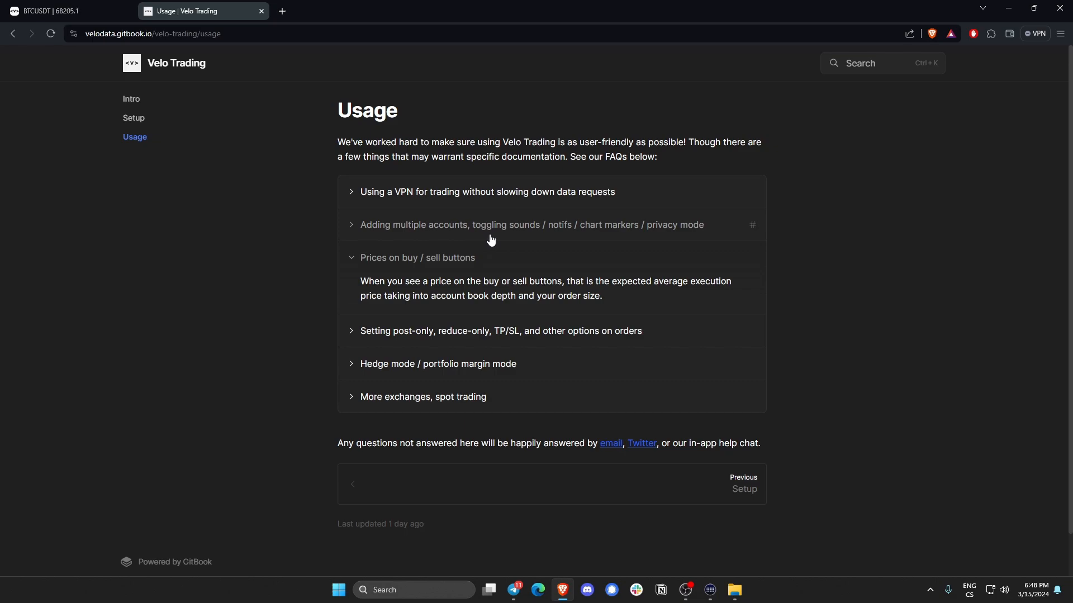
scroll("down", 3)
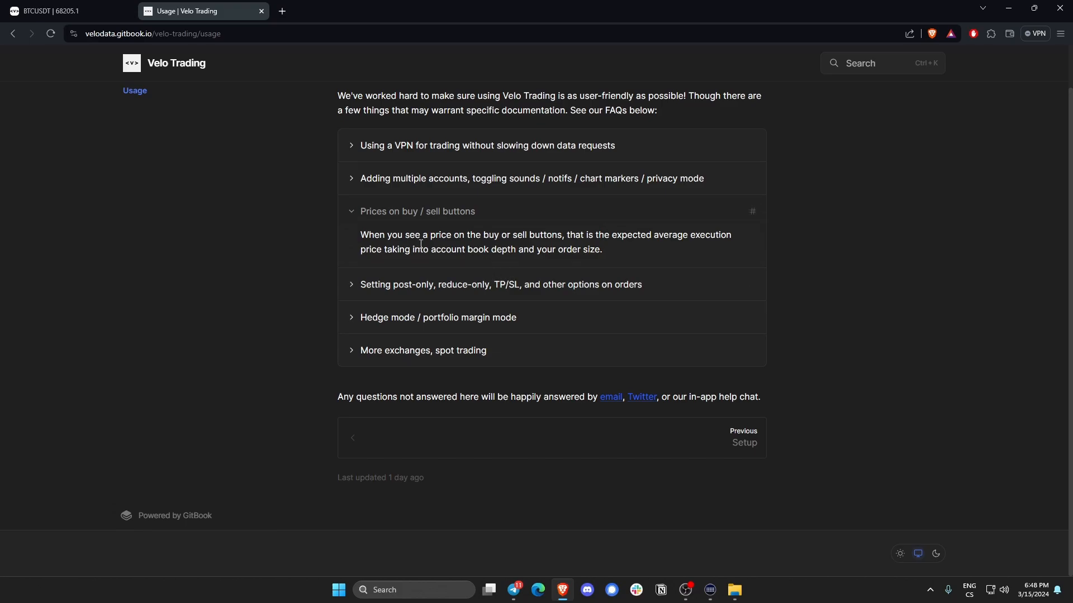
Step: Return to the BTCUSDT trading chart and expand the order book
left_click(64, 11)
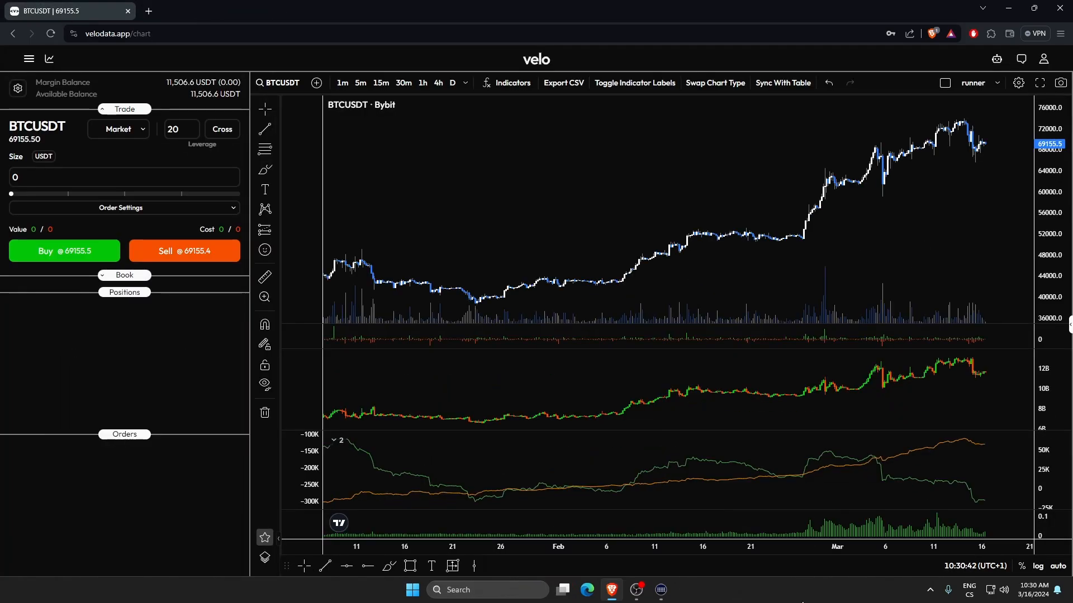
mouse_move(10, 152)
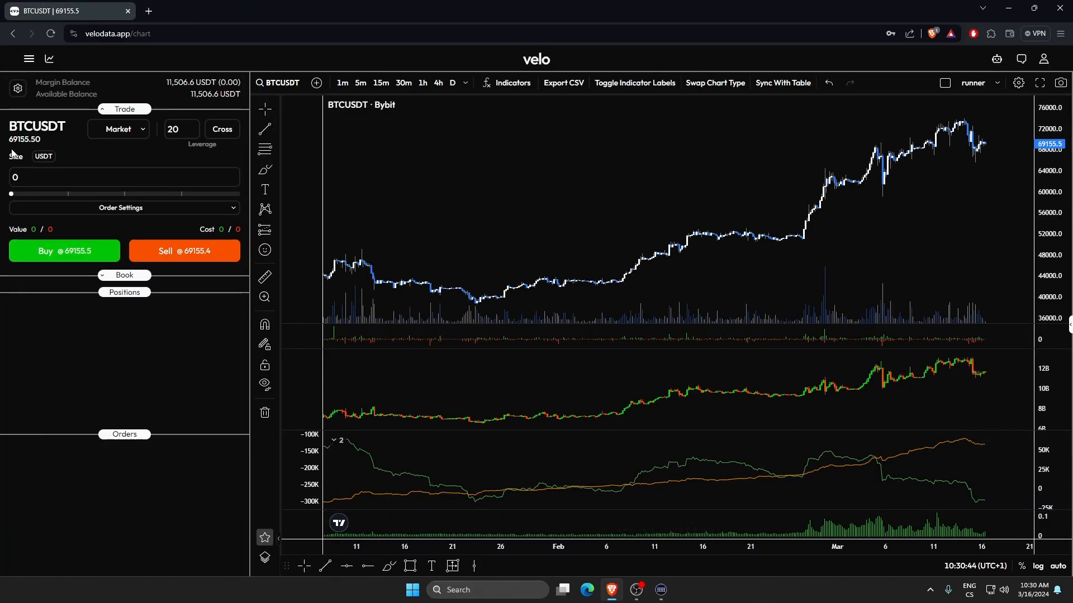
mouse_move(174, 106)
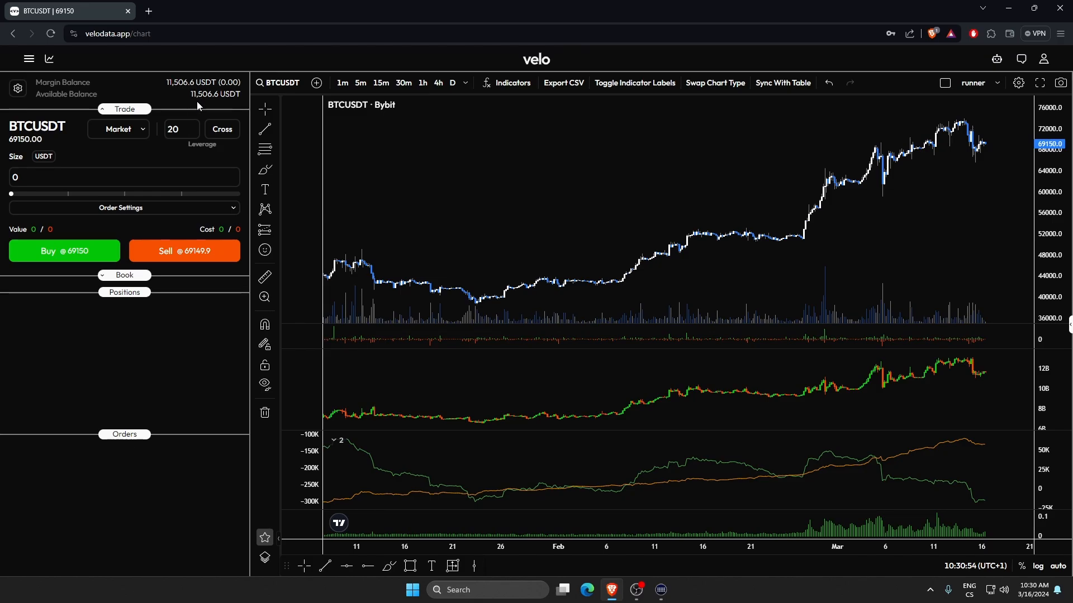
left_click(124, 109)
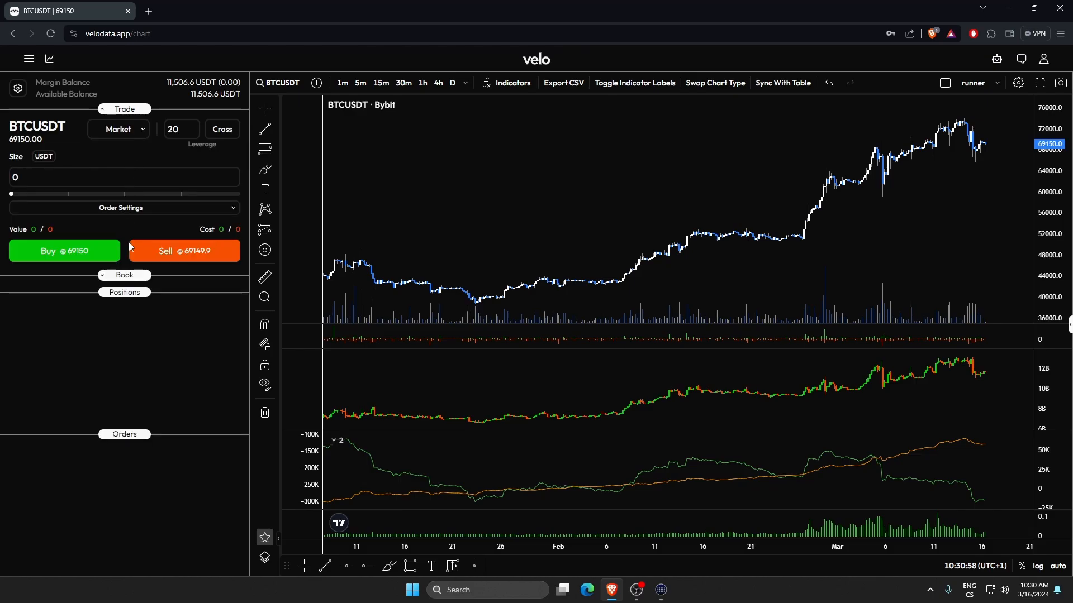
mouse_move(133, 280)
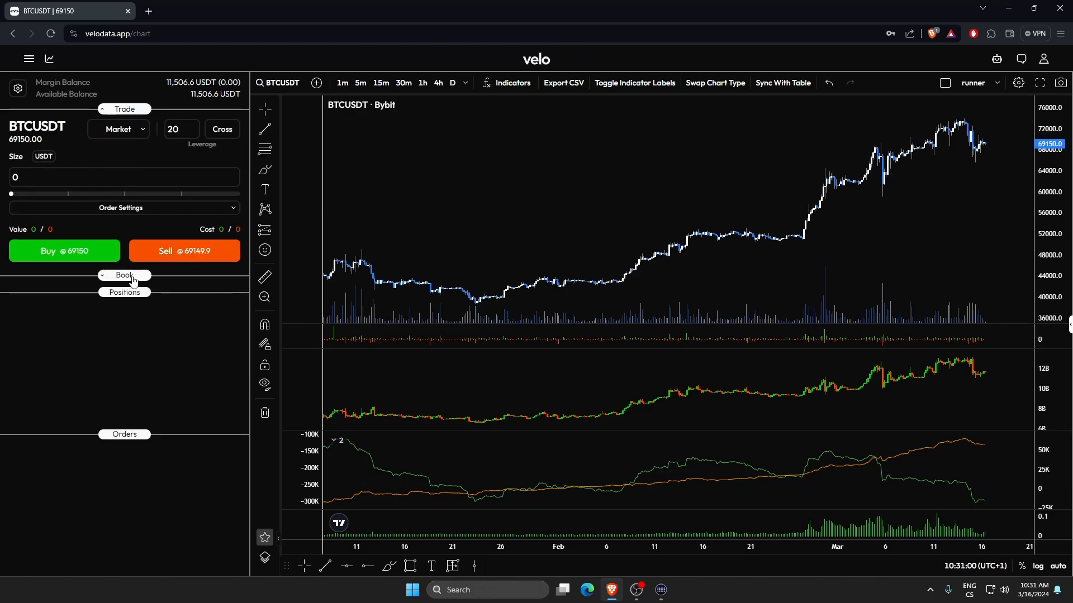
left_click(124, 274)
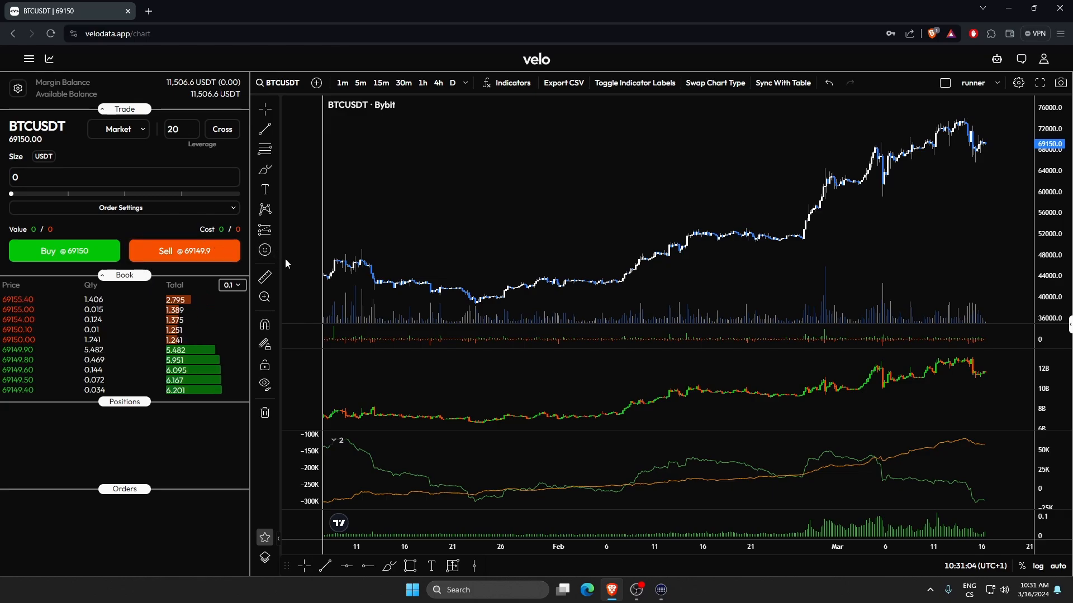
Step: Switch the order book price grouping to 1 and back to 0.1
left_click(230, 285)
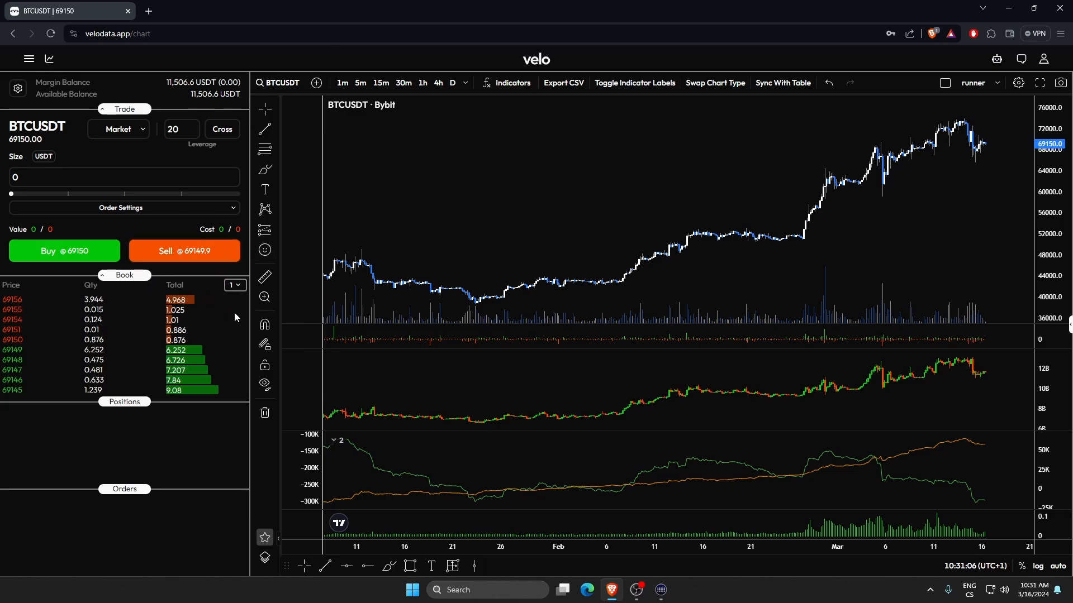
left_click(234, 285)
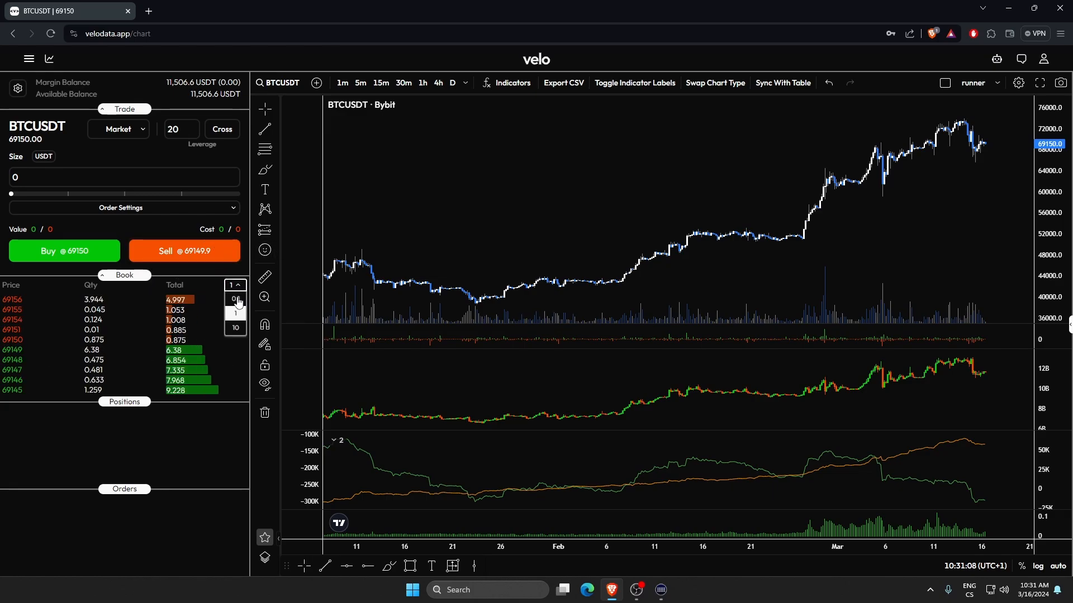
left_click(234, 327)
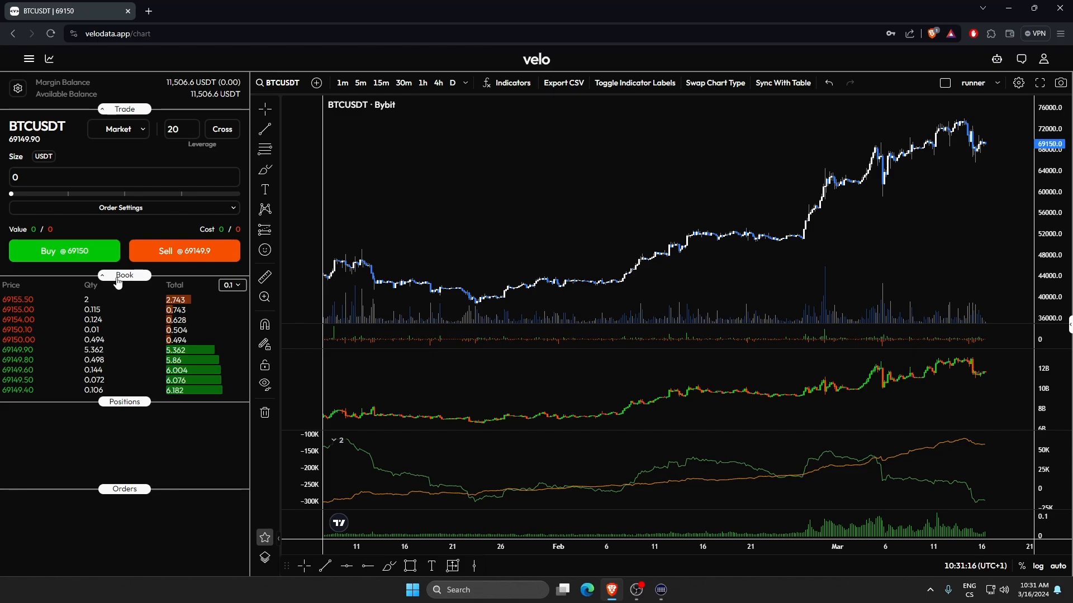
Step: Collapse the order book and load the SOLUSDT (Bybit) market from symbol search
left_click(124, 275)
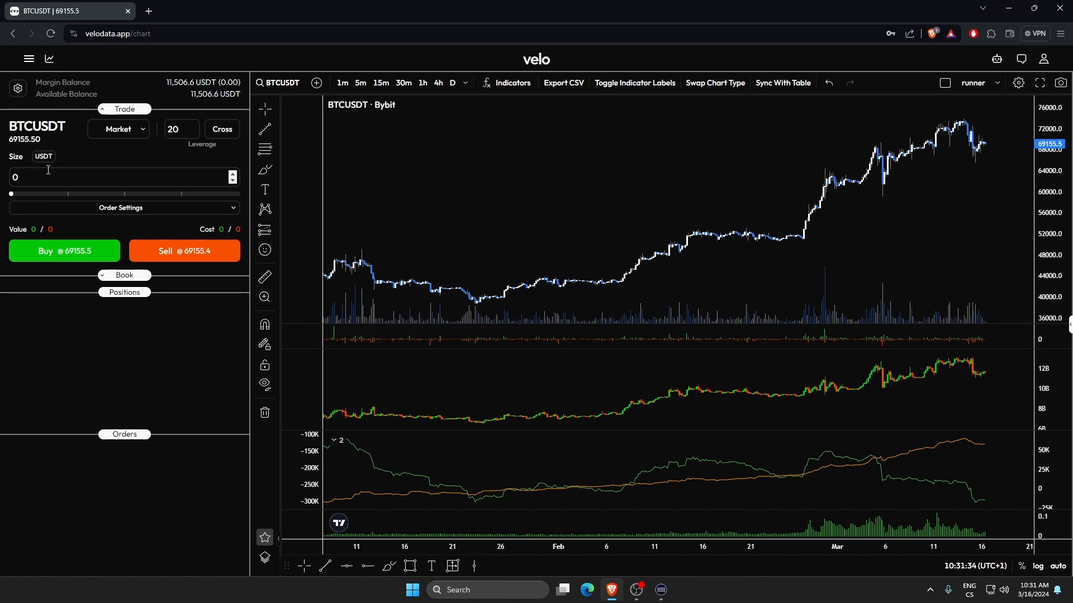
mouse_move(57, 174)
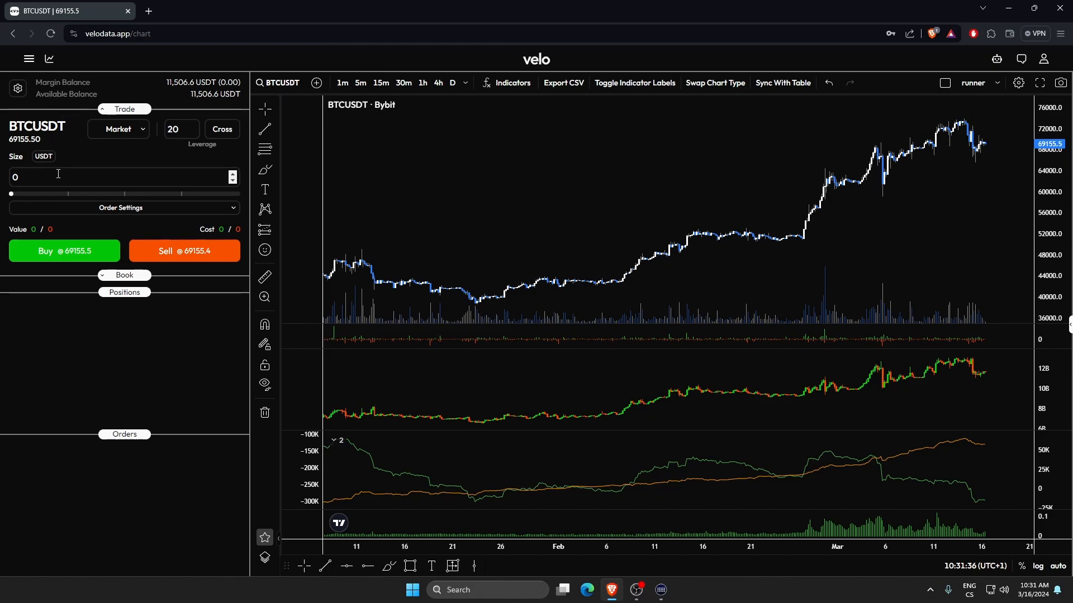
mouse_move(548, 192)
type("SOL")
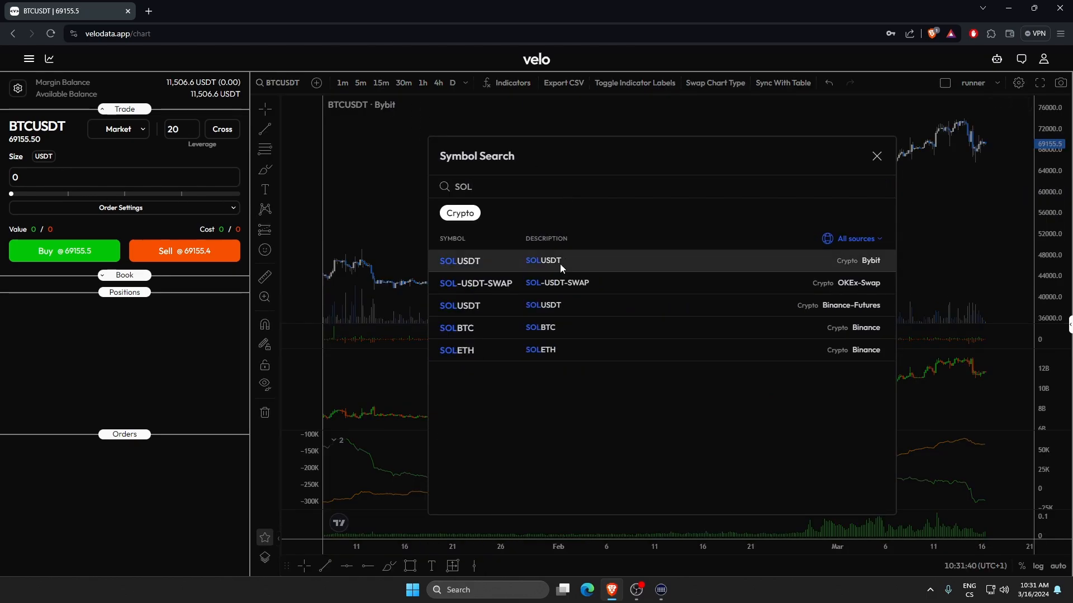
left_click(459, 260)
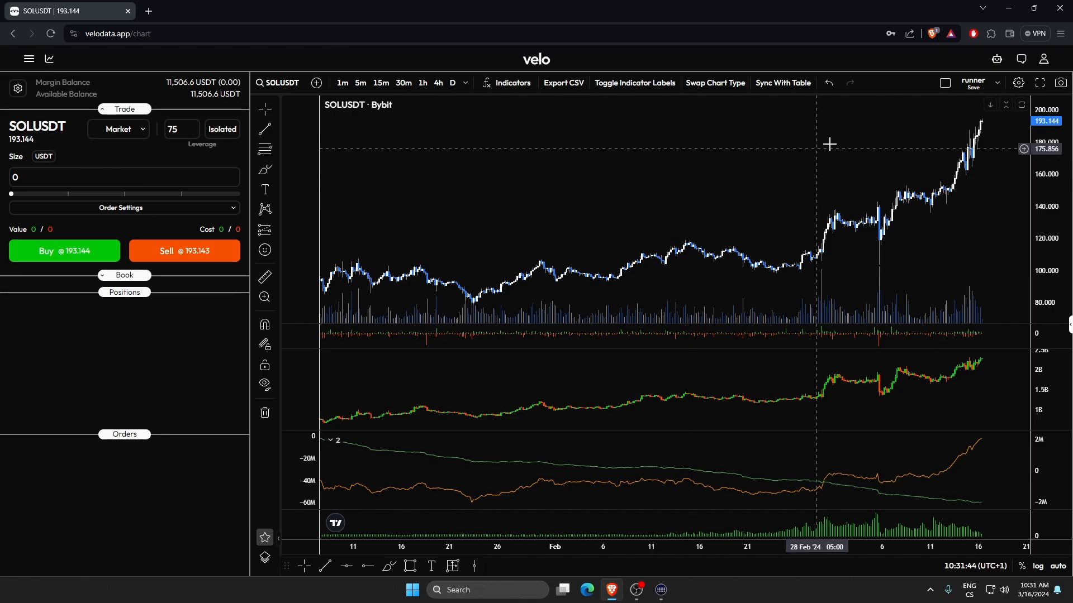
left_click(828, 83)
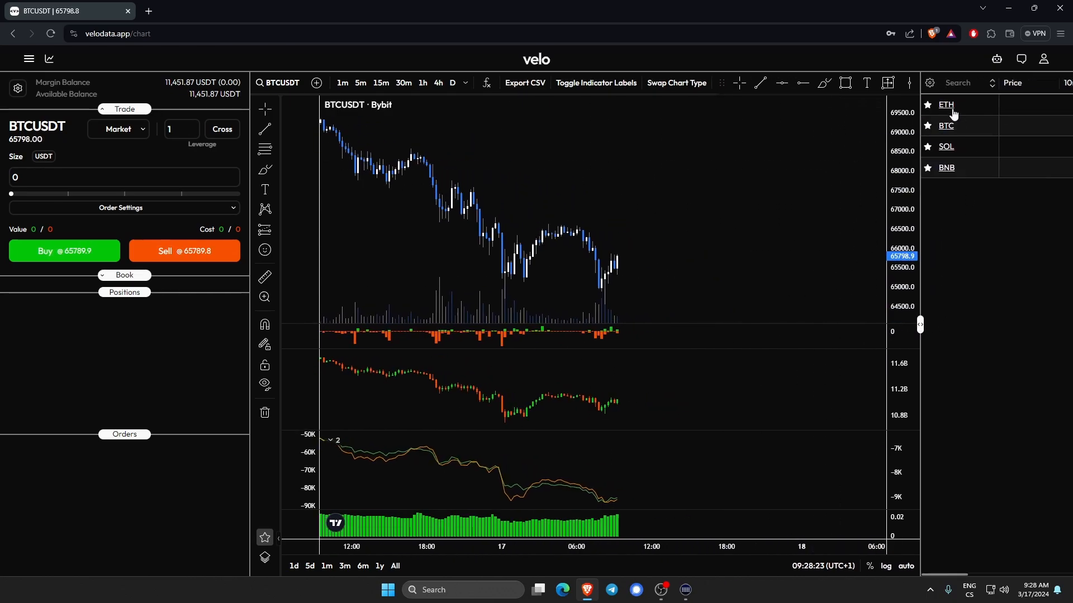
Step: Load SOLUSDT, BNBUSDT and ETH charts from the right-hand watchlist
left_click(945, 146)
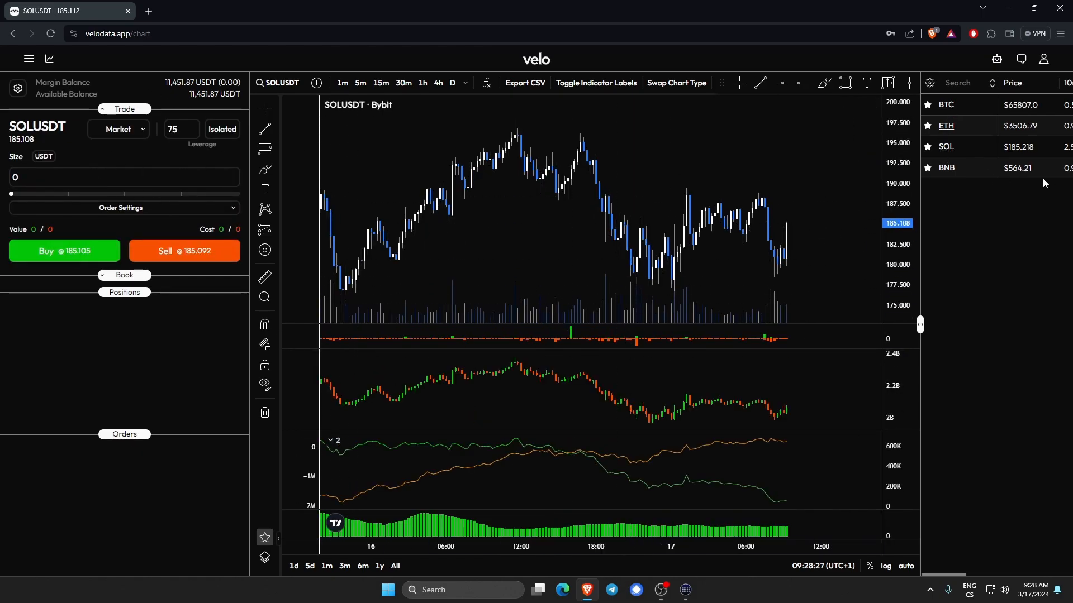
left_click(946, 168)
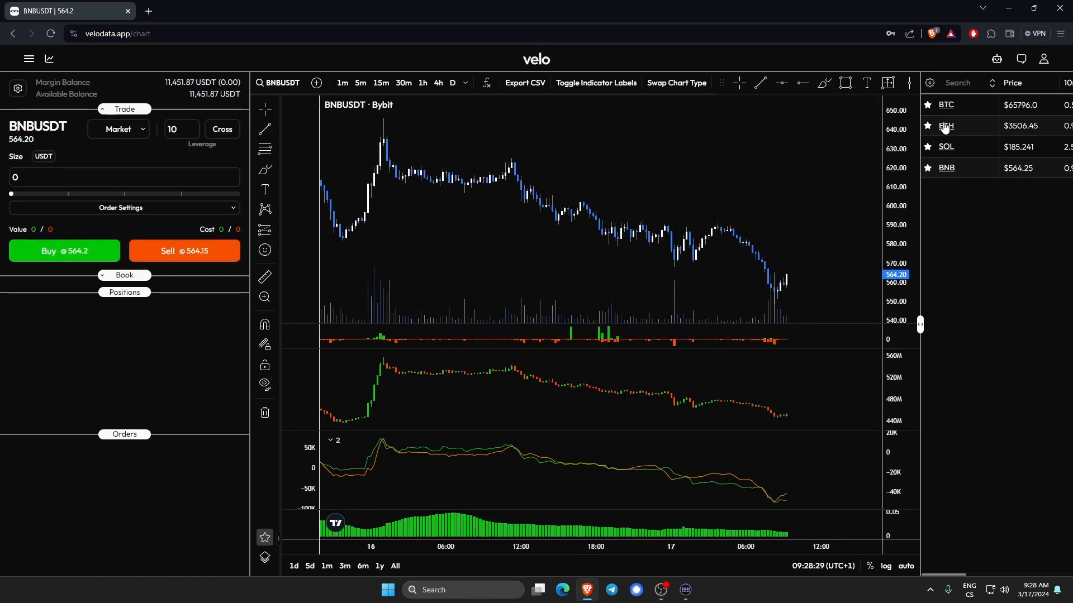
left_click(945, 127)
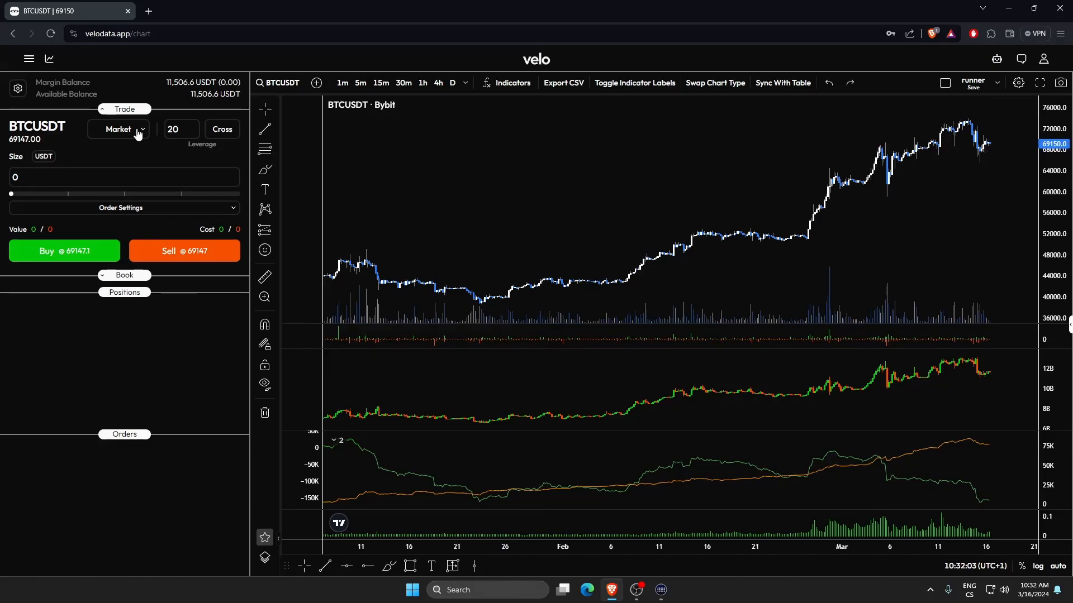
Step: Review the order types keeping Market, and lower BTCUSDT leverage from 20 to 15
left_click(121, 129)
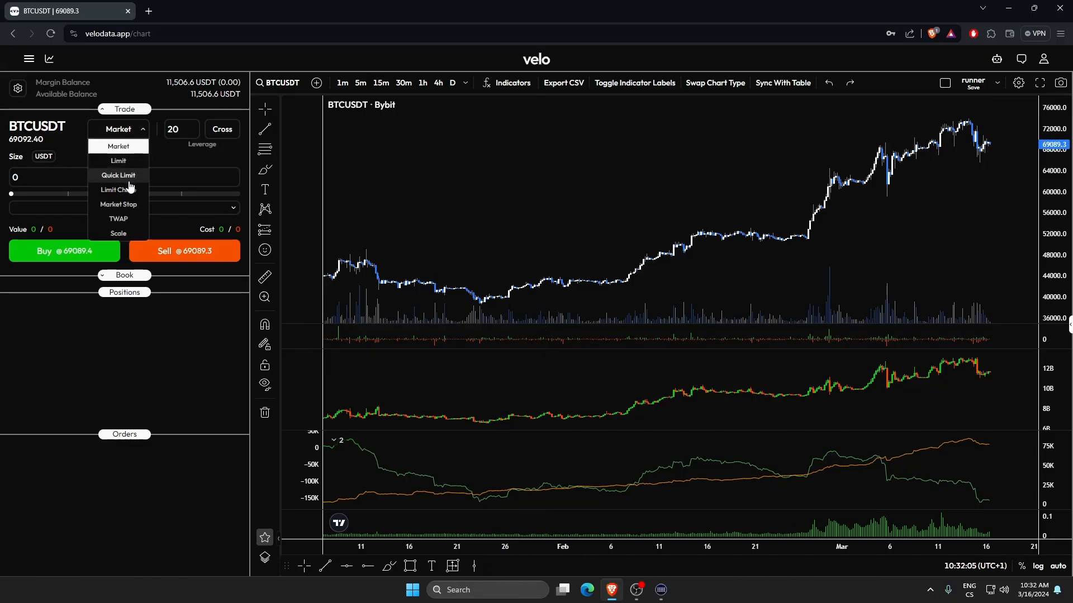
mouse_move(125, 226)
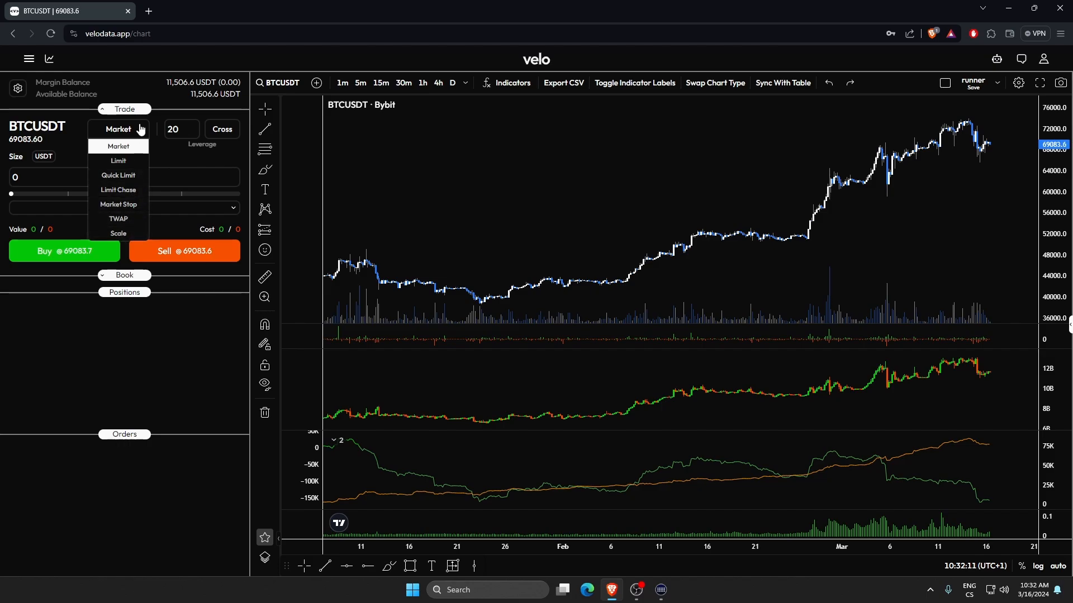
left_click(118, 146)
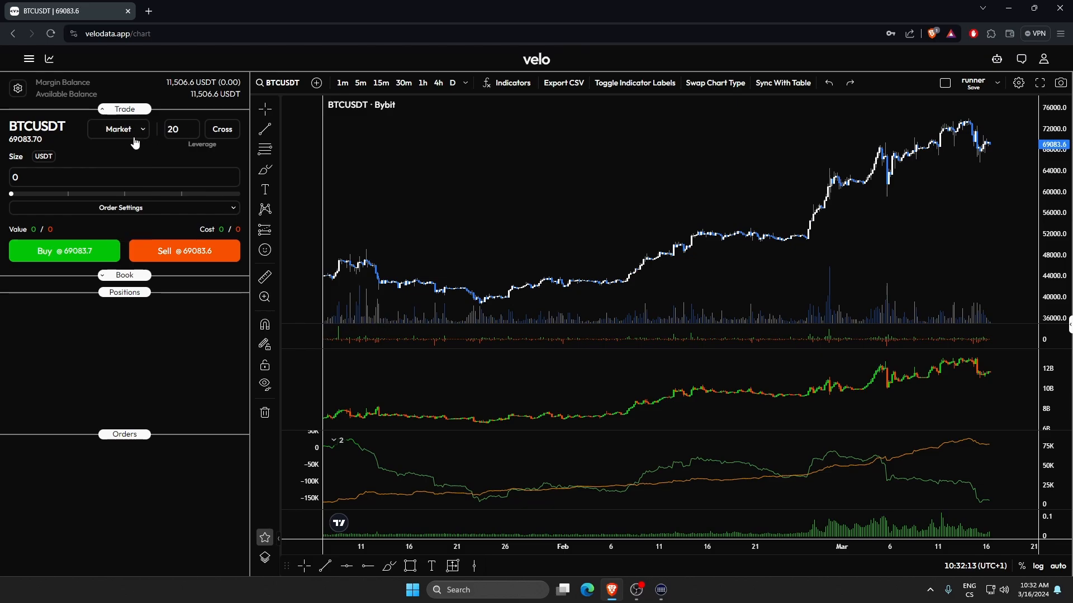
left_click(192, 132)
type("15")
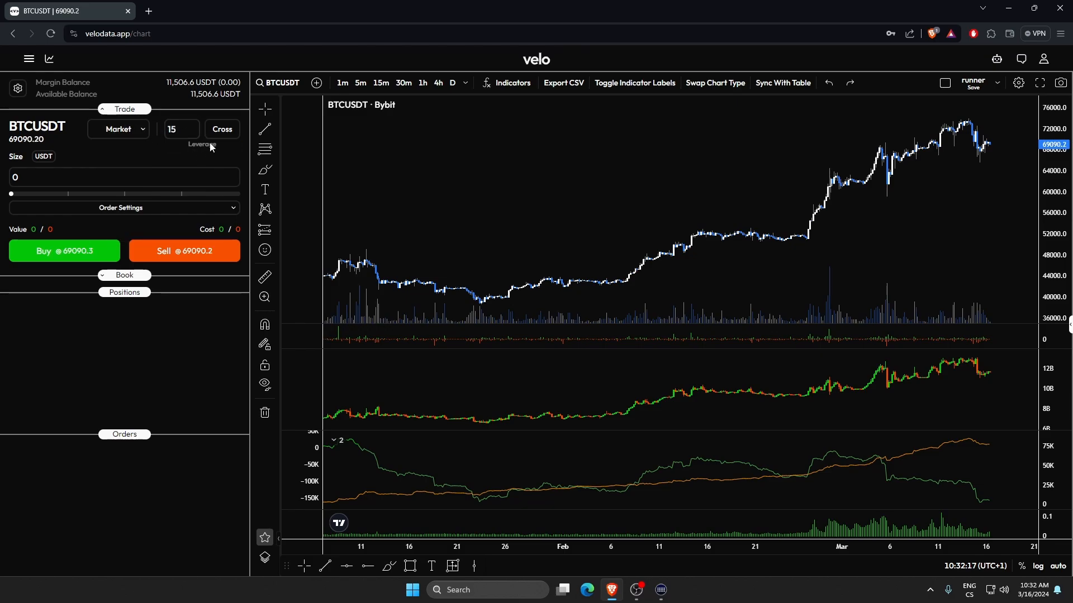
left_click(180, 130)
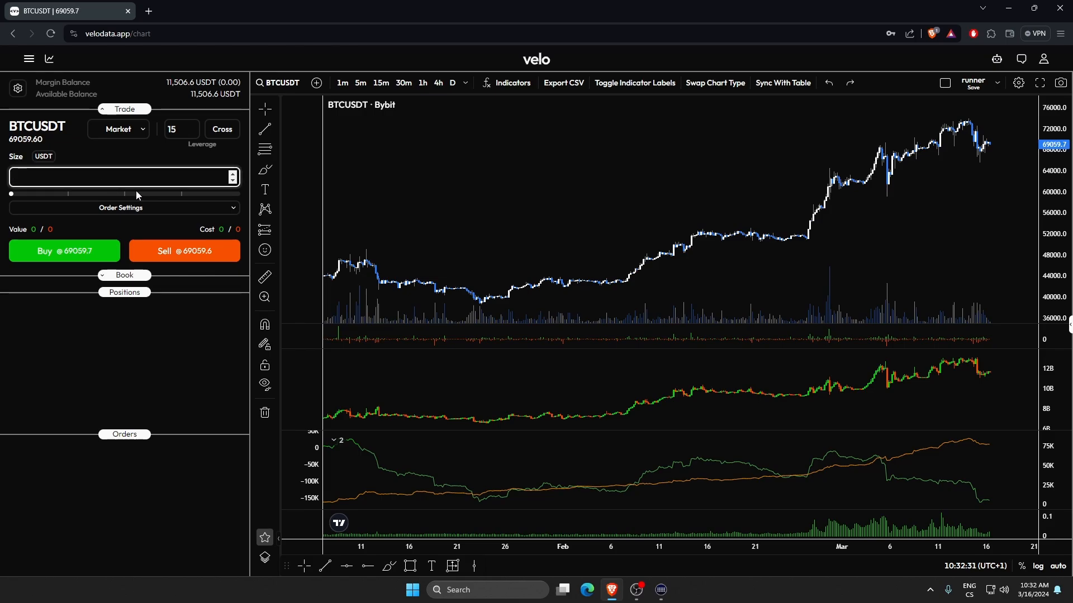
Step: Enter a 100 USDT size, toggling the unit to coin quantity and back to USDT
type("100")
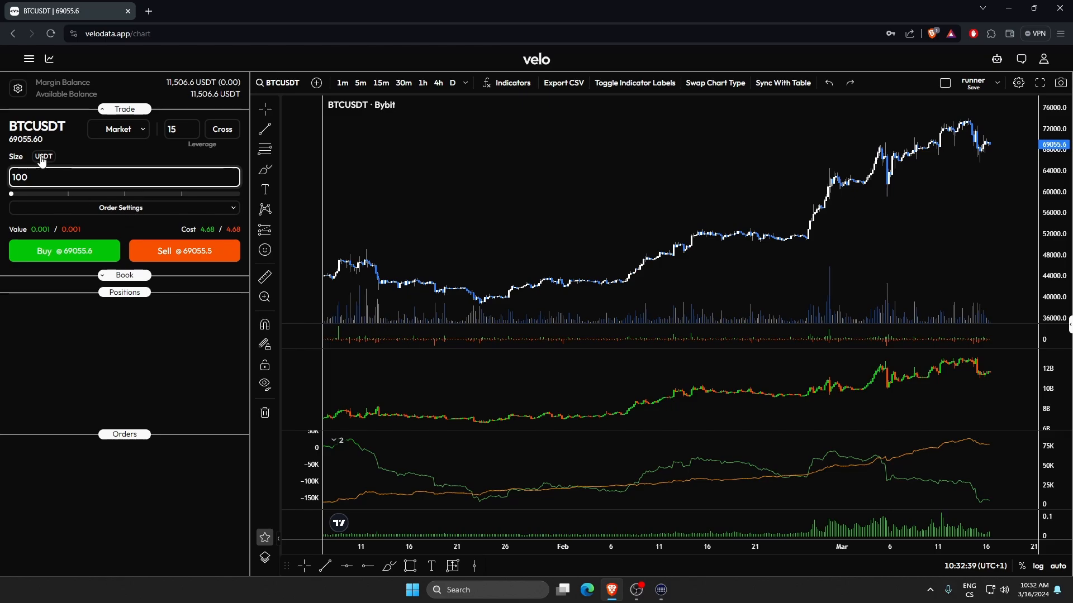
left_click(43, 158)
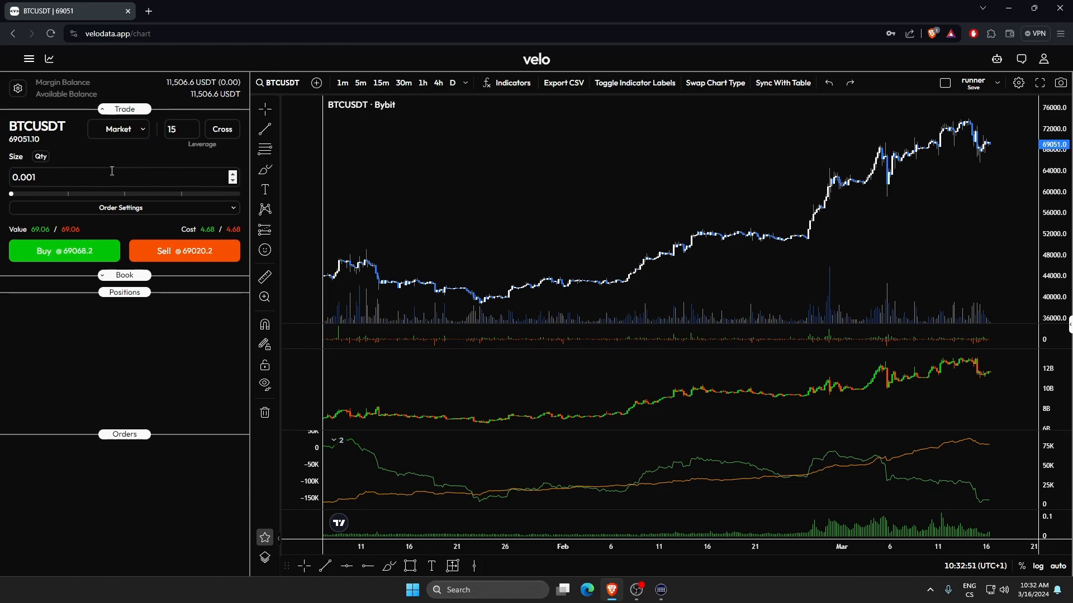
left_click(40, 157)
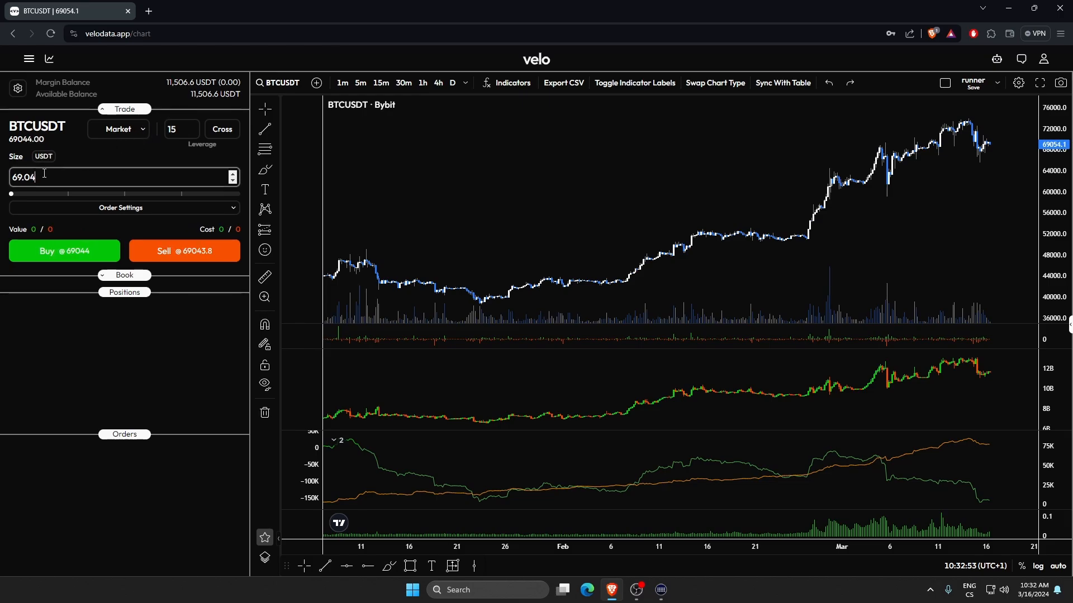
type("1")
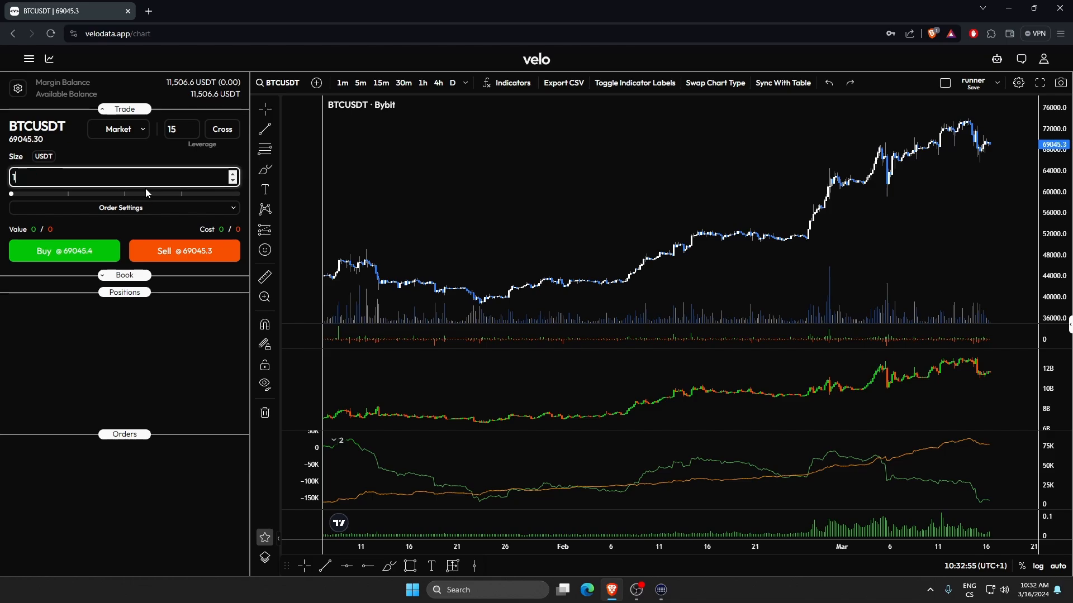
type("100")
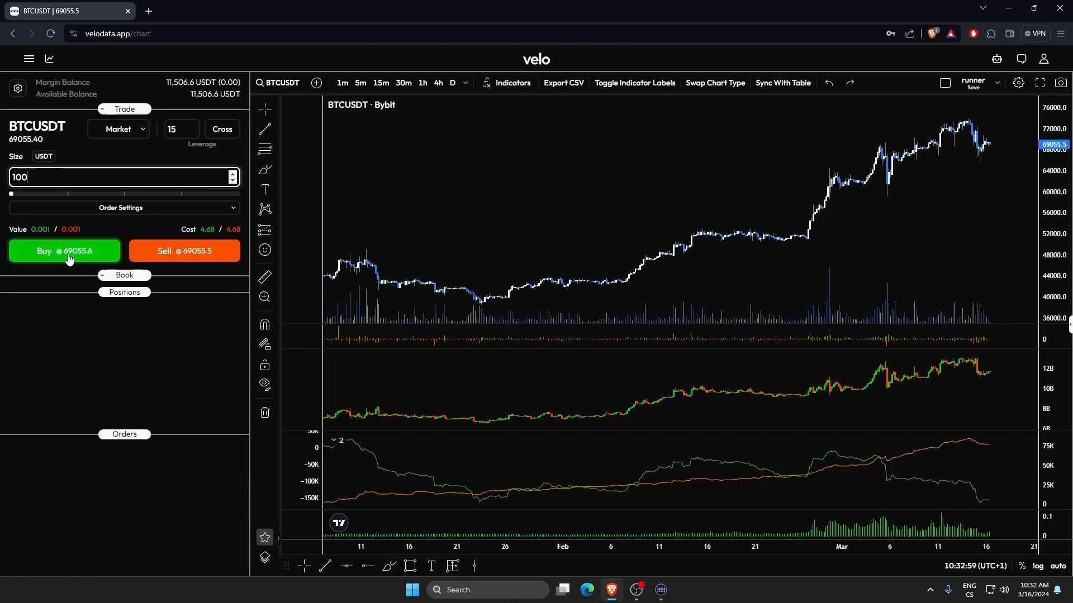
Step: Lower leverage to 1x and buy 0.001 BTCUSDT at market to open a long
left_click(180, 129)
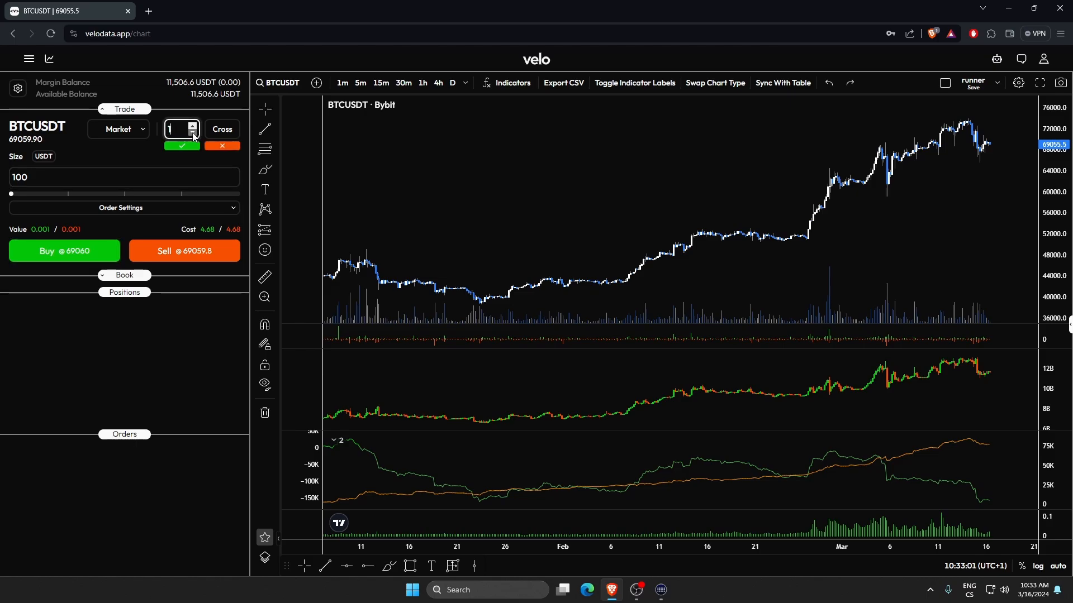
left_click(181, 146)
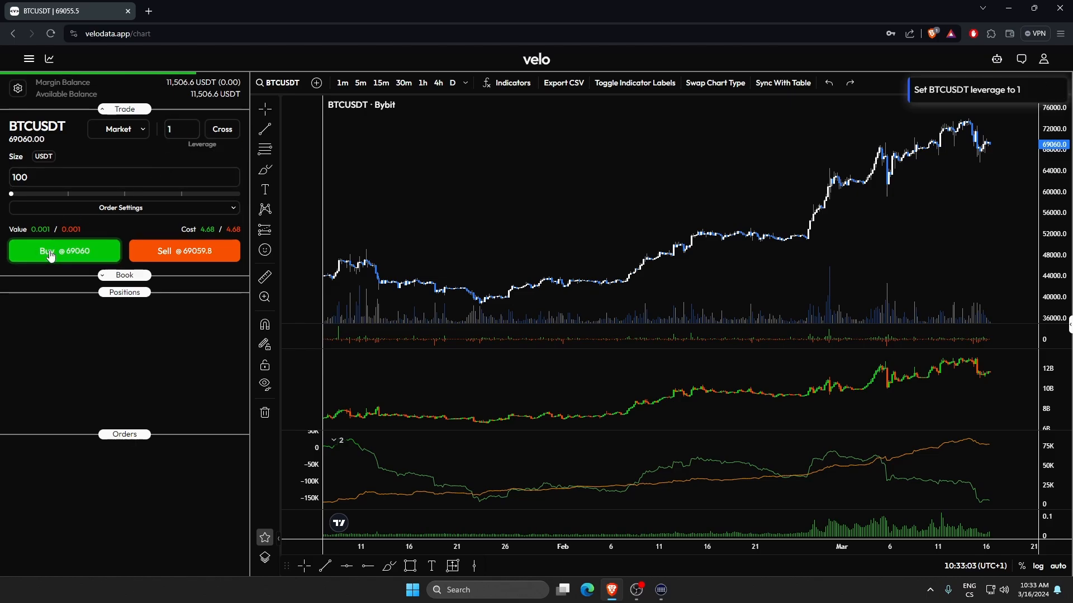
left_click(64, 251)
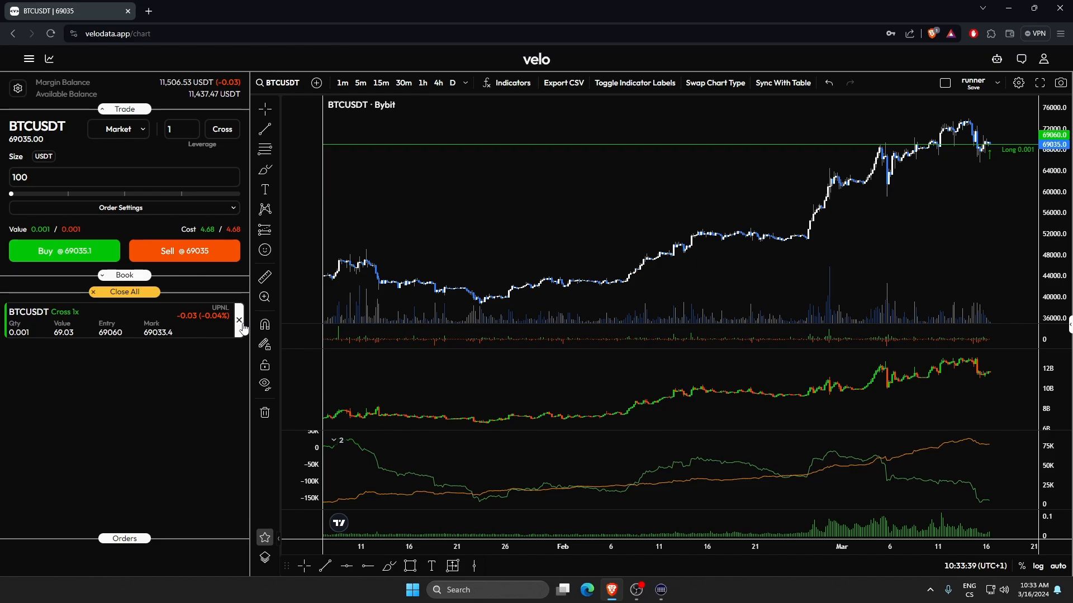
Step: Reverse the 0.001 BTC long into a short via the Close Position dialog's Reverse option
left_click(238, 321)
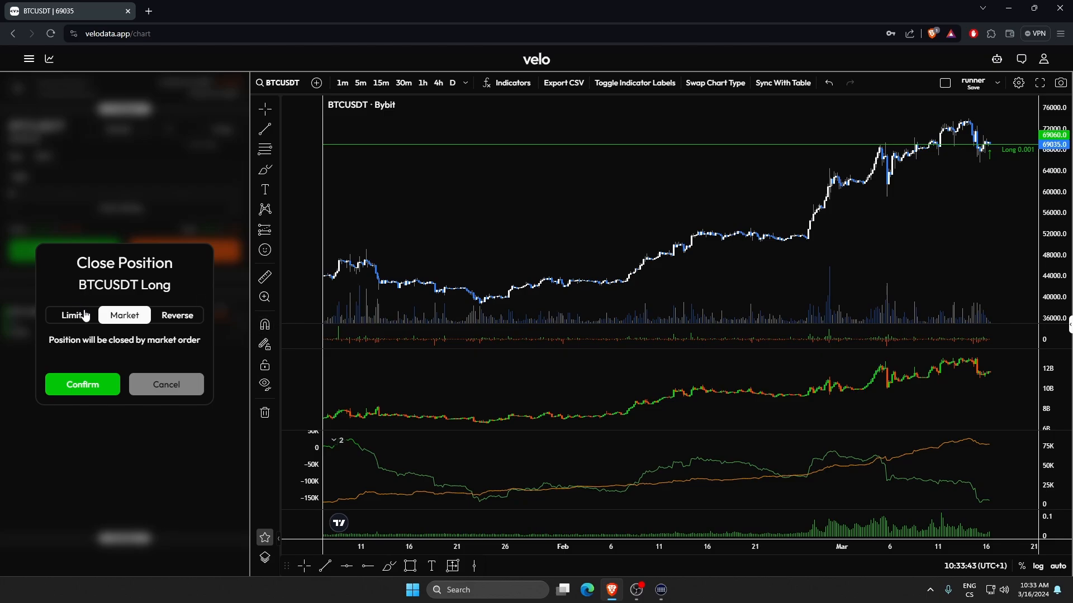
mouse_move(200, 328)
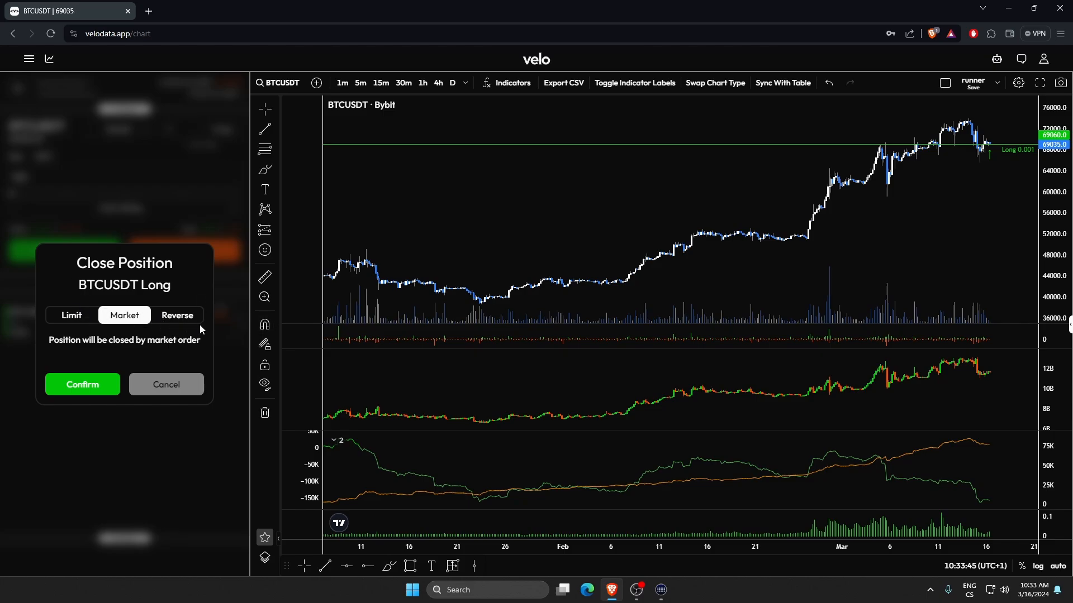
mouse_move(226, 339)
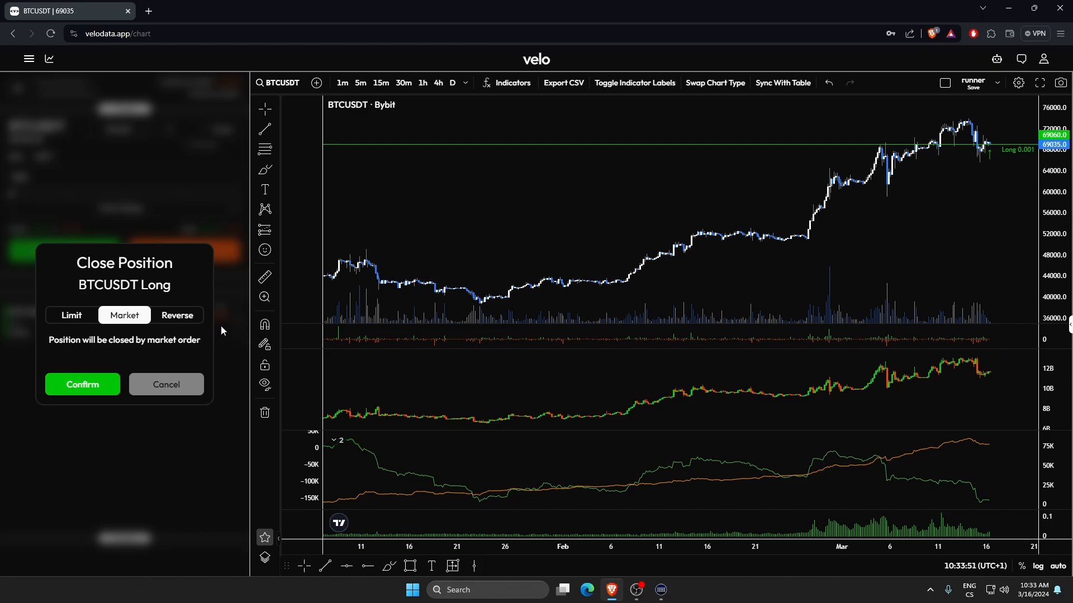
left_click(177, 315)
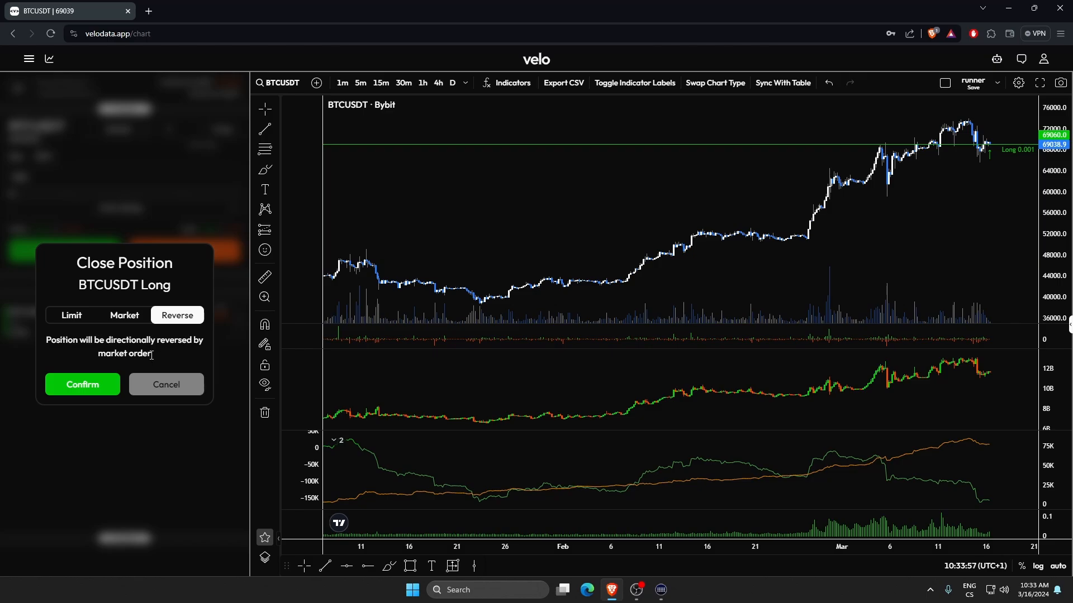
mouse_move(153, 361)
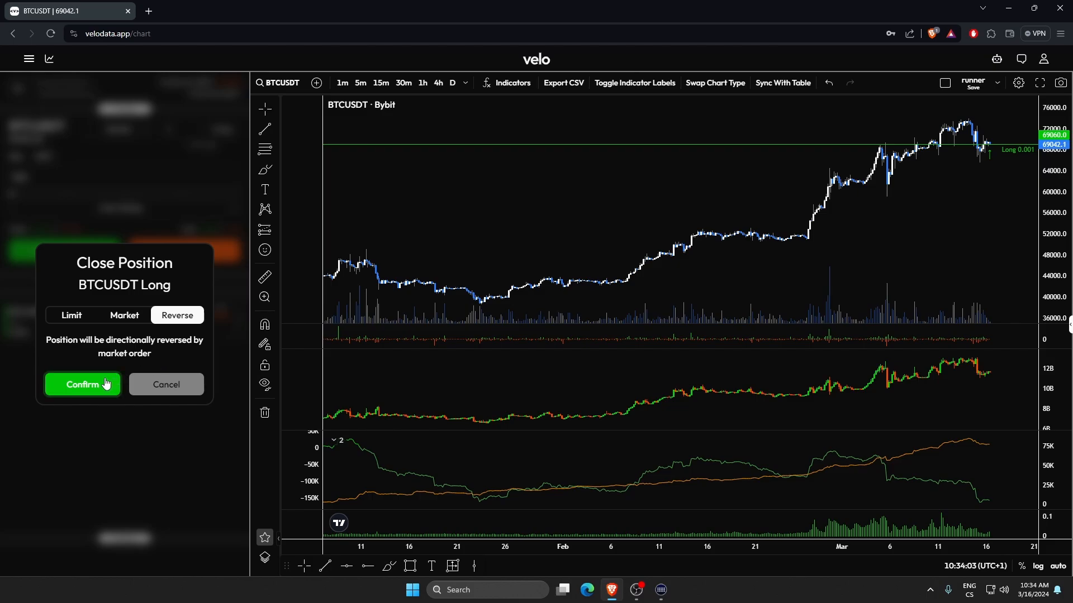
left_click(81, 383)
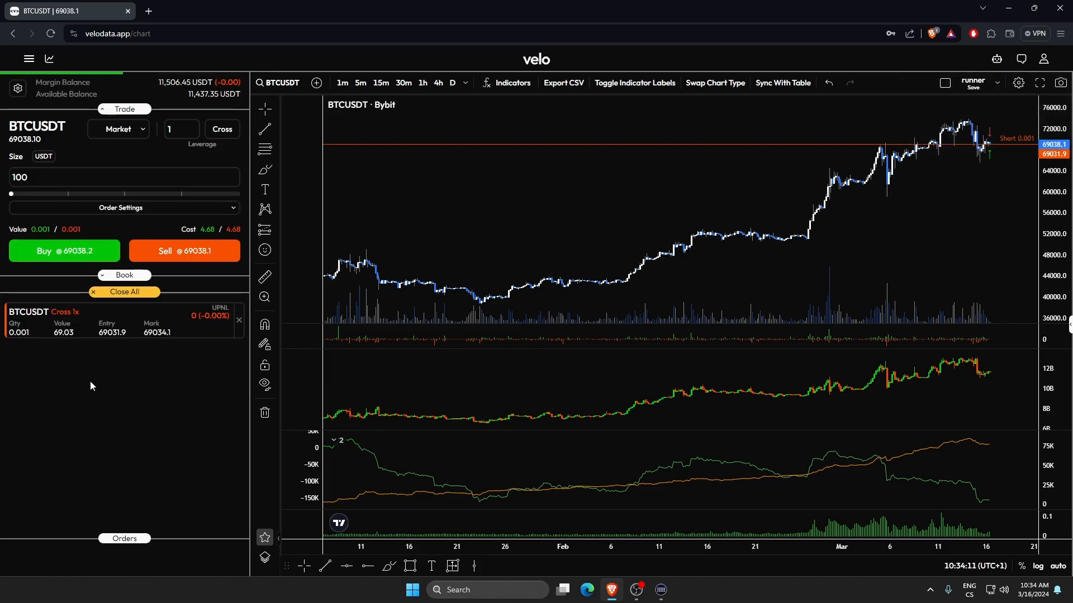
Step: Close the BTCUSDT short with Close All, then maximize the price pane and widen its time range
left_click(124, 291)
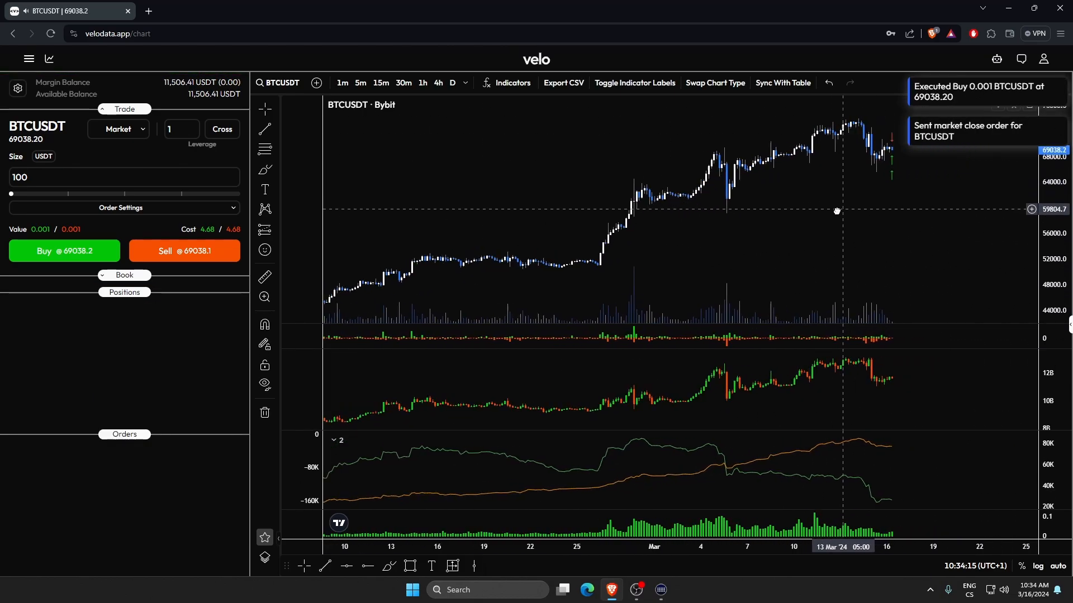
left_click(360, 83)
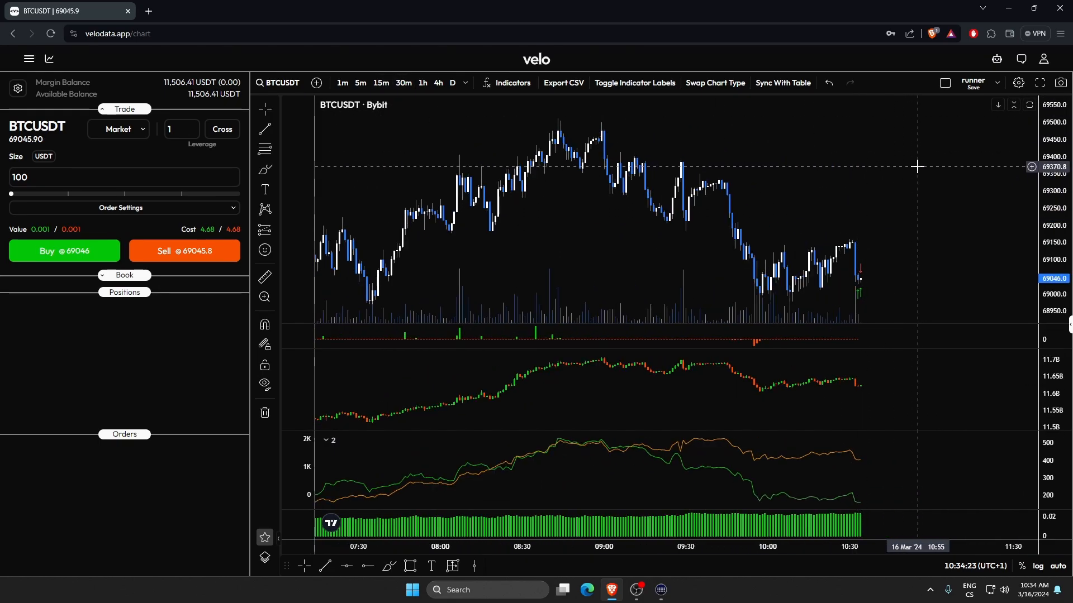
left_click(360, 82)
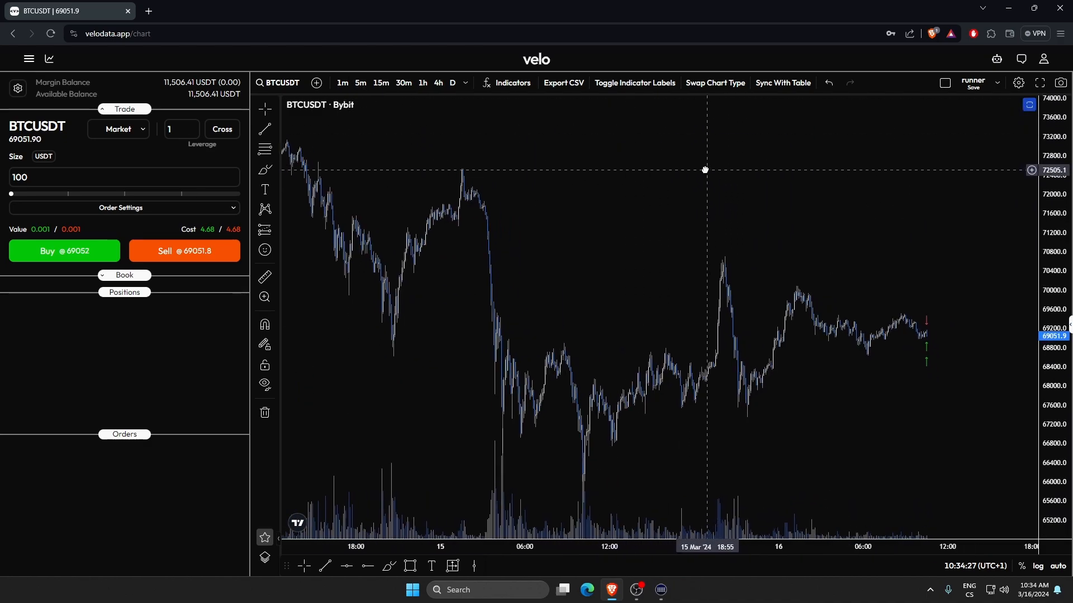
left_click_drag(705, 170, 611, 174)
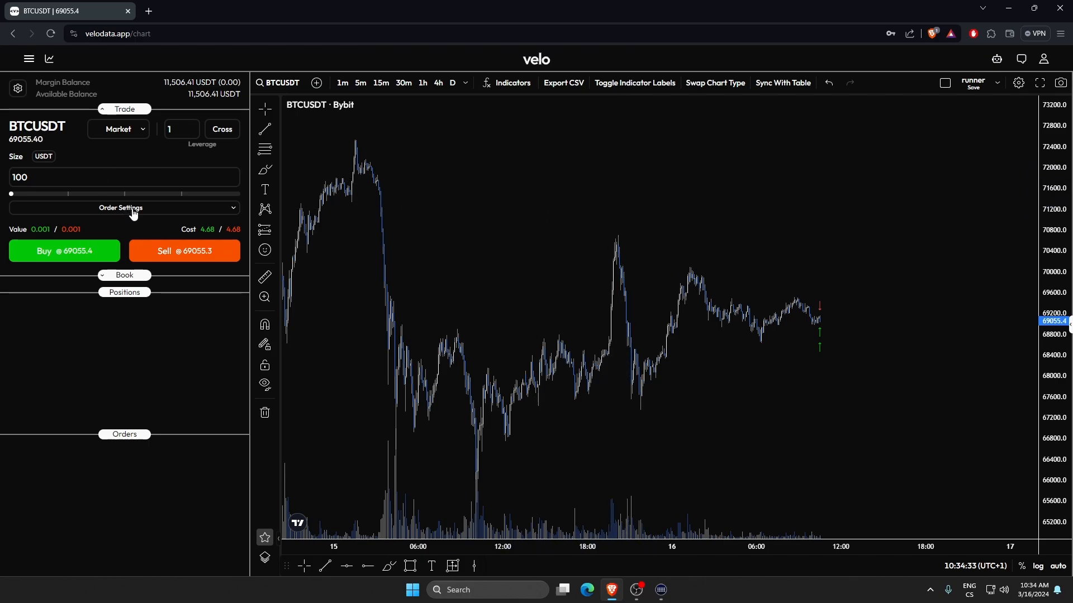
Step: Expand Order Settings to reveal Post Only, Reduce Only, take-profit and stop-loss fields
left_click(124, 208)
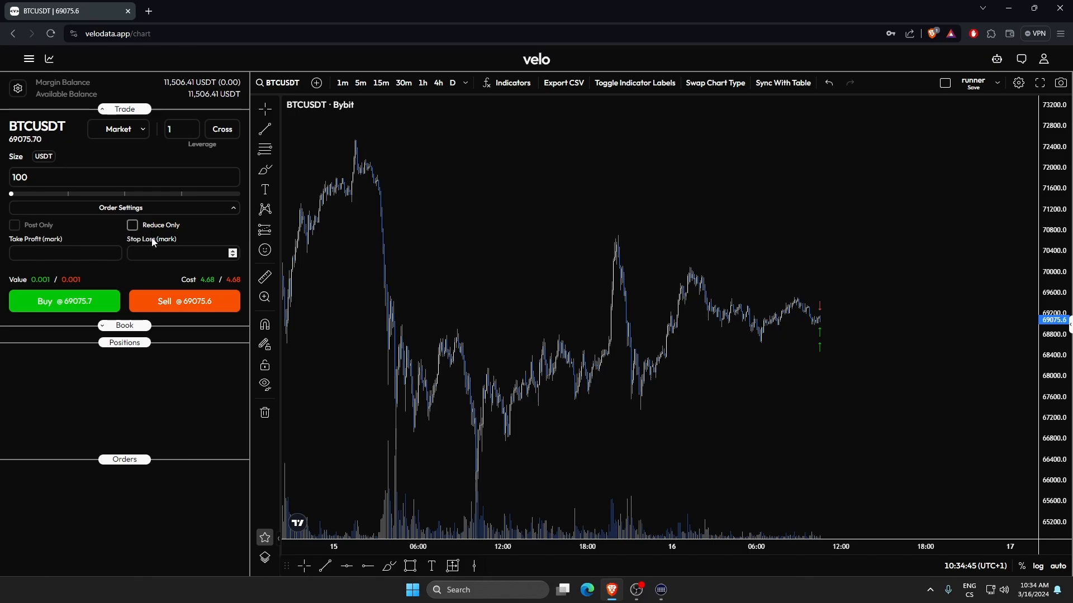
Step: Switch the order type to Quick Limit and take the best bid on BTCUSDT
left_click(118, 128)
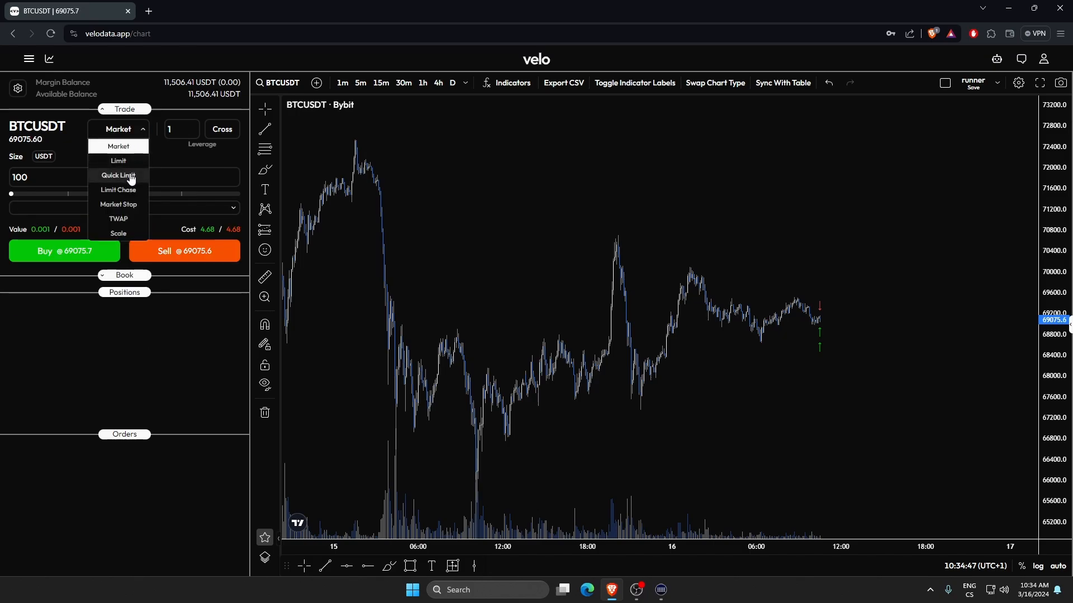
left_click(118, 176)
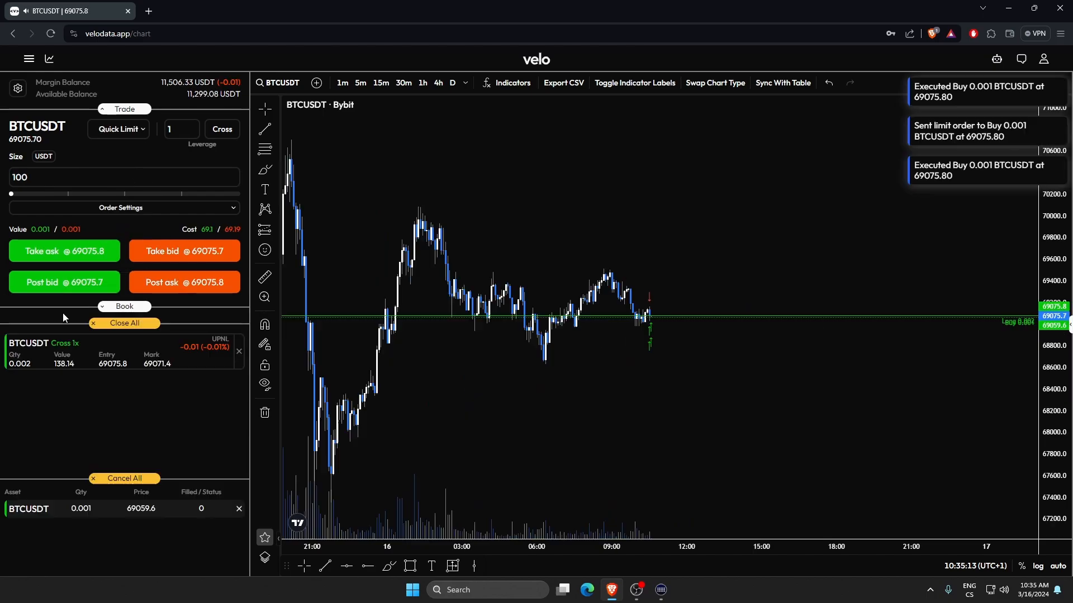
left_click(185, 282)
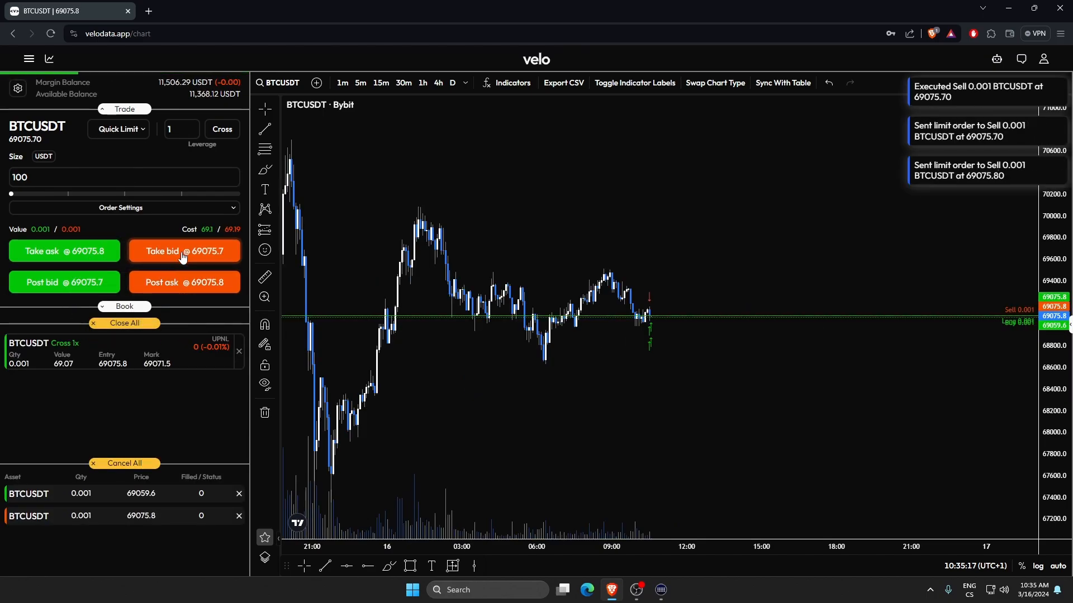
Step: Cancel the resting bid orders from the Cancel All menu and bring up Trade Settings
left_click(124, 463)
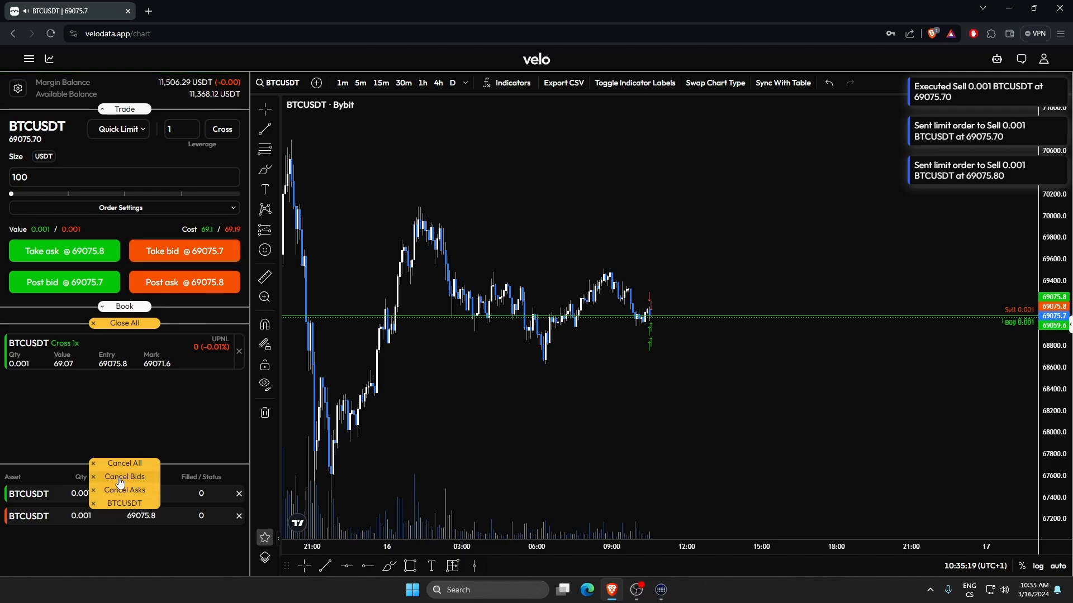
left_click(124, 477)
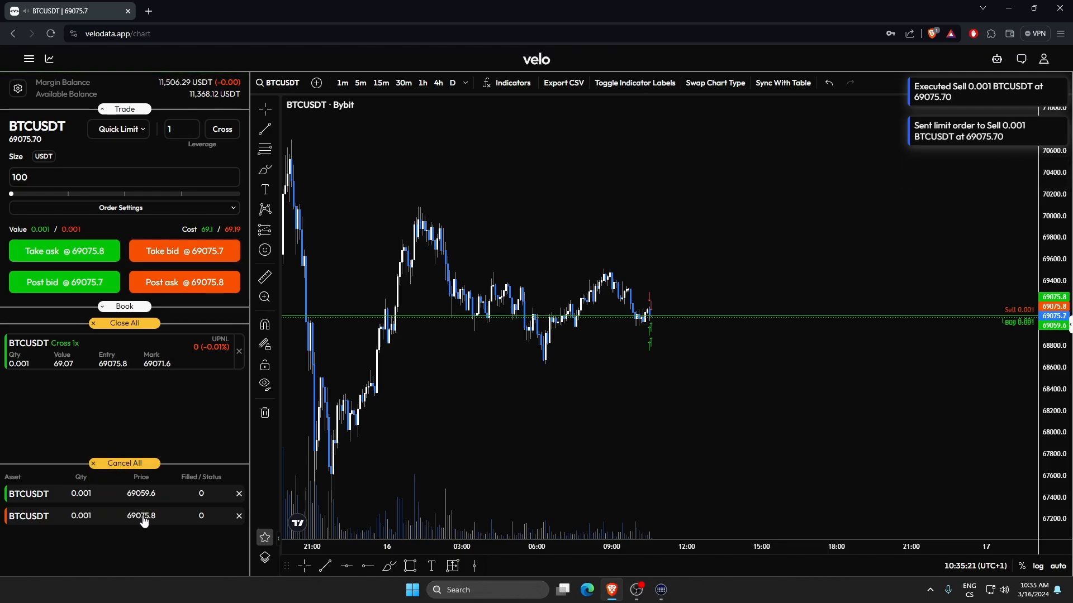
left_click(124, 463)
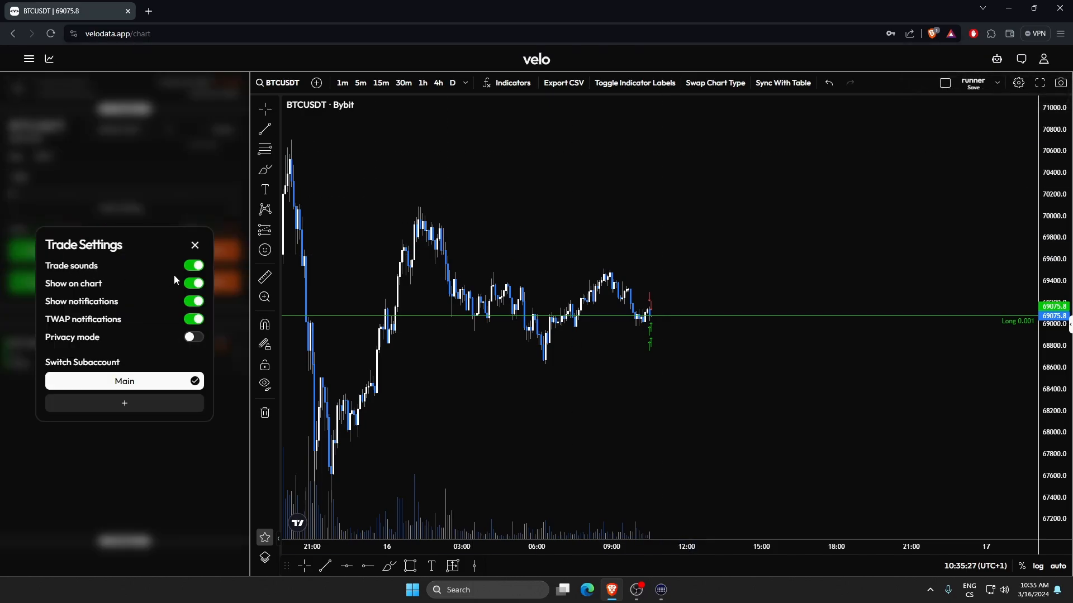
Step: Turn off trade sounds in Trade Settings, then sell into the best bid against the long
left_click(192, 266)
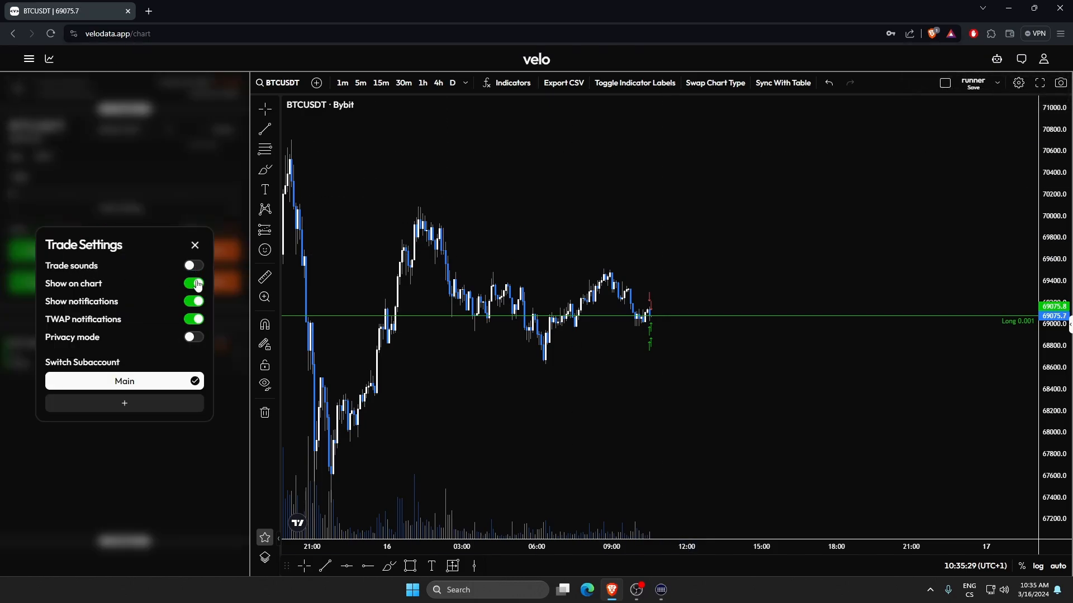
left_click(195, 244)
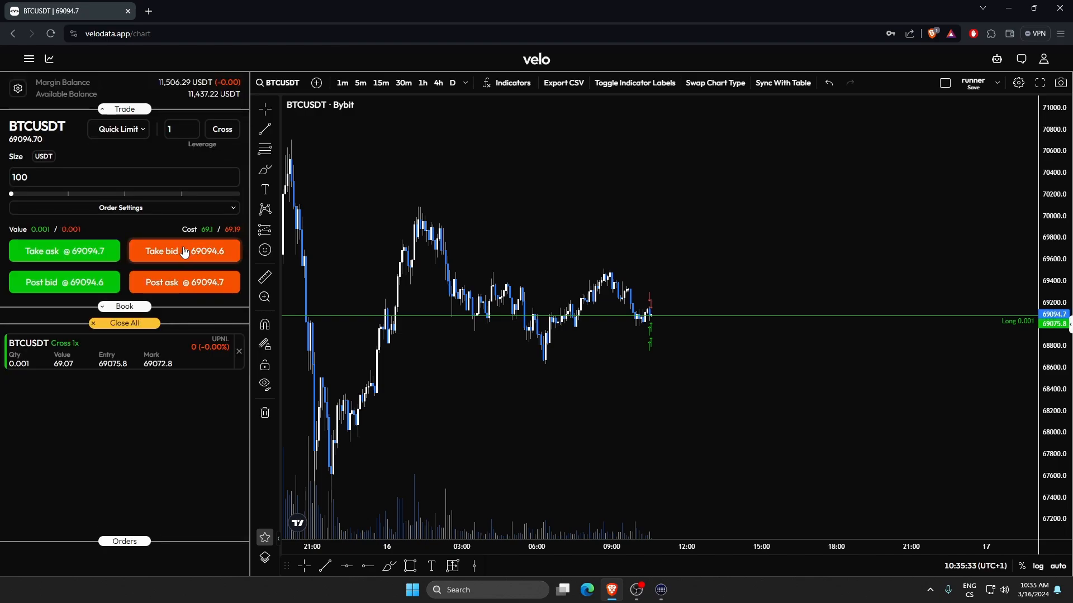
left_click(117, 130)
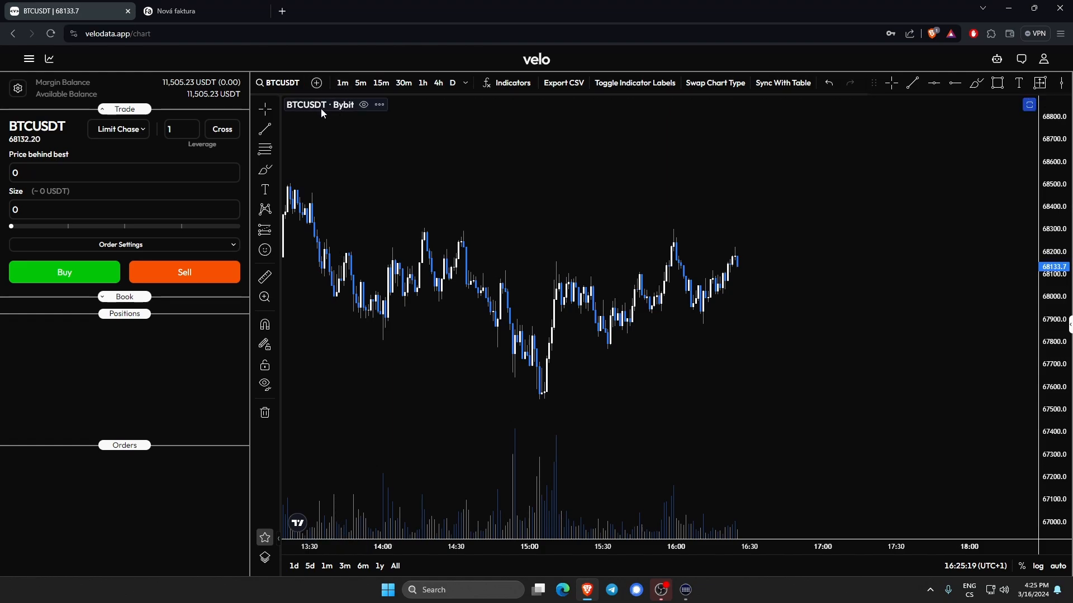
Step: Place a 0.035 BTCUSDT Limit Chase buy 20 behind best, then cancel the chase order
left_click(123, 172)
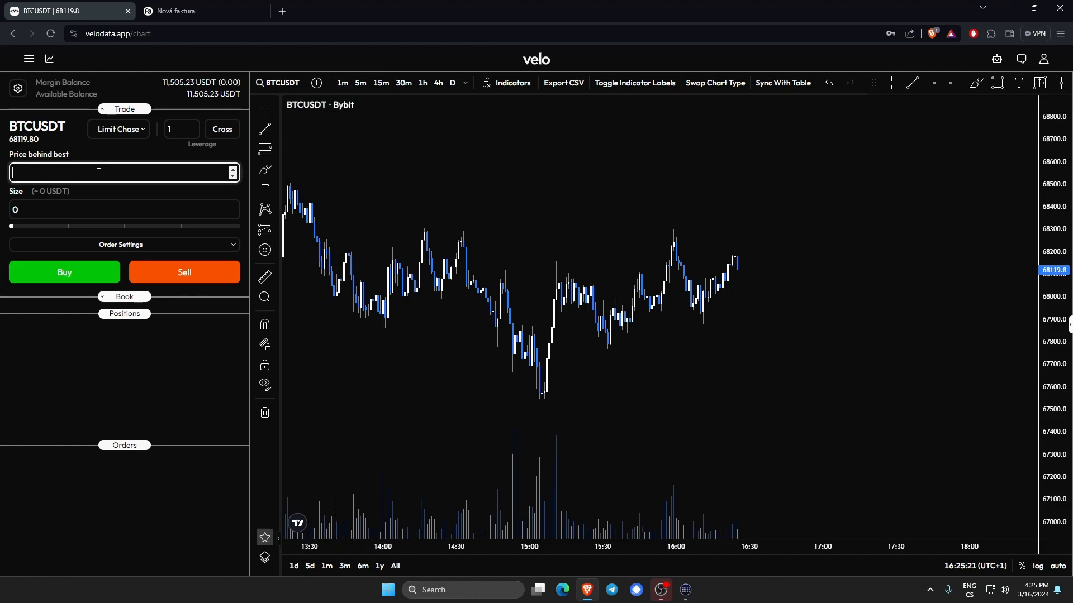
type("20")
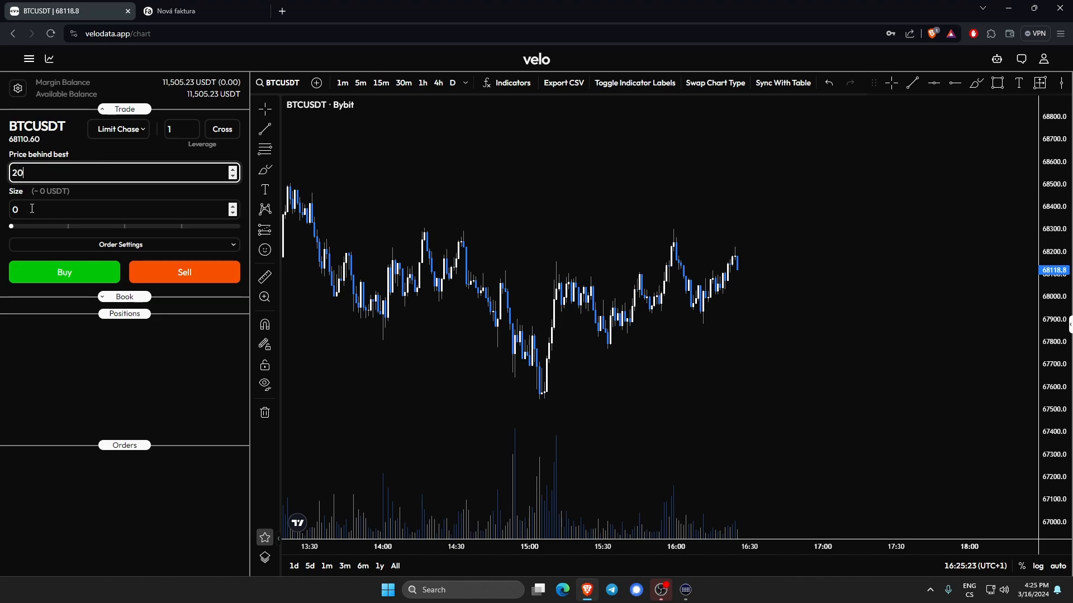
type("2500")
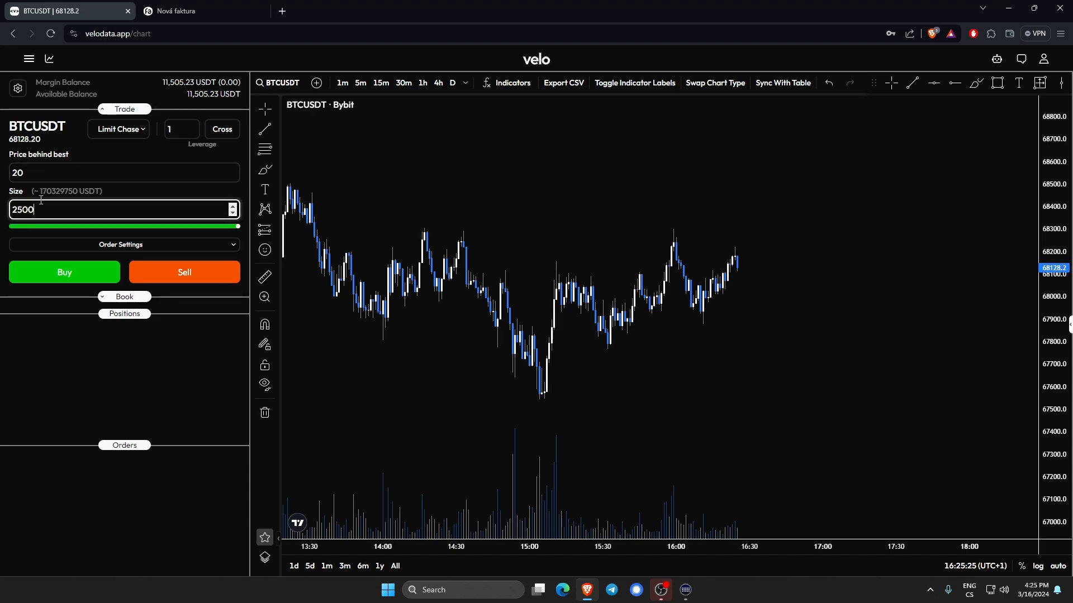
type("0")
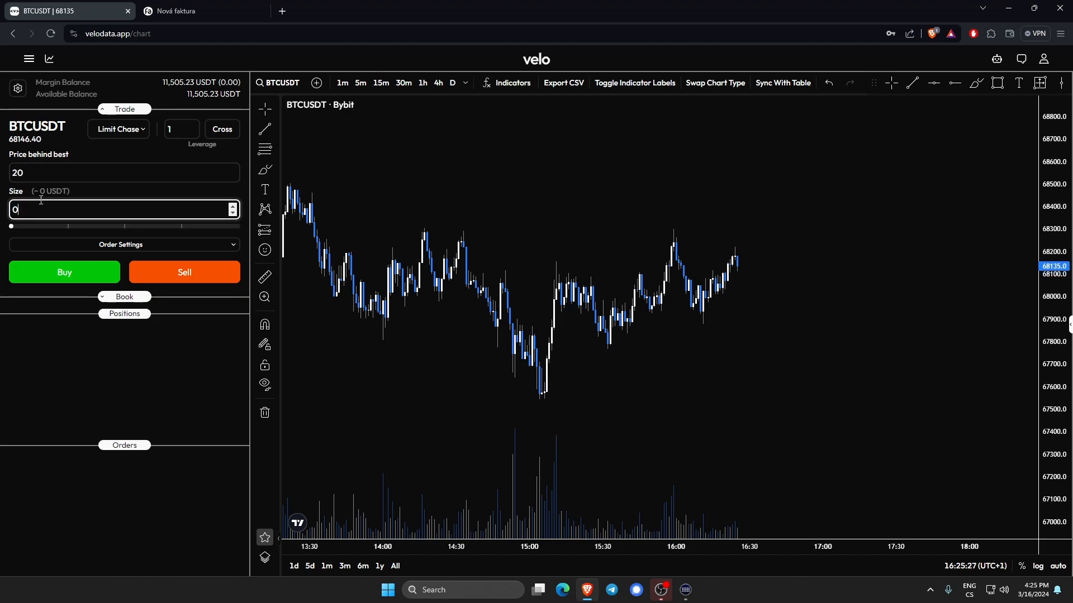
type("0.035")
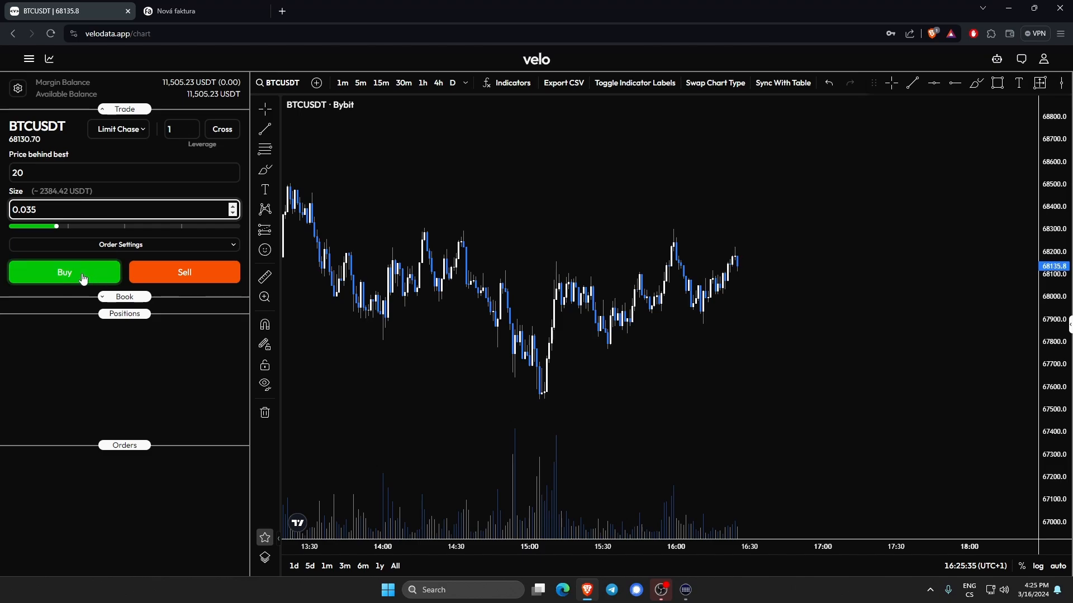
left_click(64, 272)
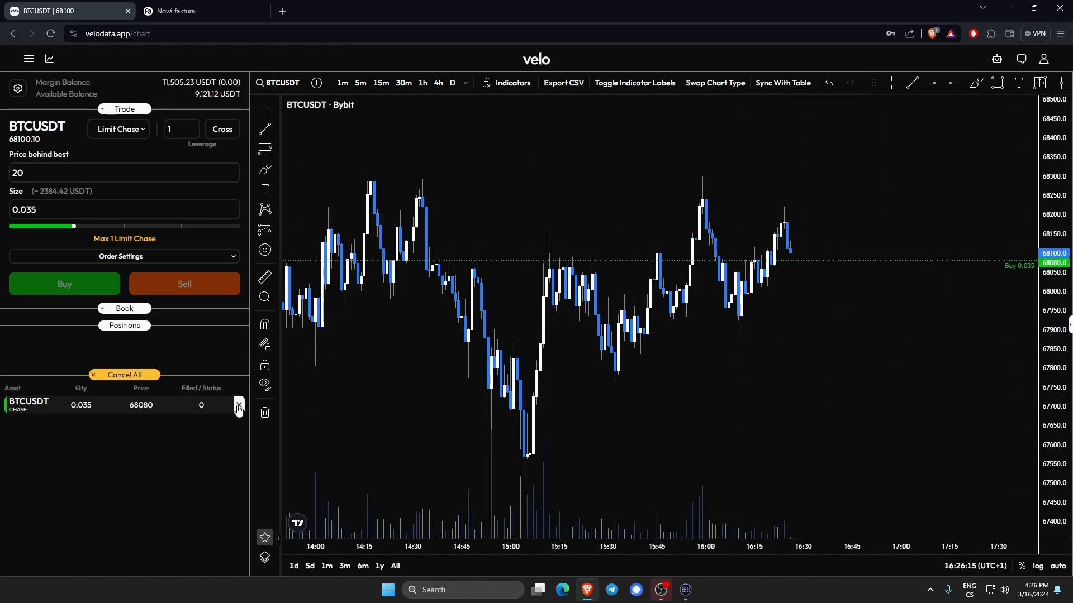
left_click(238, 405)
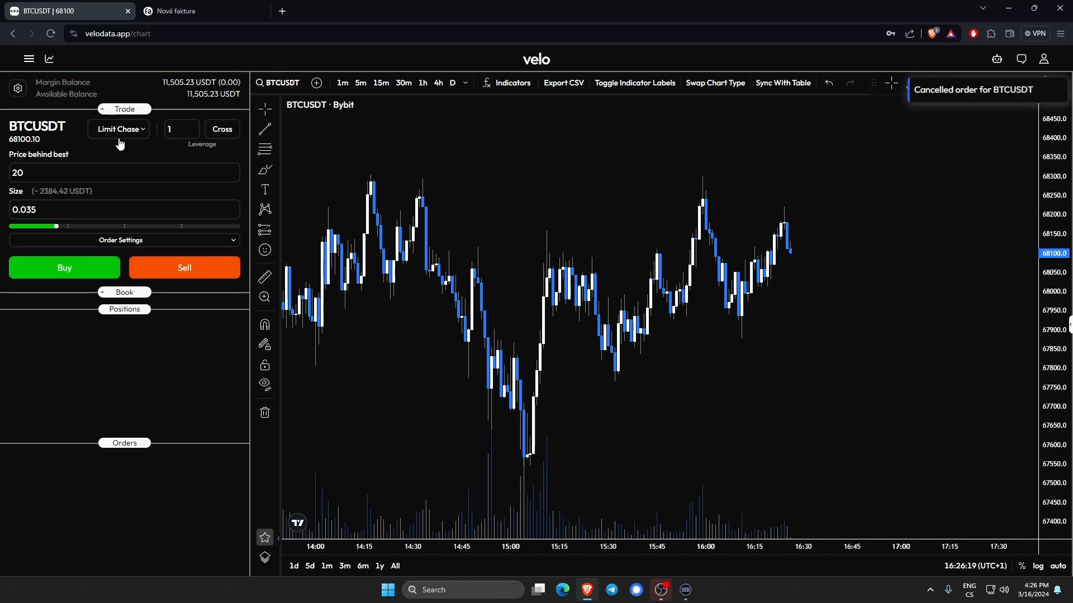
Step: Switch to Scale orders and drag Skew to -2 to weight toward lower prices
left_click(119, 130)
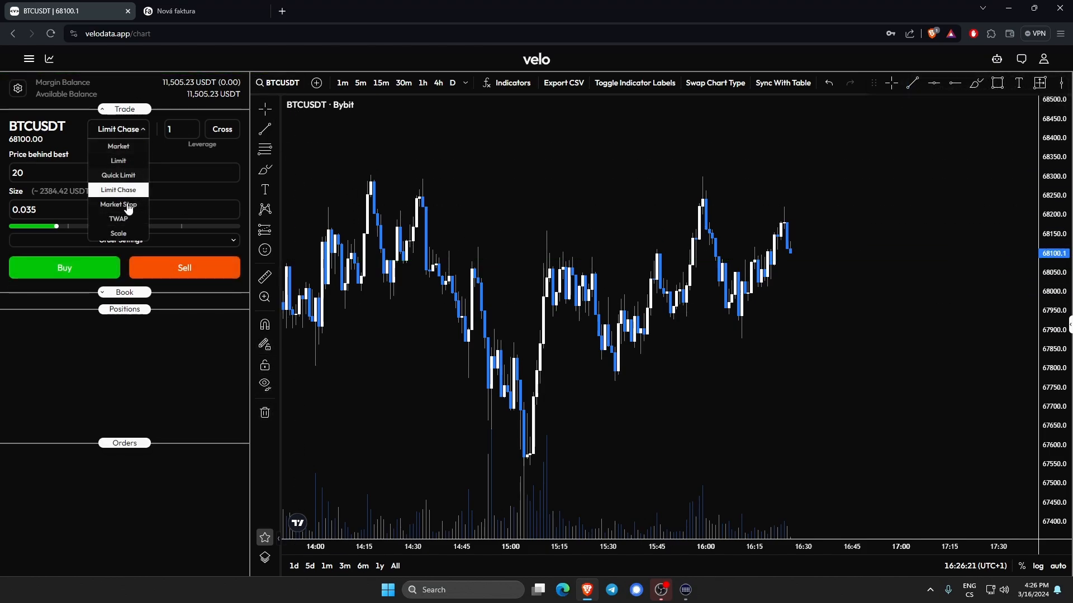
left_click(118, 234)
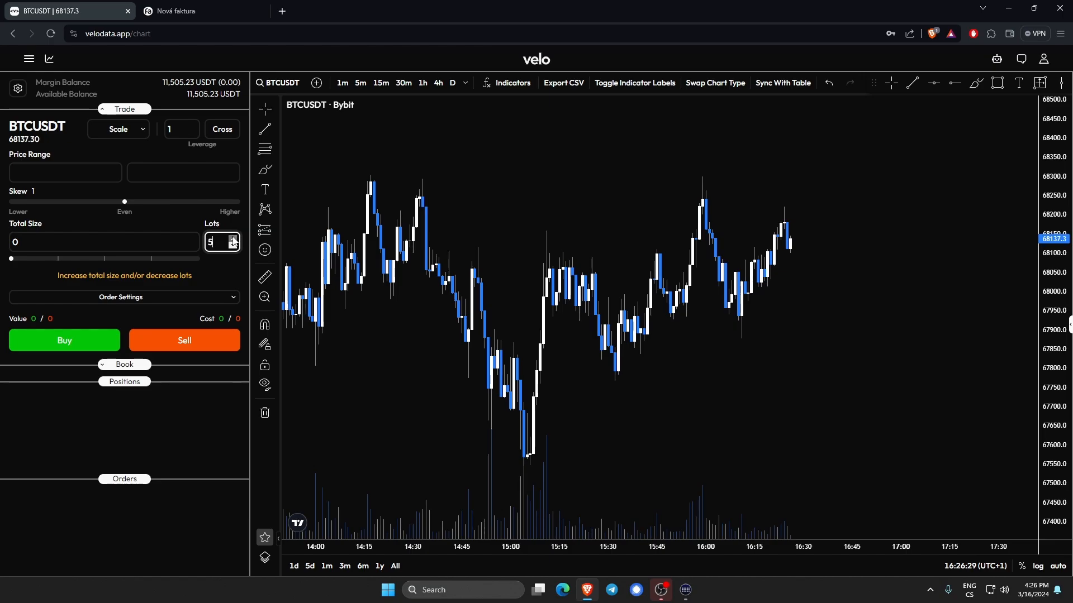
left_click_drag(124, 201, 96, 202)
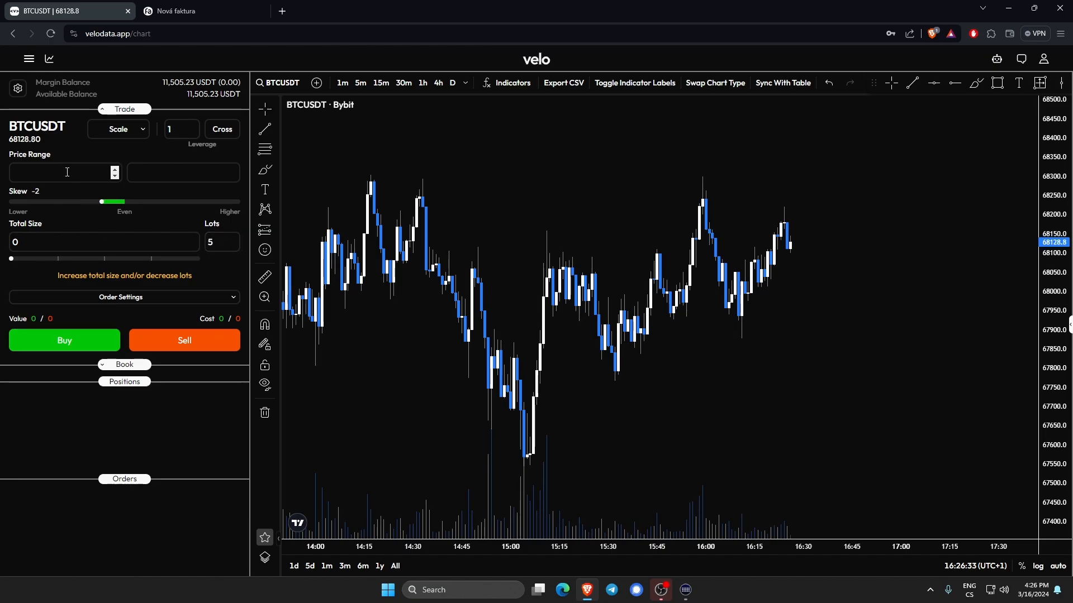
Step: Set price range 67000–68000, total size 0.1 in 5 lots, and submit the scaled buy
left_click(61, 172)
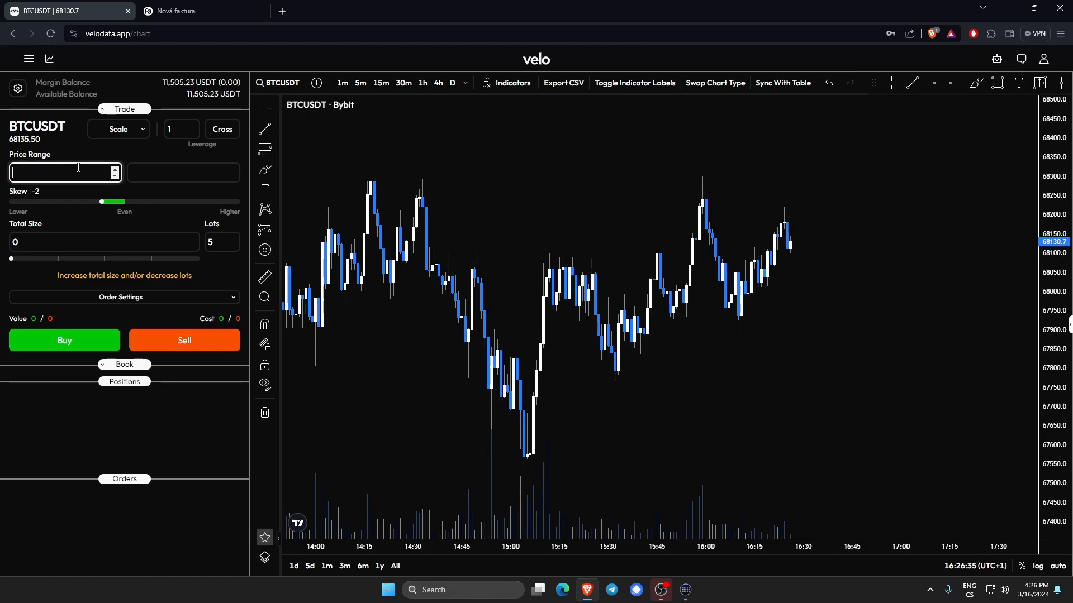
type("67000")
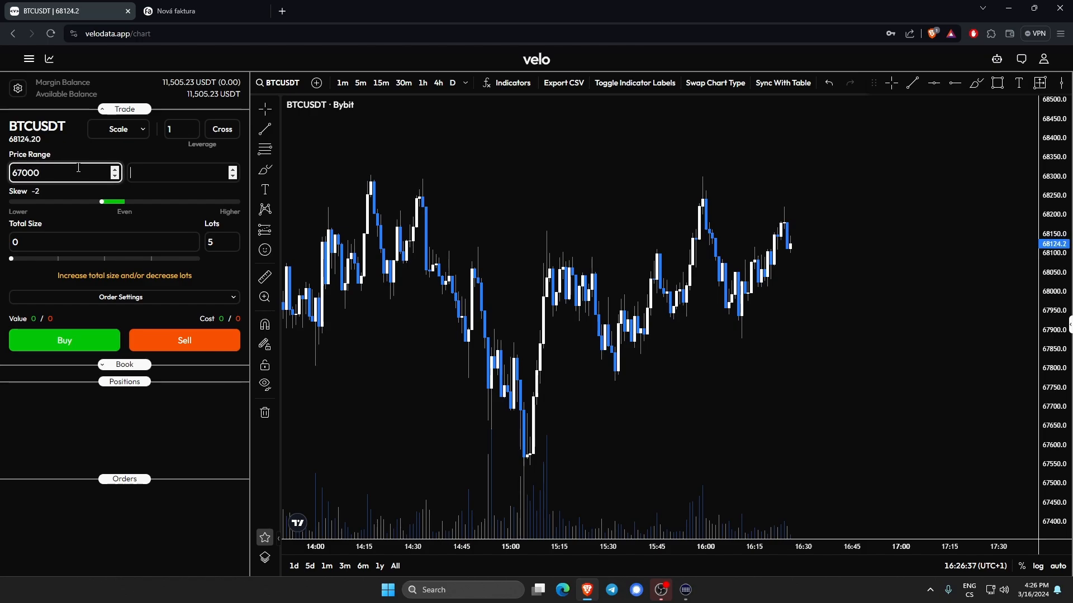
type("68000")
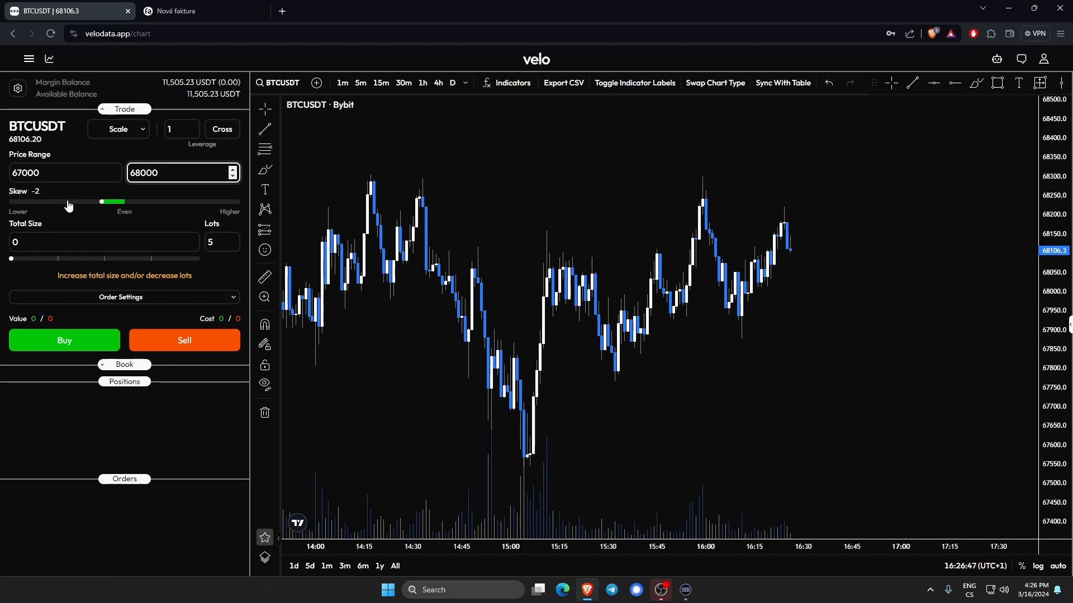
mouse_move(60, 210)
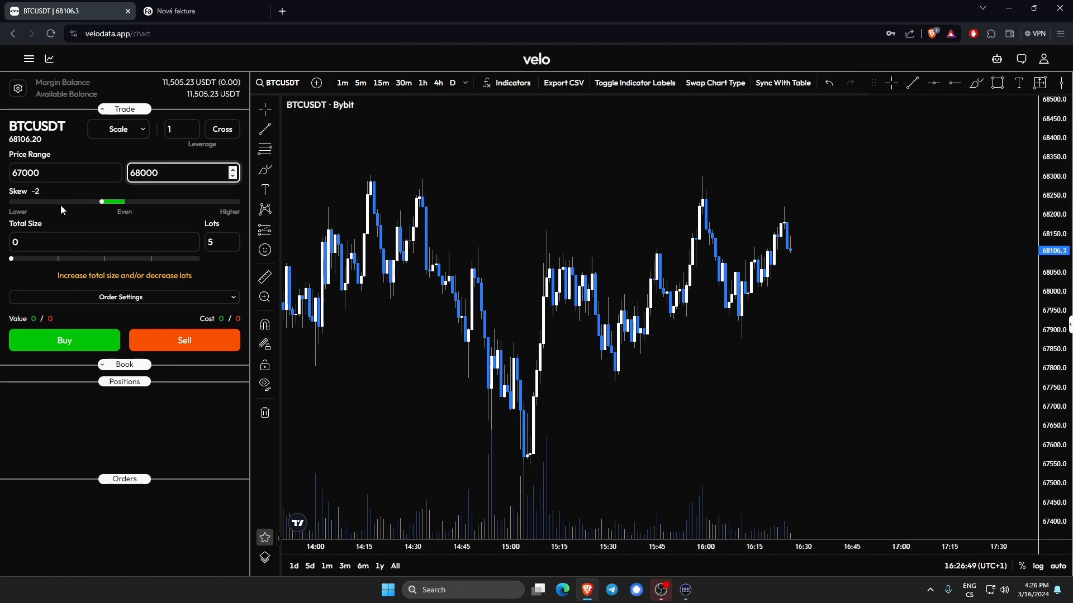
left_click(102, 242)
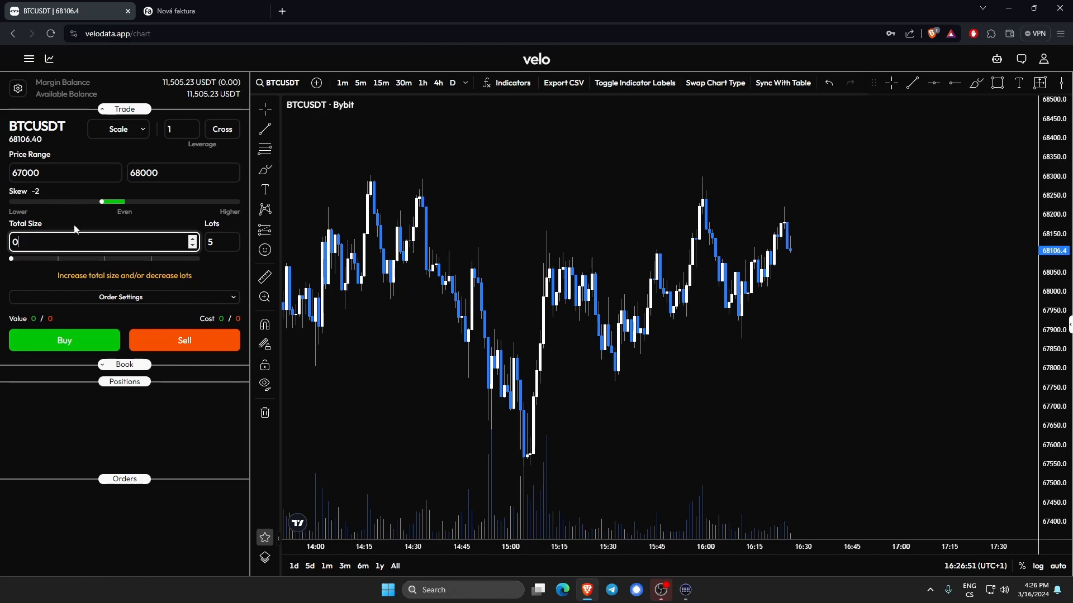
type(".1")
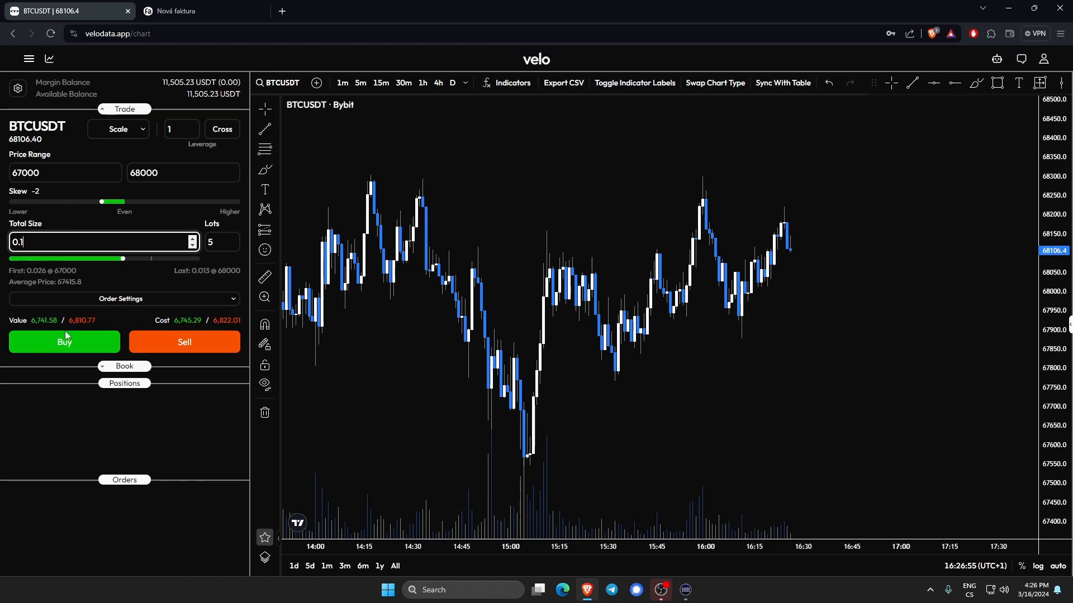
left_click(64, 342)
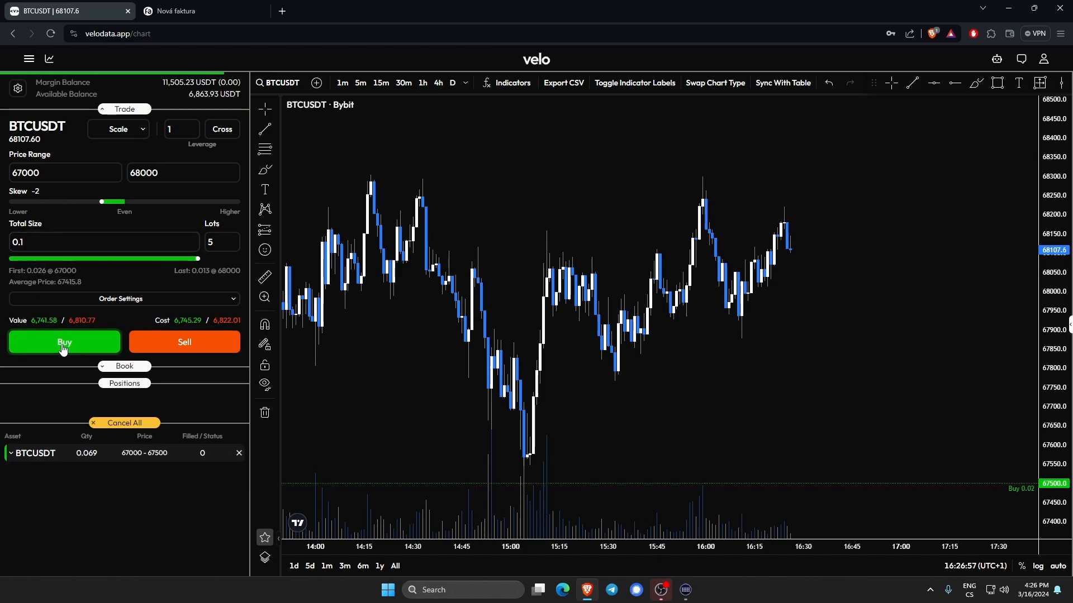
left_click(64, 342)
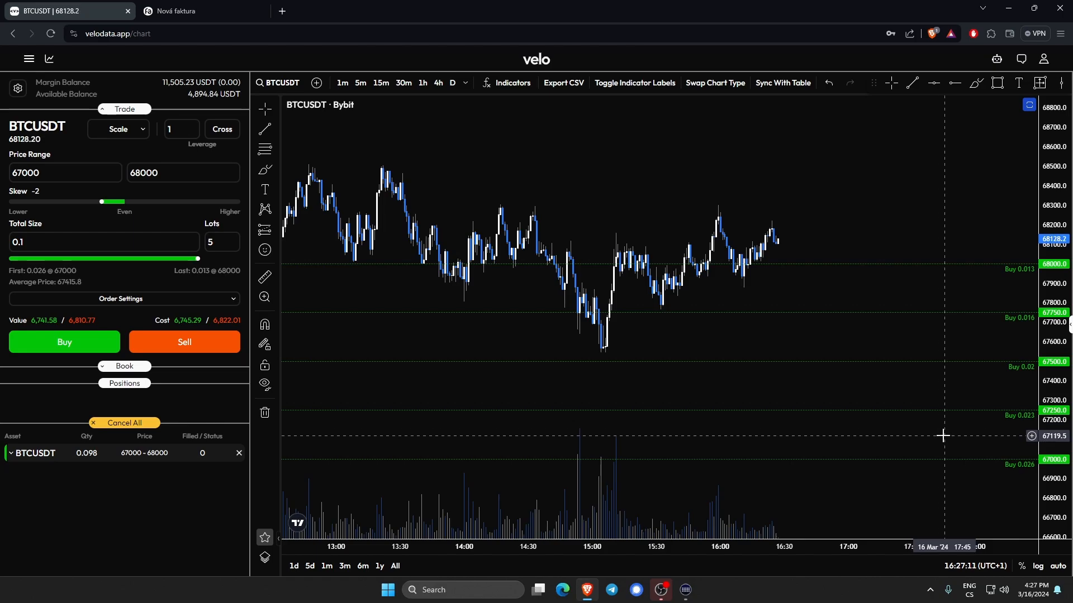
Step: Return the order type to Market and split the chart into two side-by-side panes
left_click(117, 128)
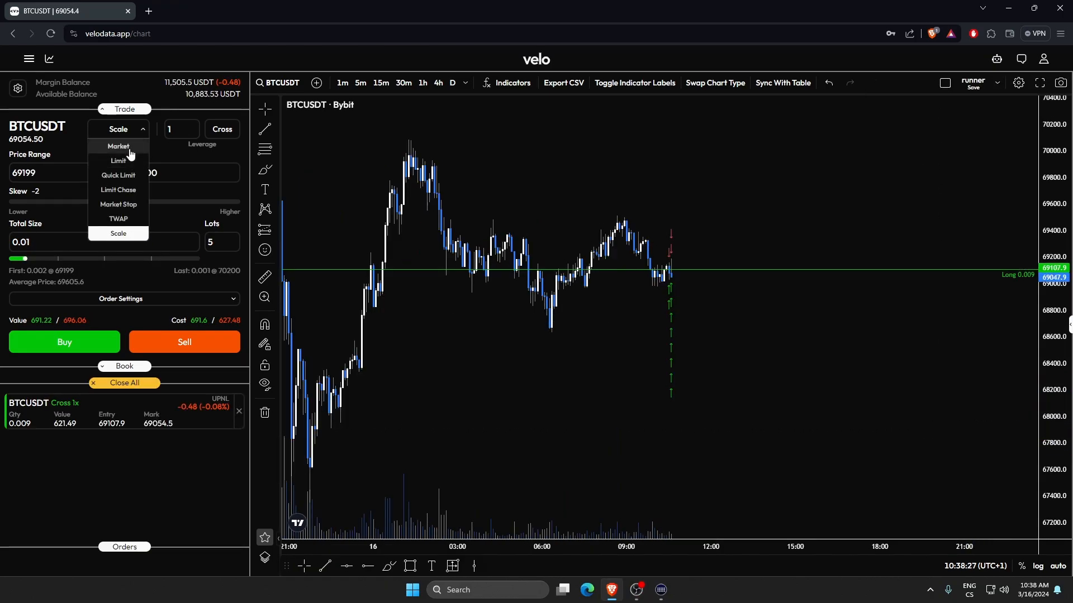
left_click(118, 147)
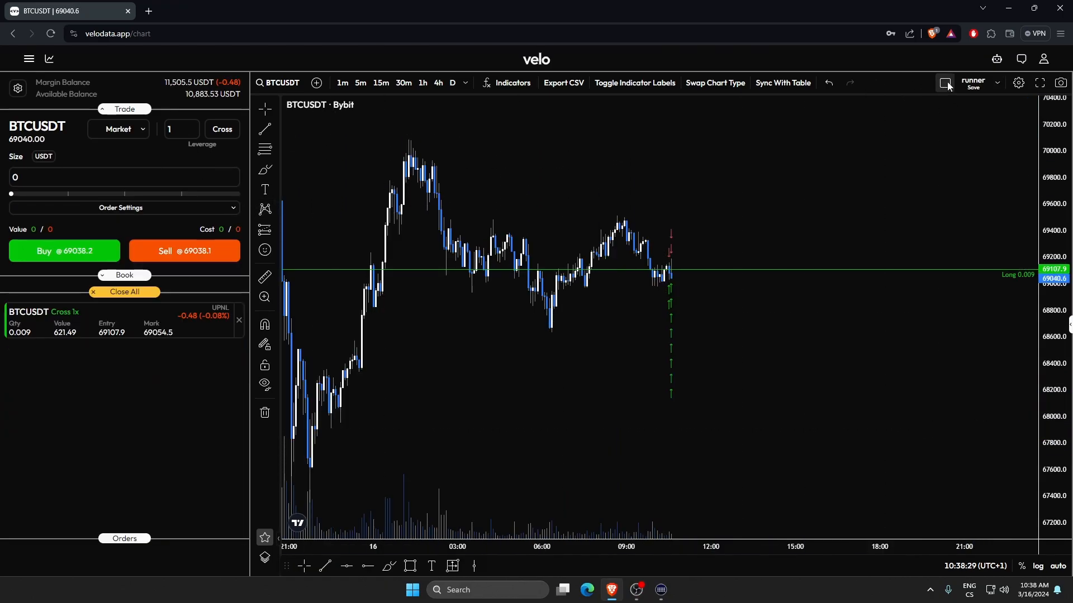
left_click(945, 83)
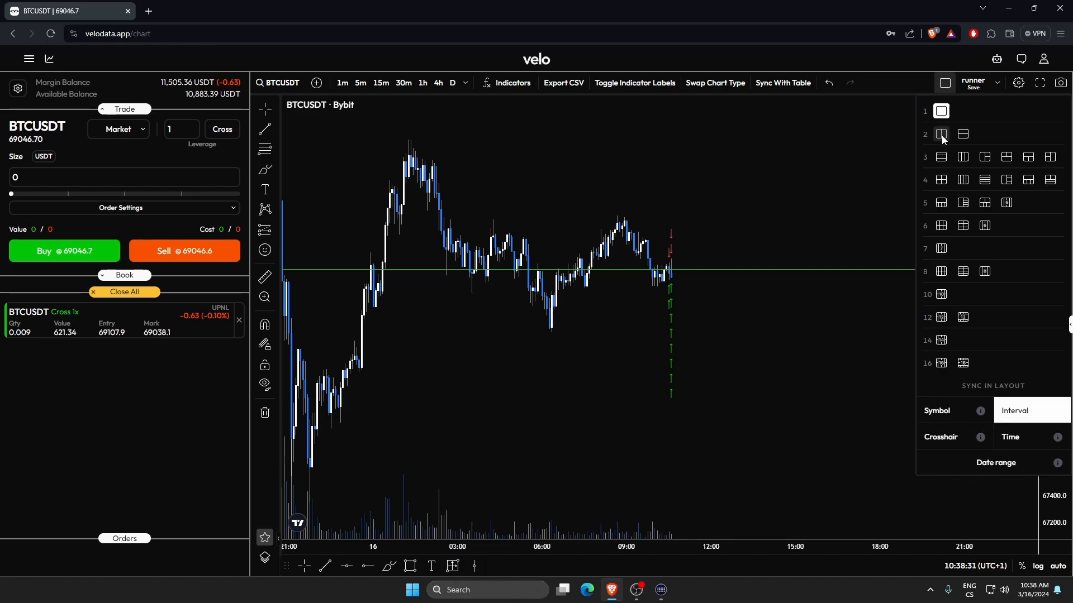
left_click(941, 134)
type("SOL")
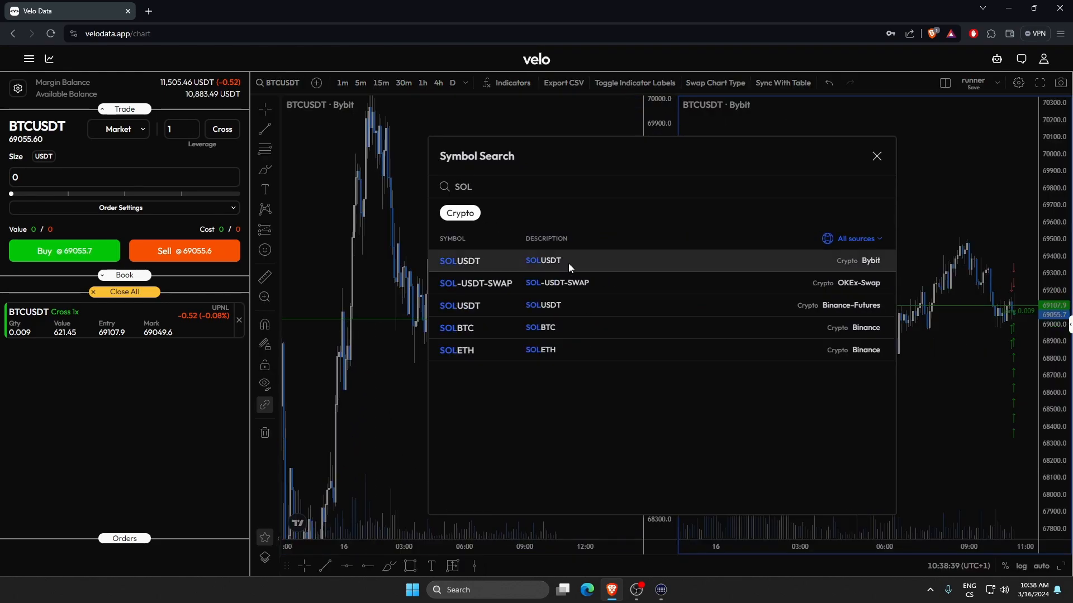
Step: Load Bybit SOLUSDT into the right-hand pane beside the BTCUSDT chart
left_click(459, 260)
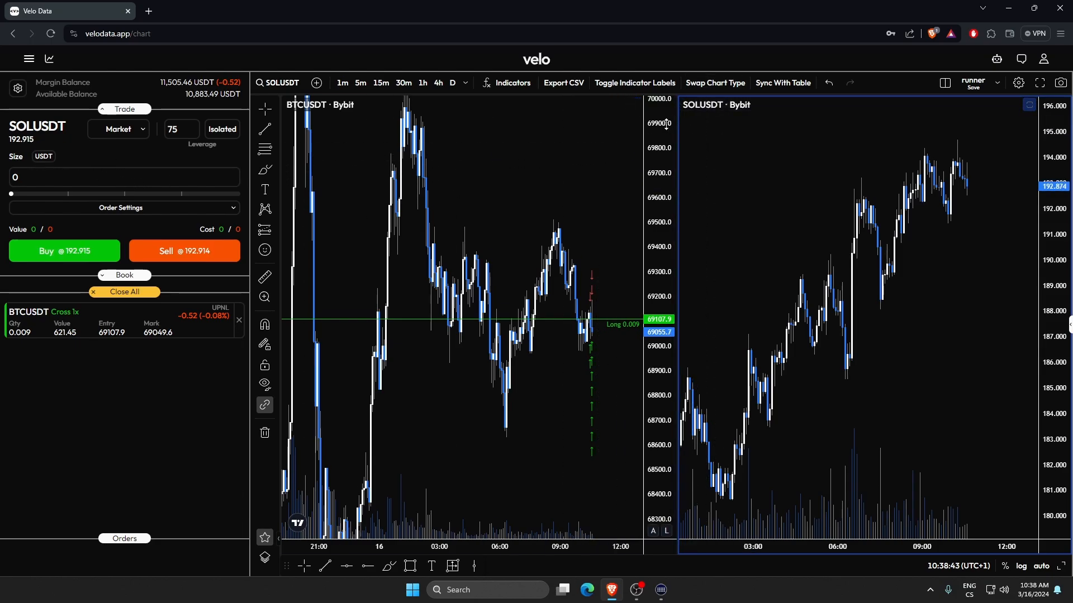
mouse_move(778, 180)
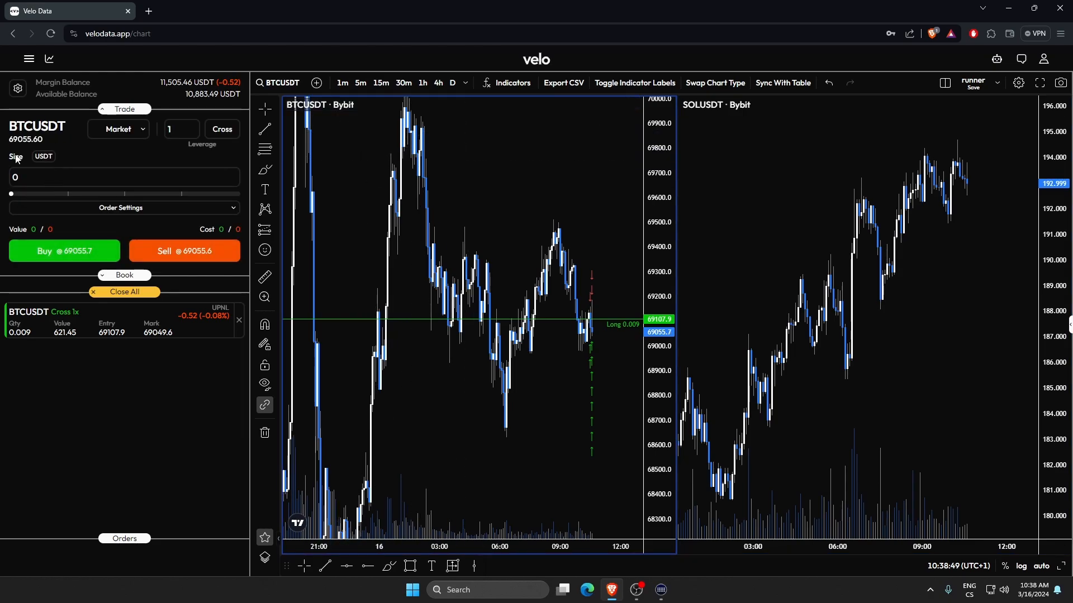
mouse_move(554, 246)
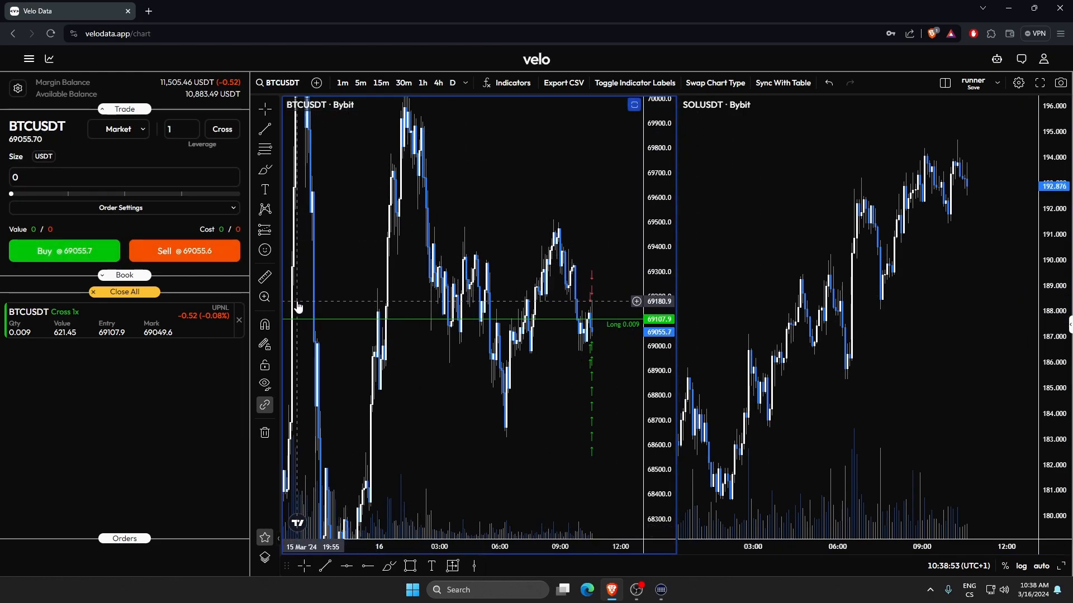
mouse_move(471, 301)
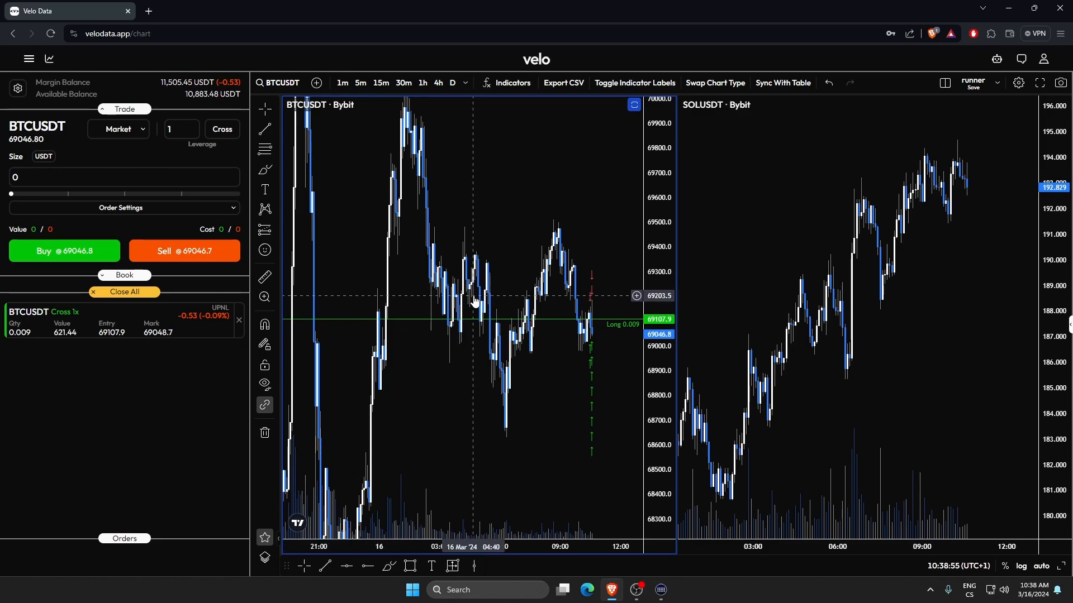